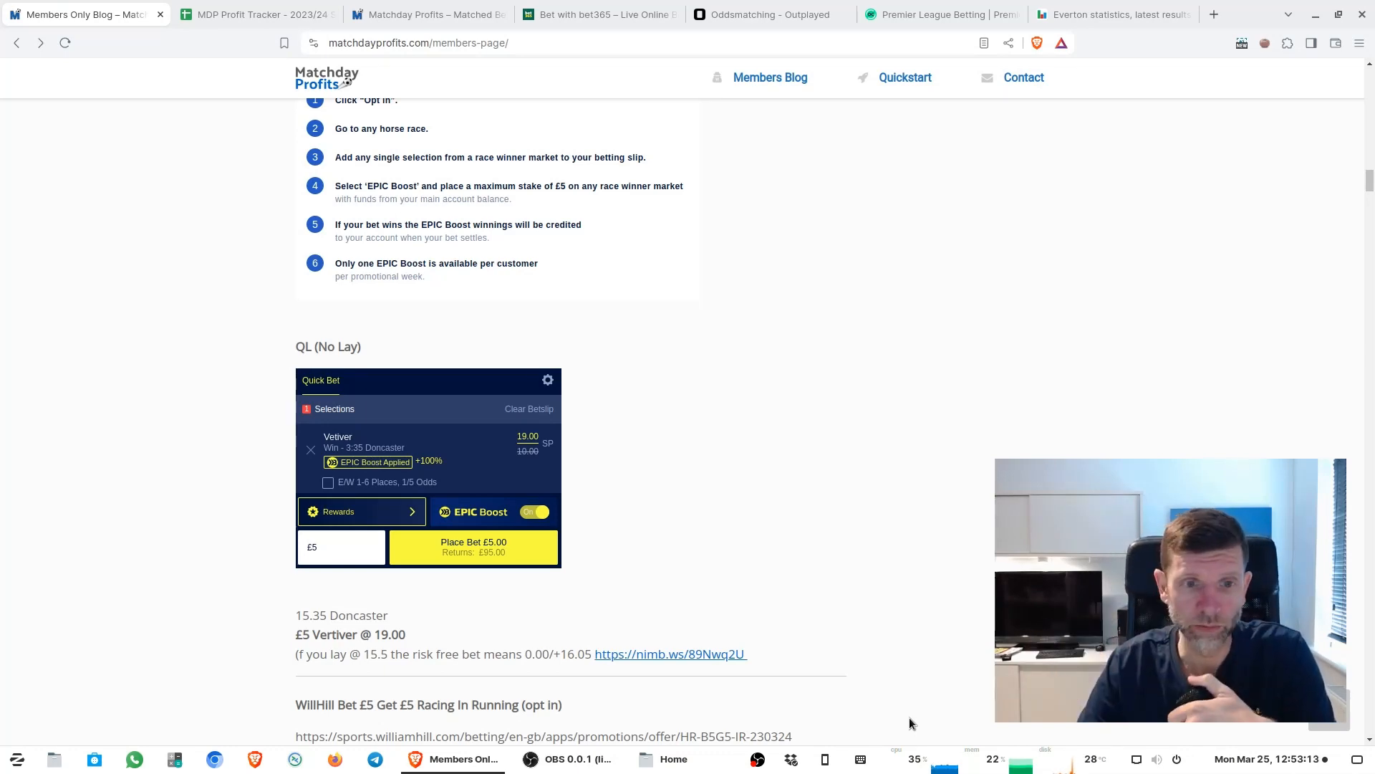
- Read down past the racing and IPL offers to the BetMGM darts double at boosted 21/2
scroll("down", 3)
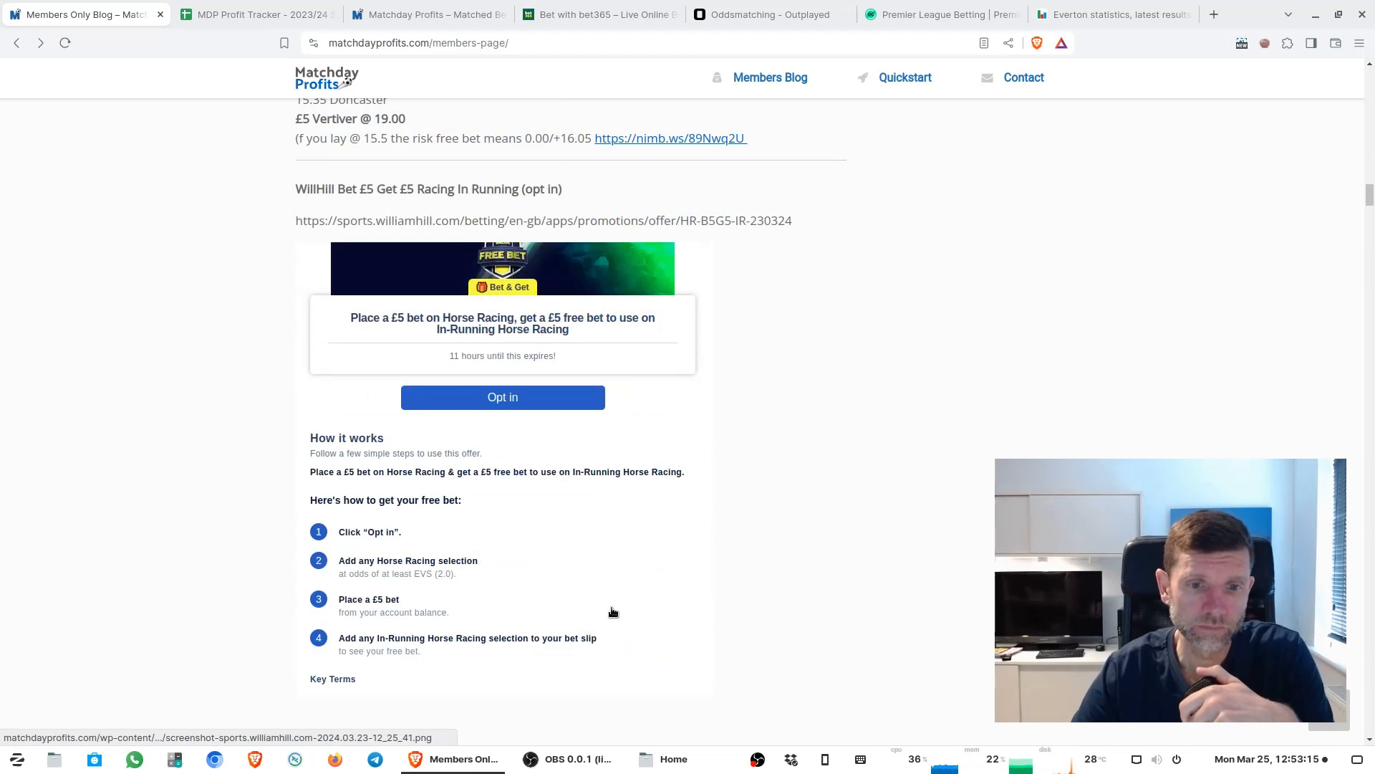
scroll("down", 3)
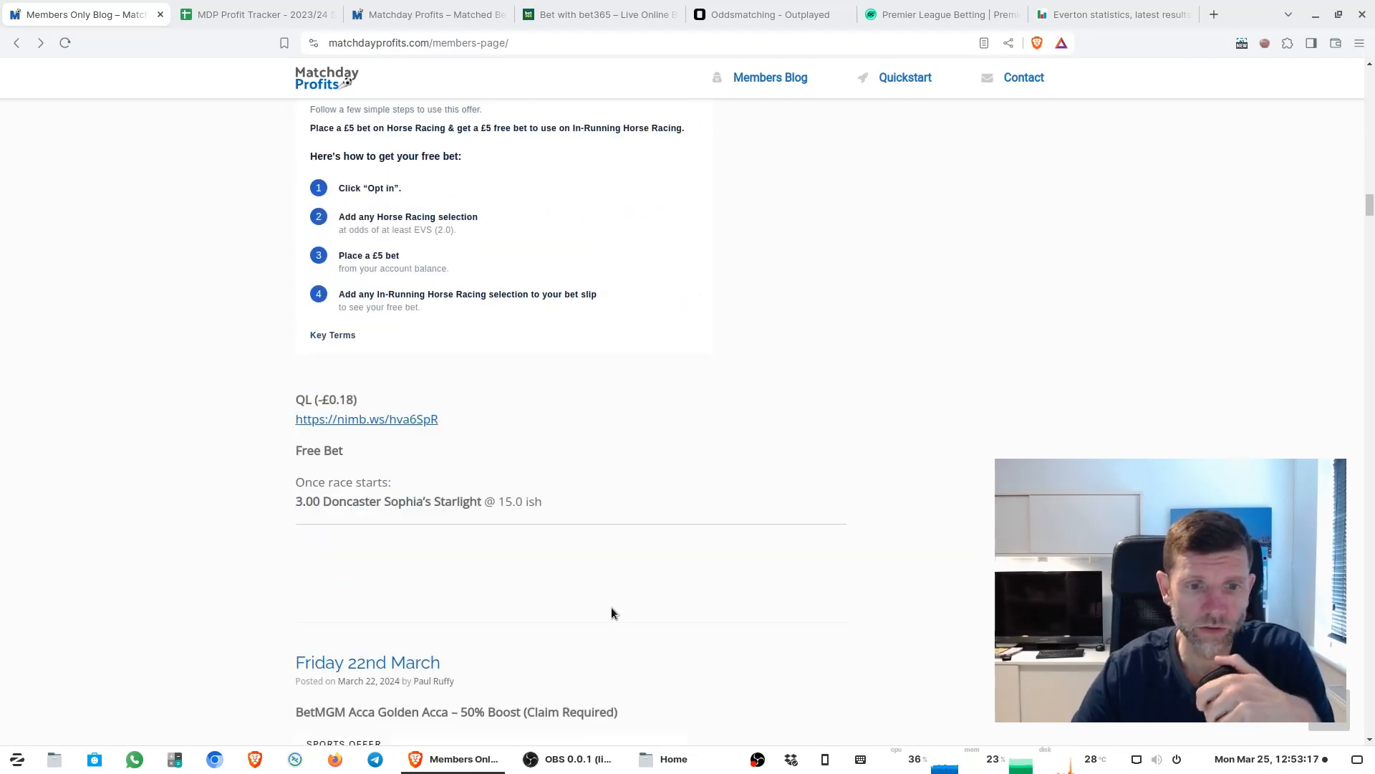
scroll("down", 3)
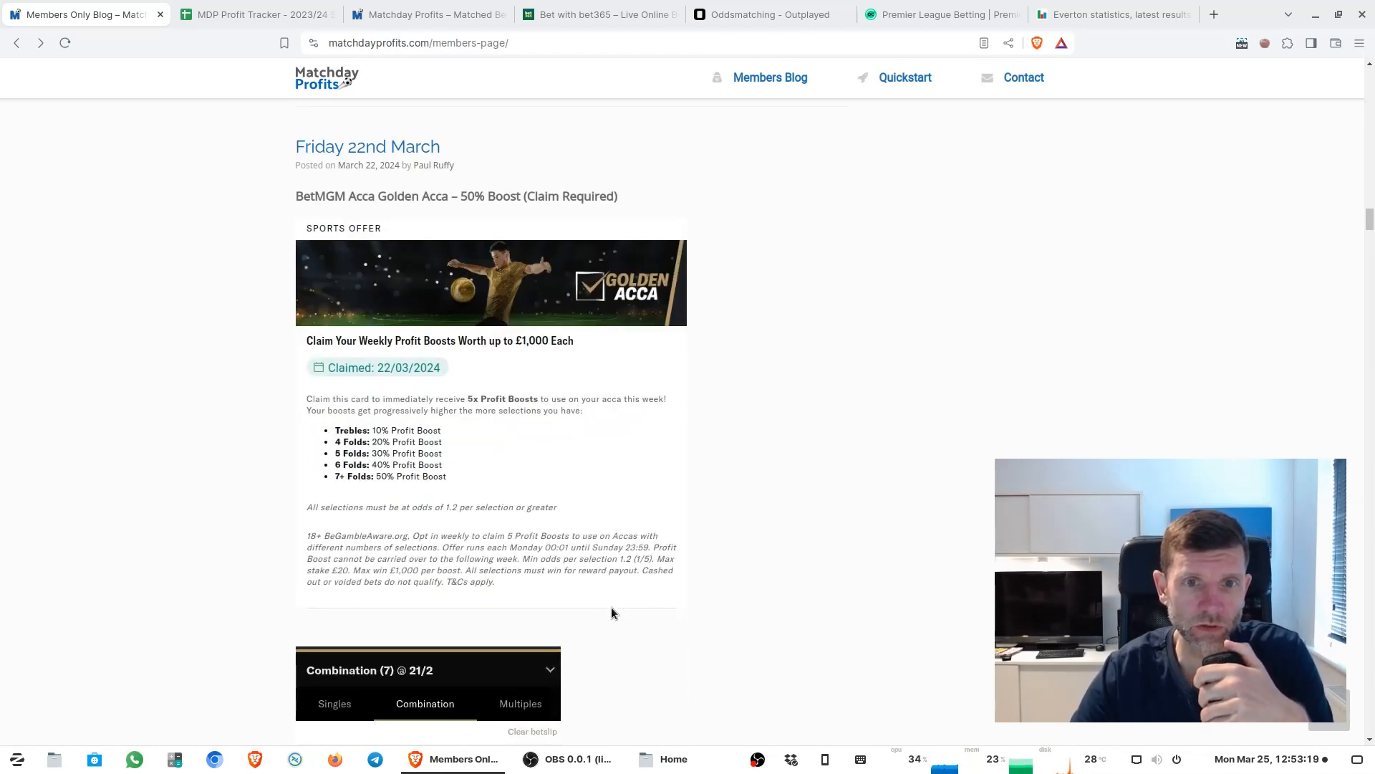
scroll("down", 3)
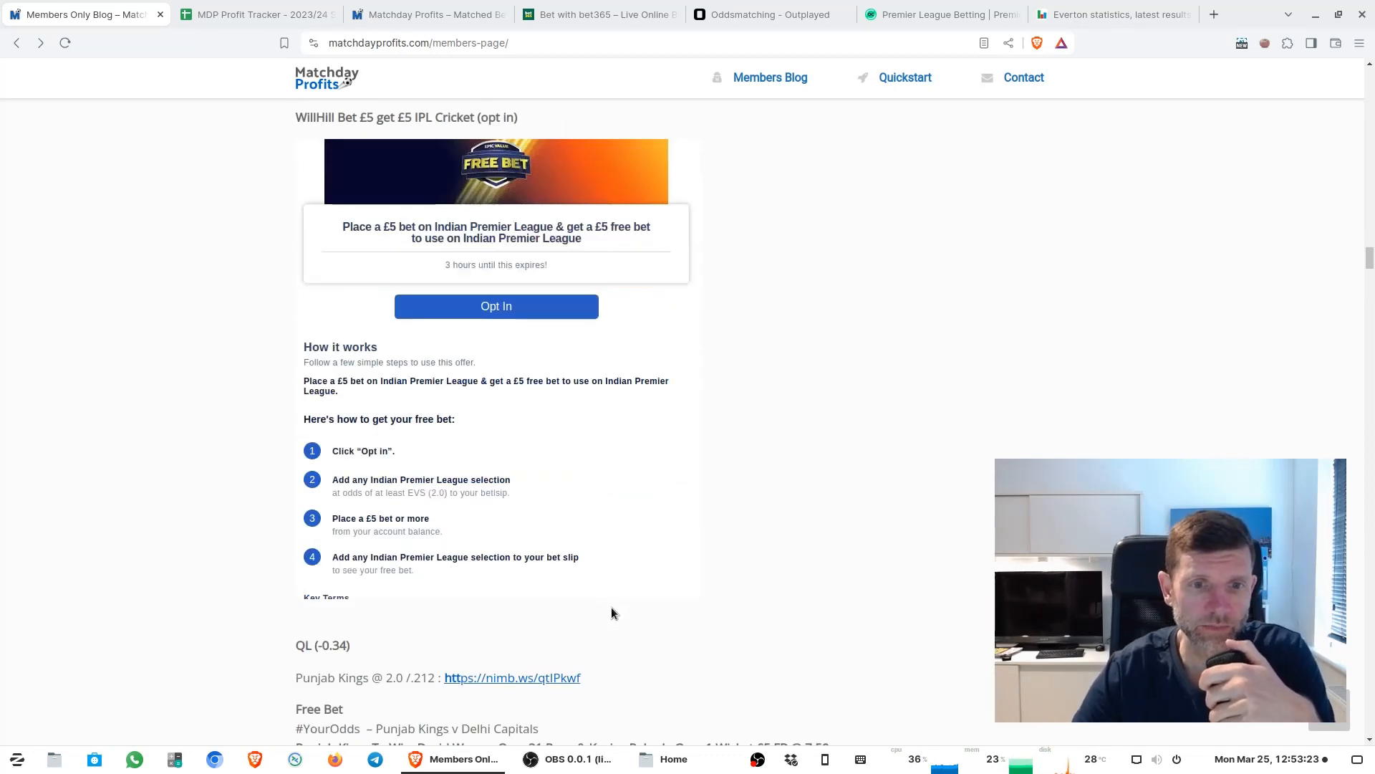
scroll("down", 3)
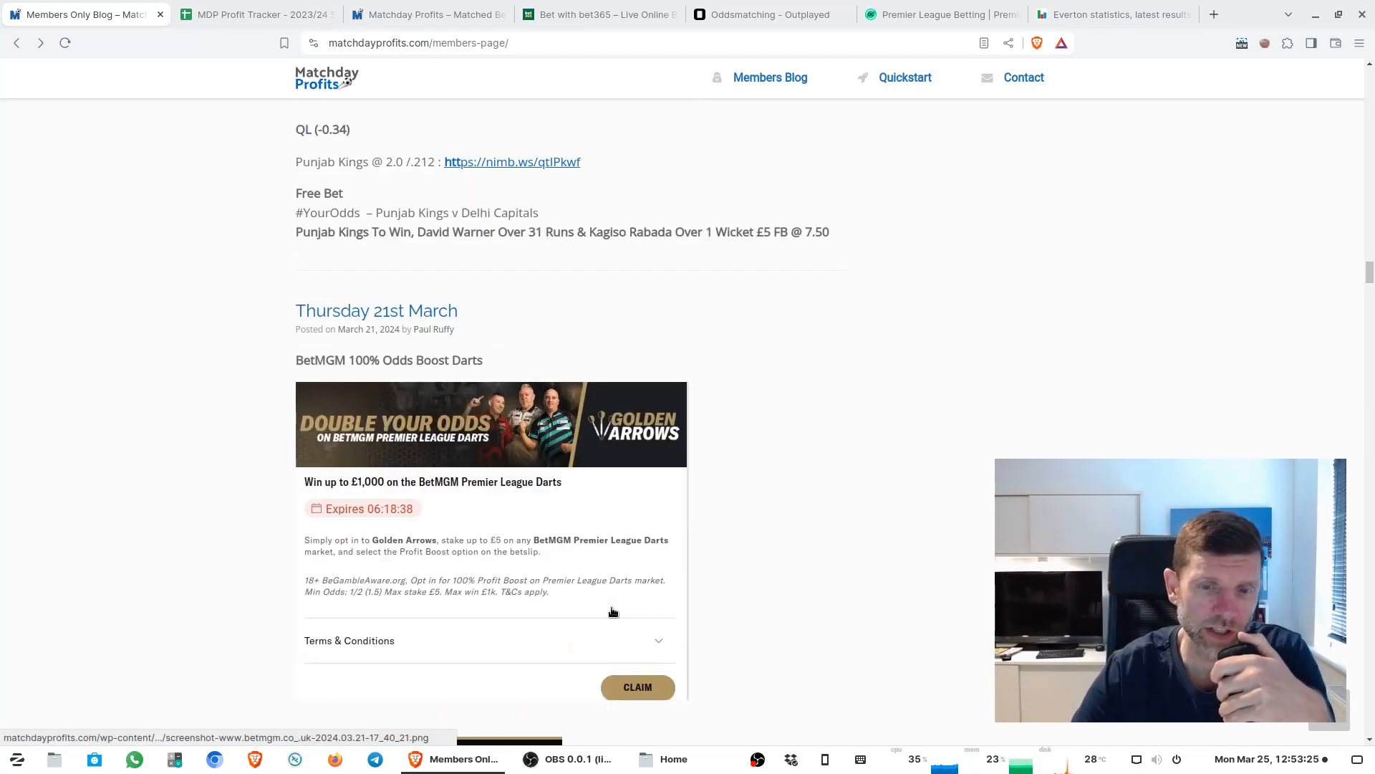
scroll("down", 3)
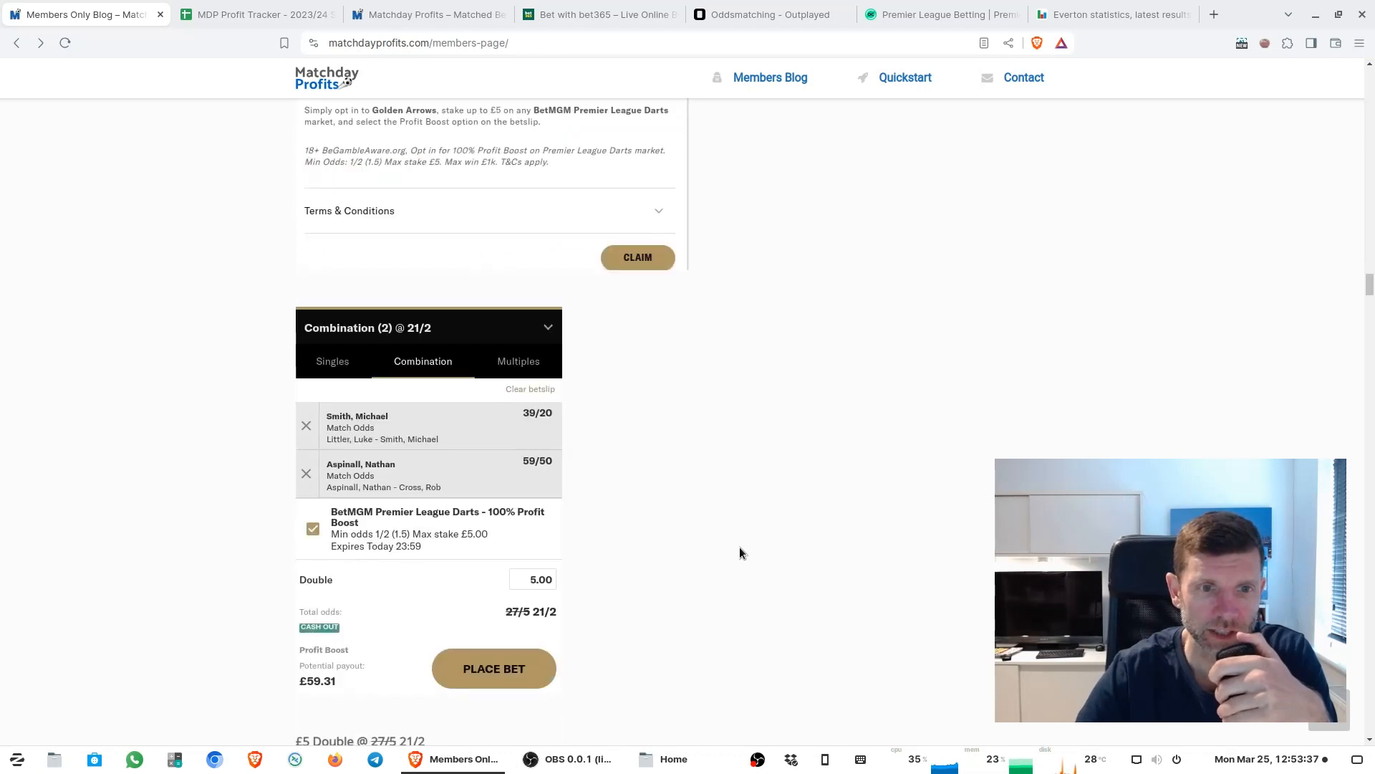
scroll("down", 3)
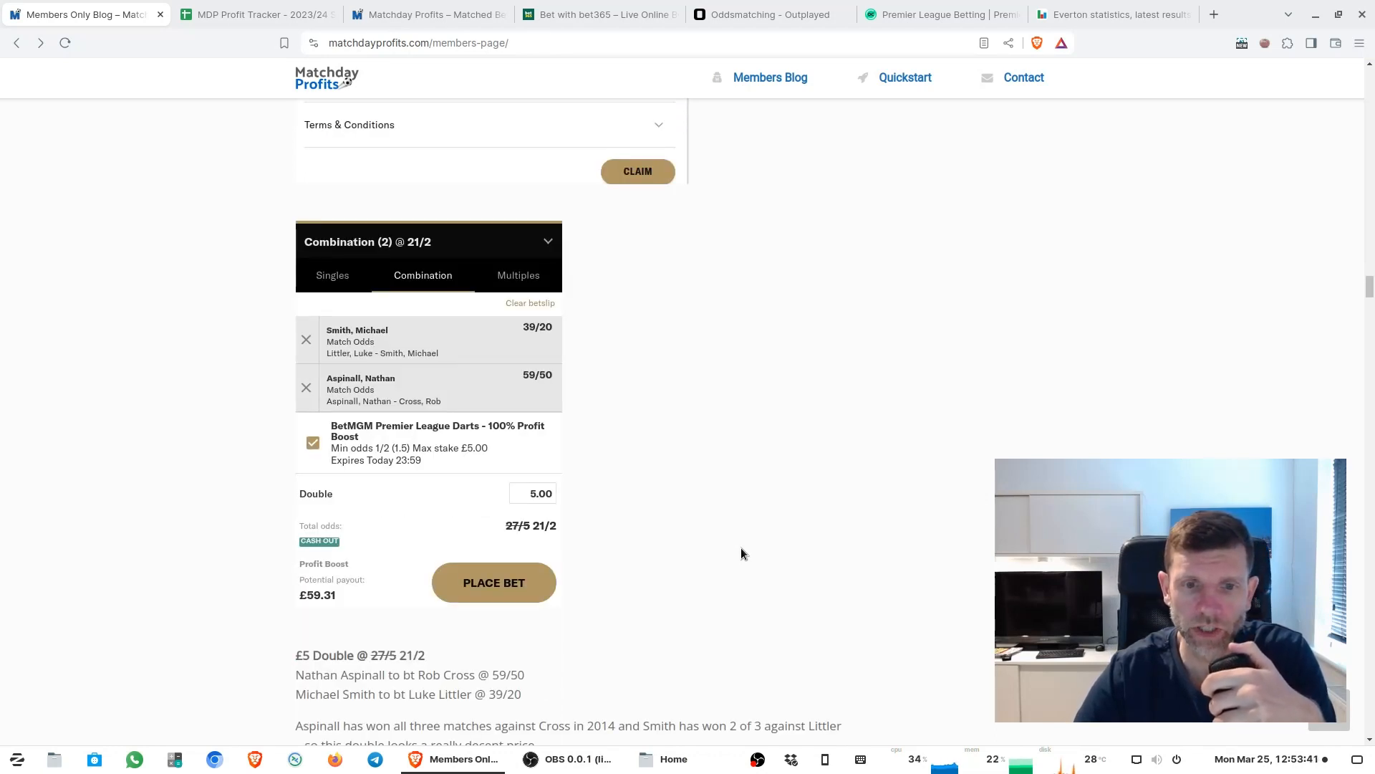
- Review the BetMGM 7-fold Golden Acca and WillHill racing posts, then bring up the MDP Profit Tracker
scroll("down", 3)
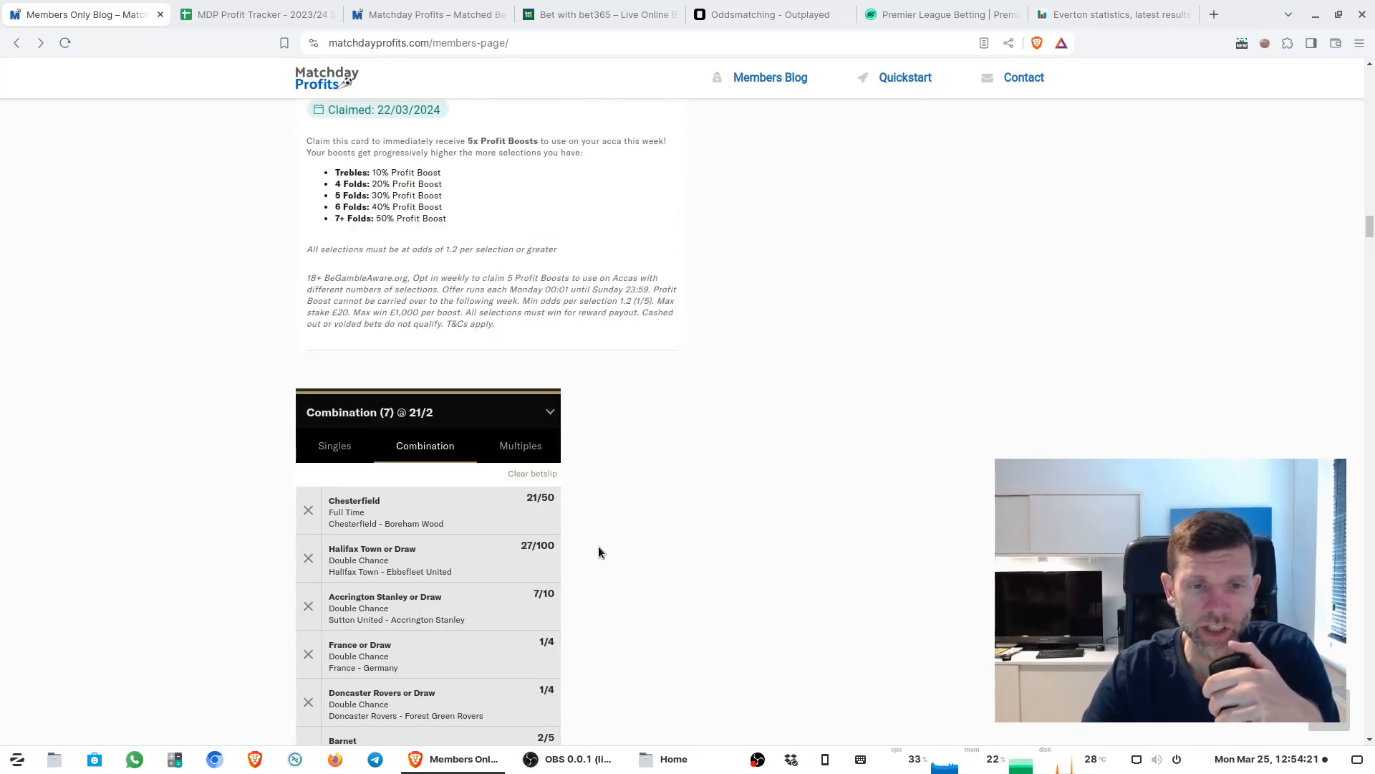
mouse_move(667, 512)
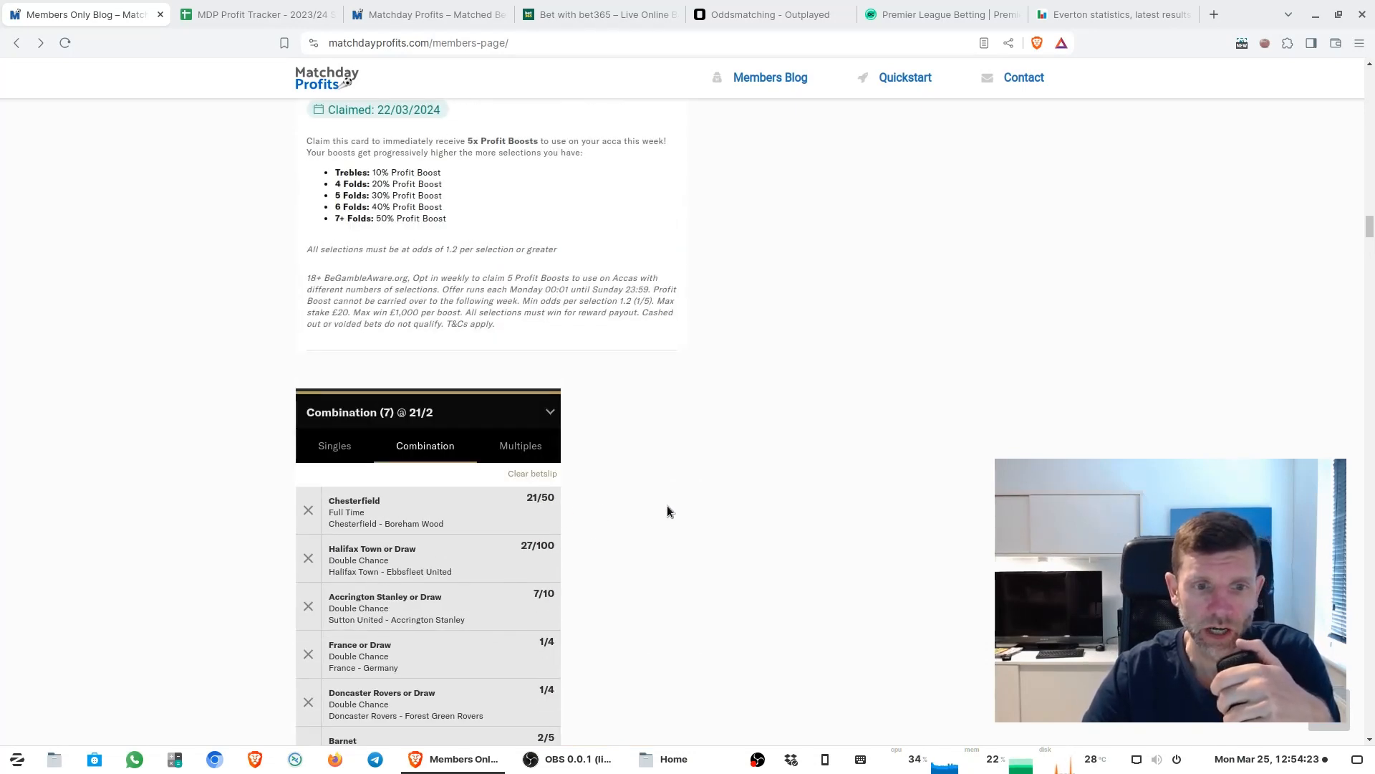
scroll("down", 3)
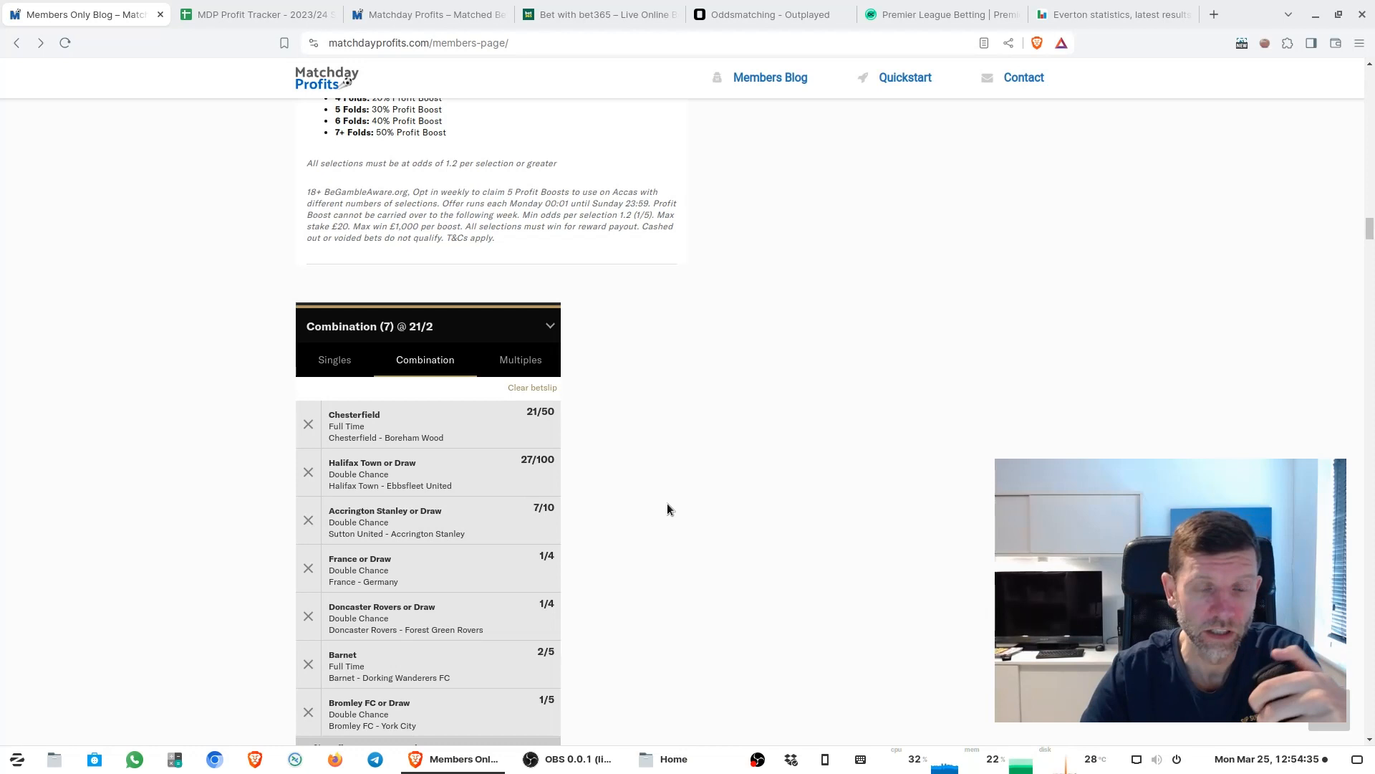
scroll("down", 3)
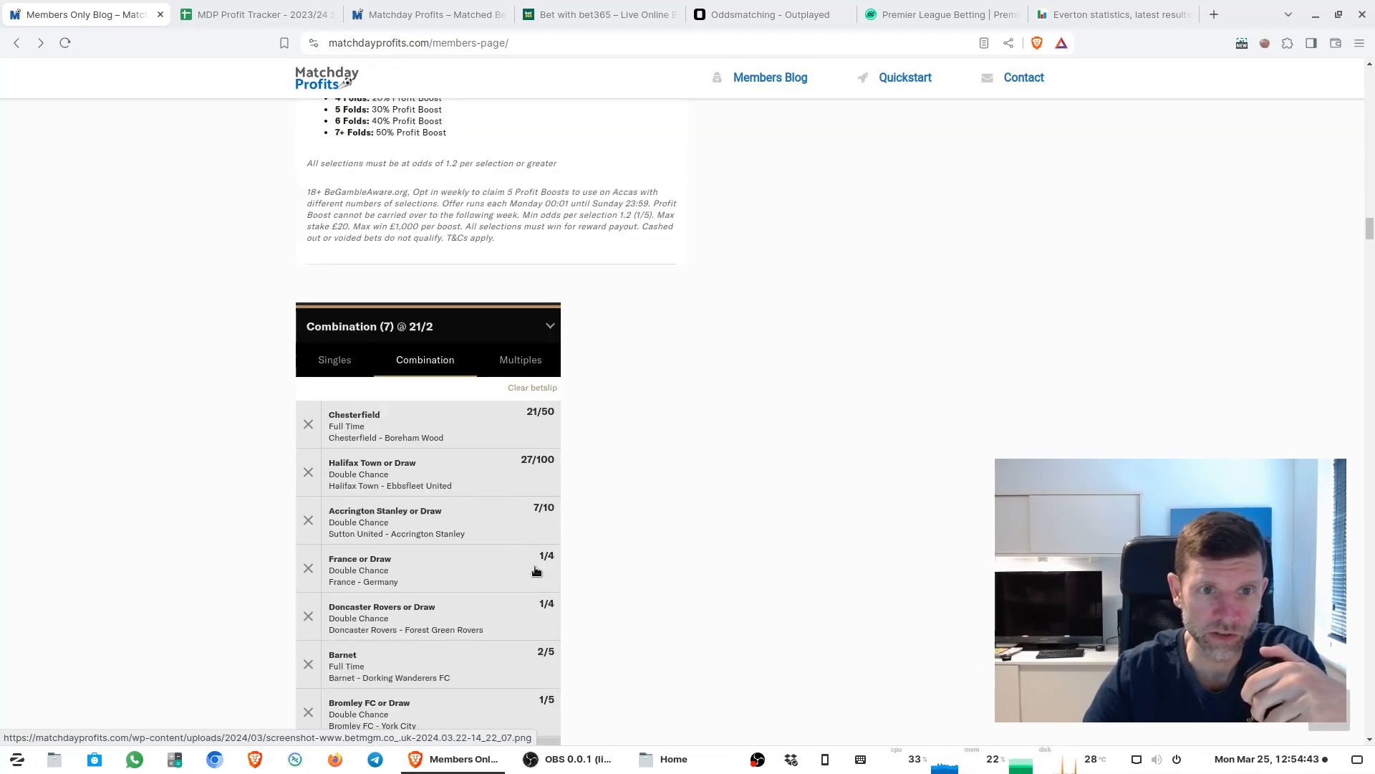
scroll("down", 3)
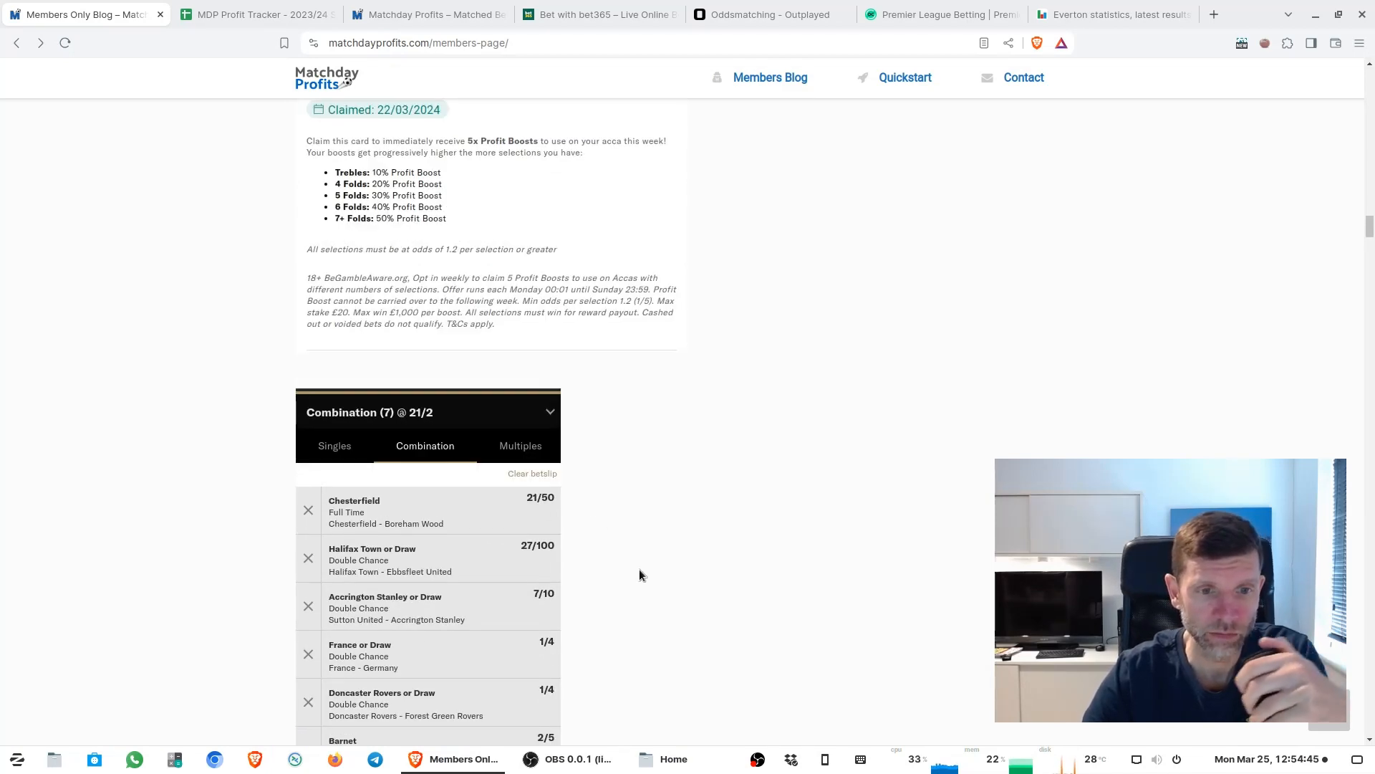
scroll("down", 3)
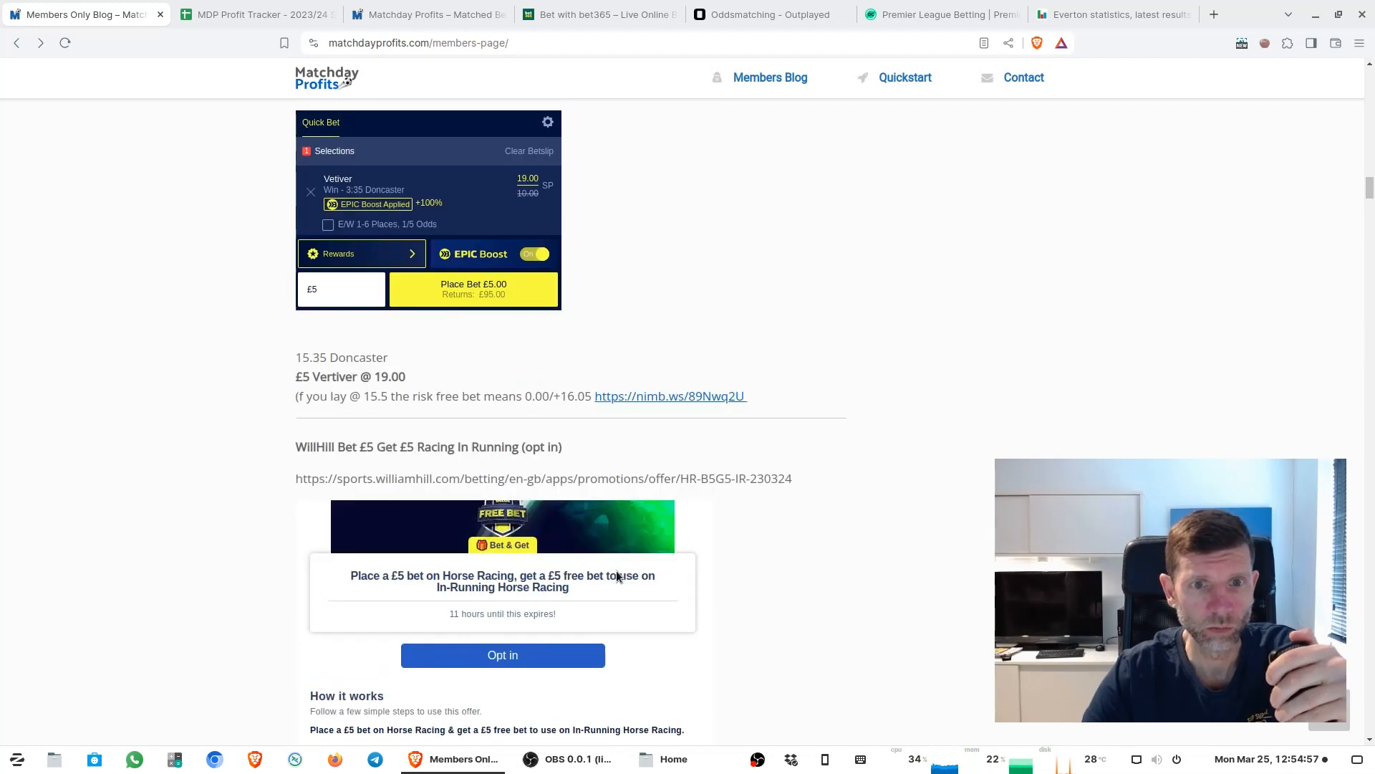
scroll("down", 3)
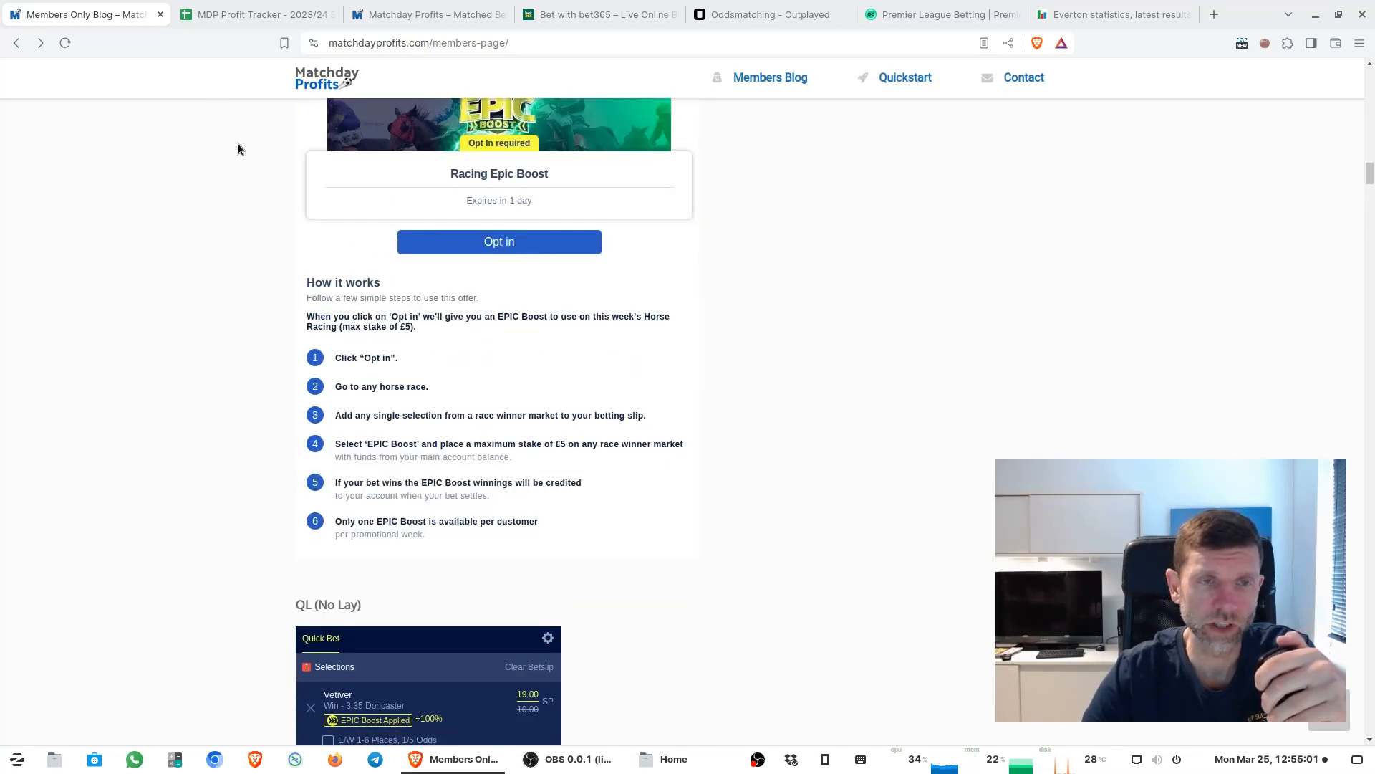
left_click(257, 15)
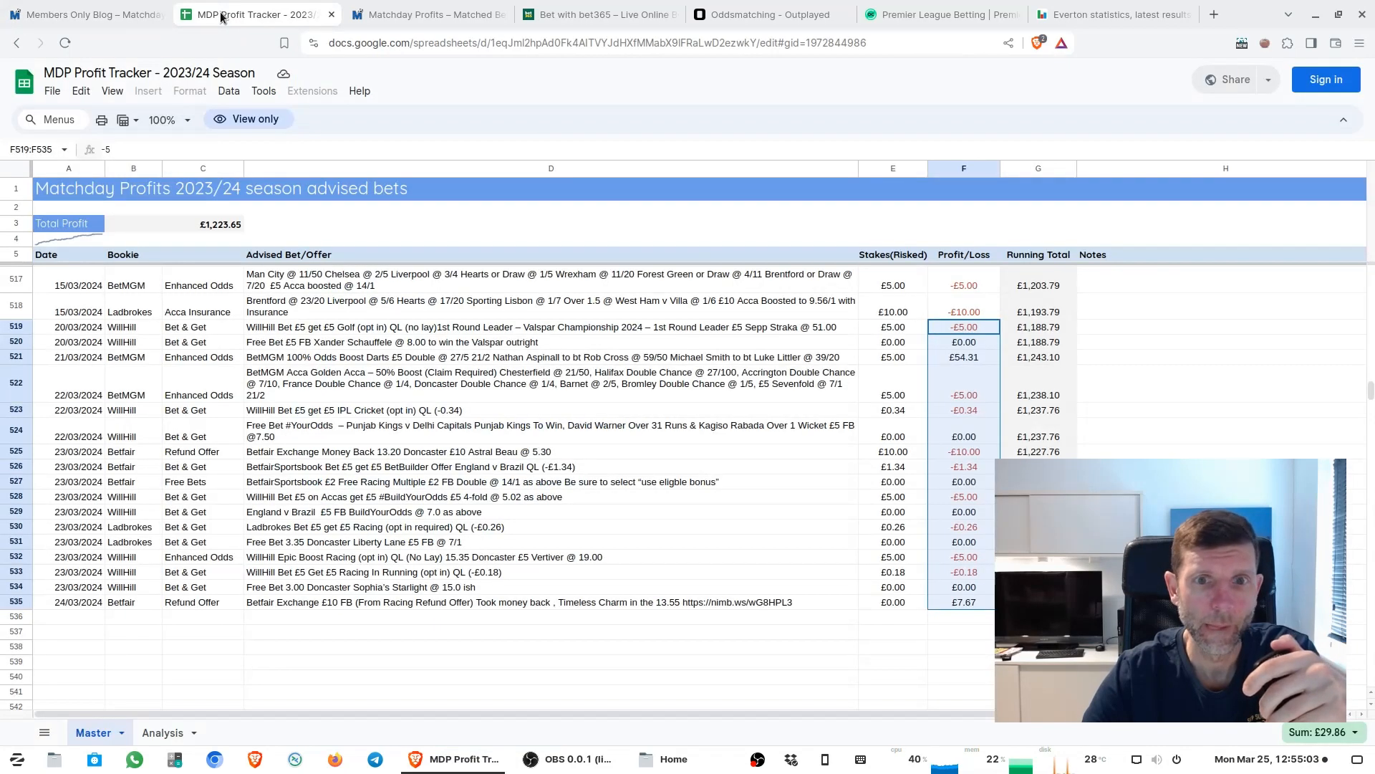
mouse_move(304, 344)
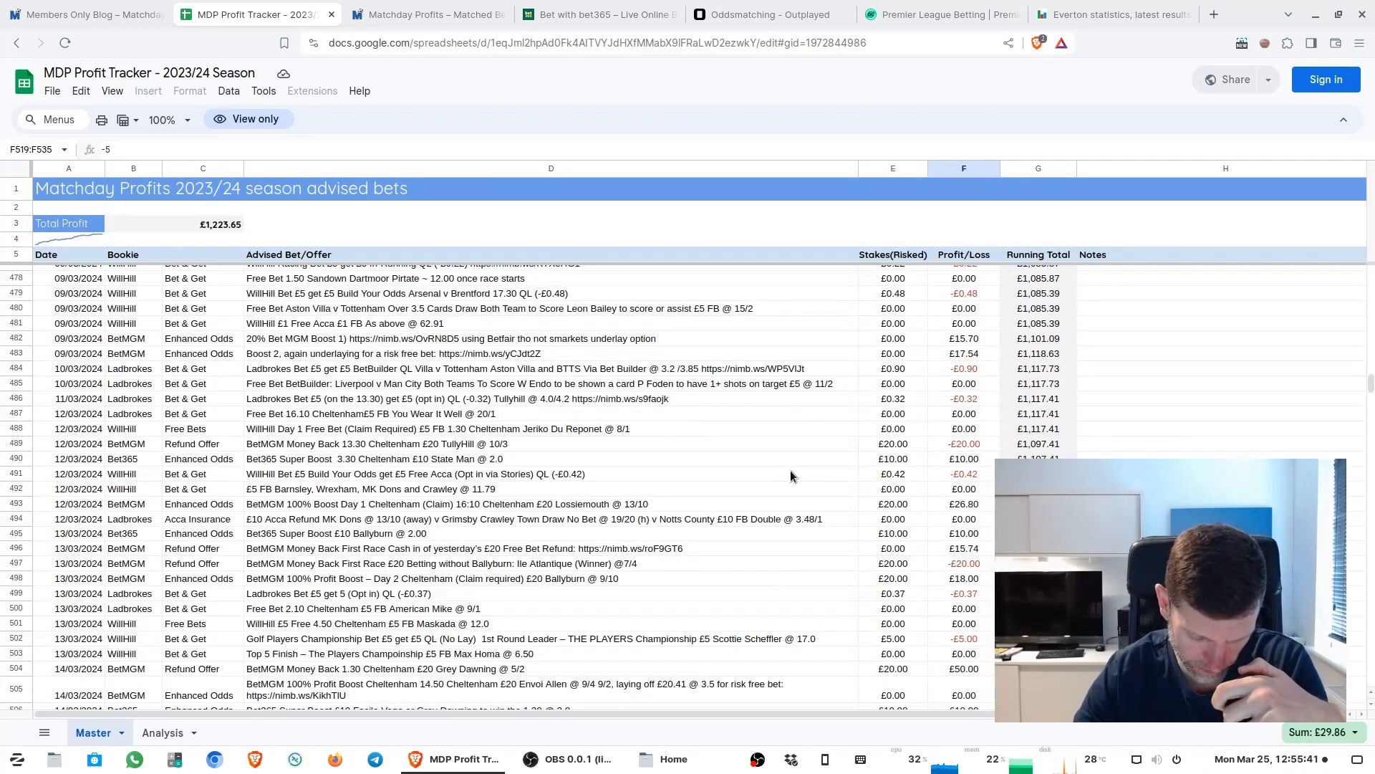
- Scroll the Master sheet back from row 517 to the 01/02/2024 entries near row 376
scroll("up", 3)
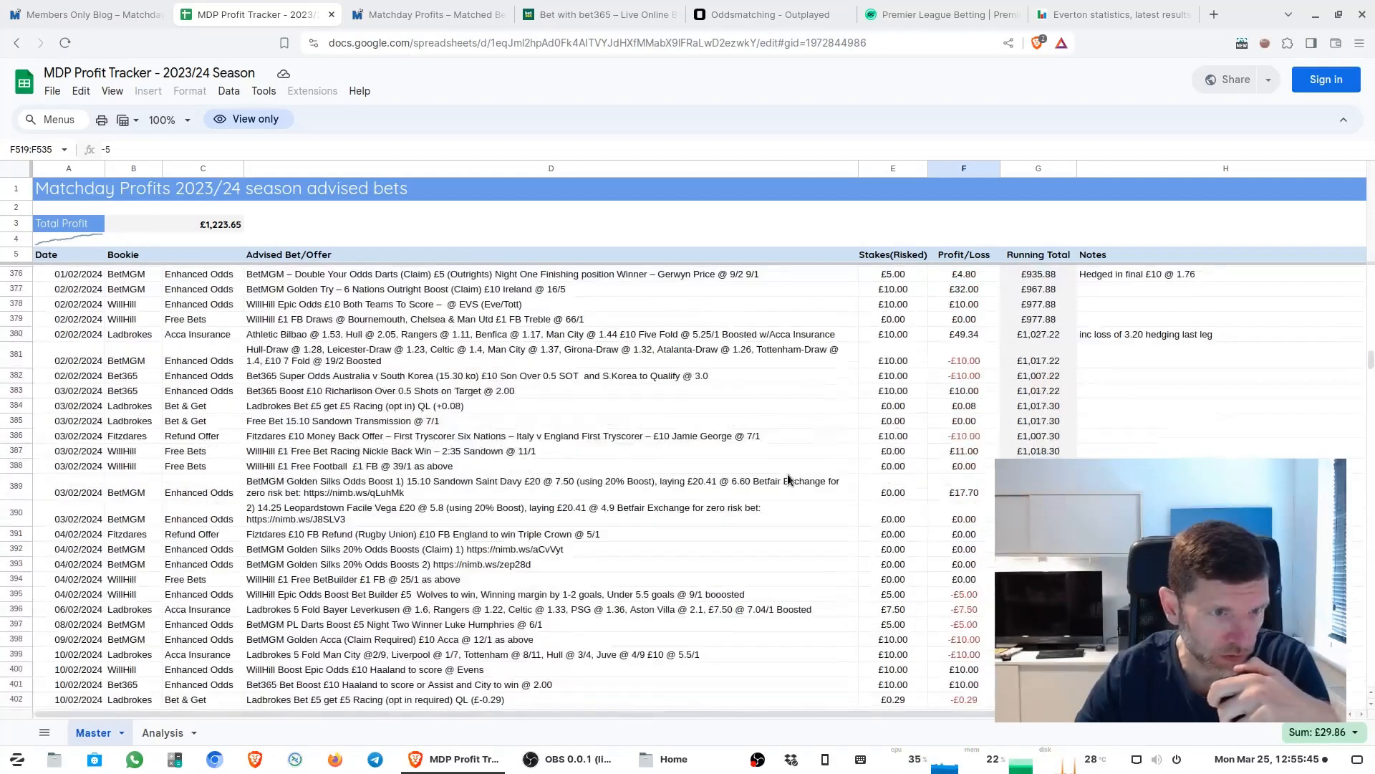
- Select the 01/02/2024 darts bet, then the whole 02/02/2024 BetMGM Golden Try row
left_click(77, 359)
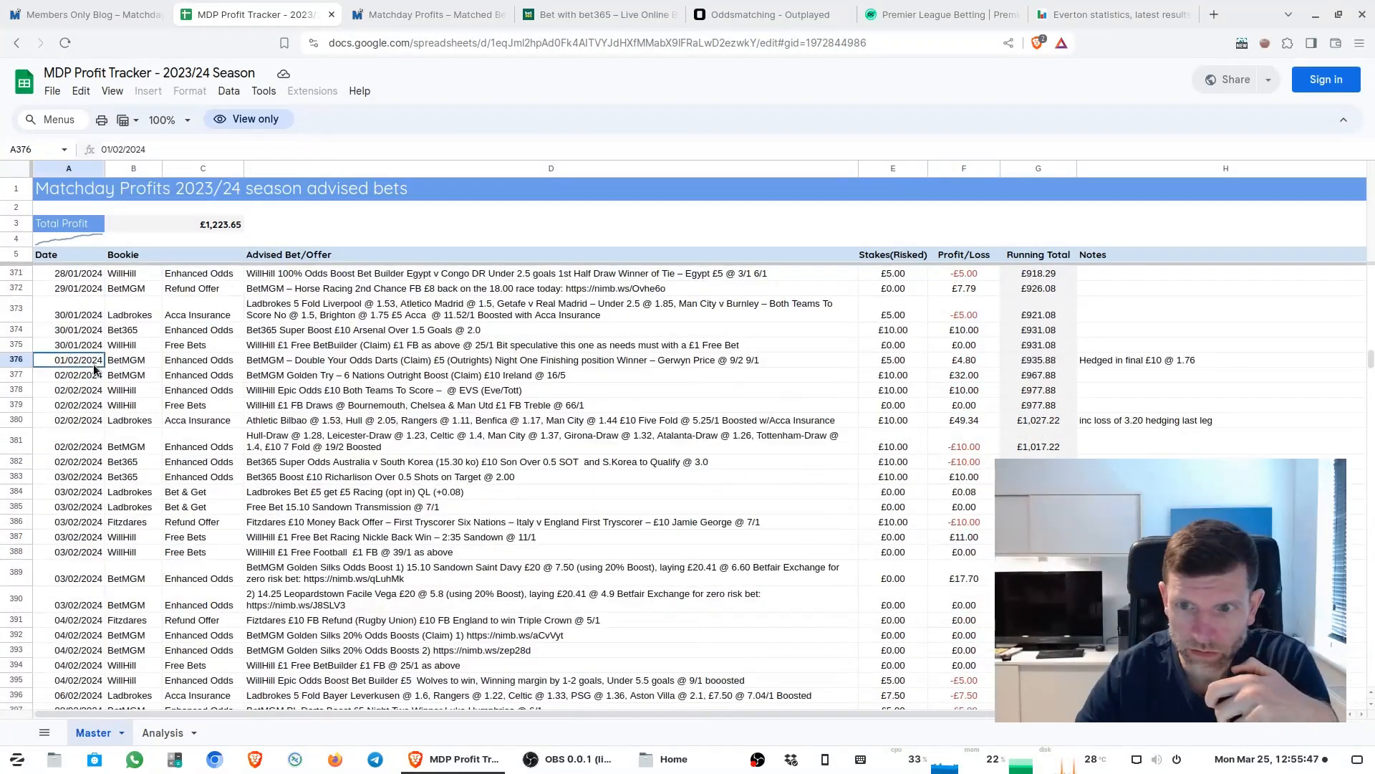
left_click(551, 374)
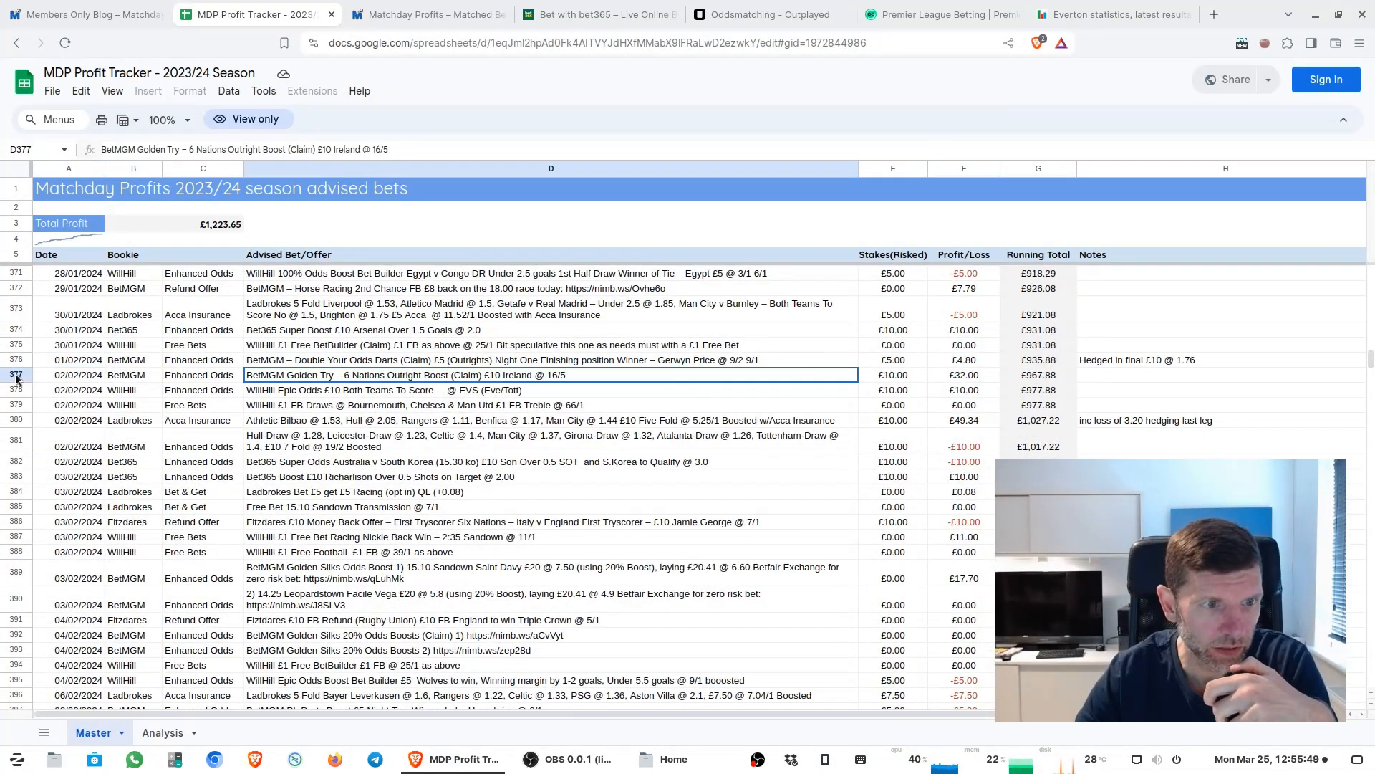
left_click(16, 374)
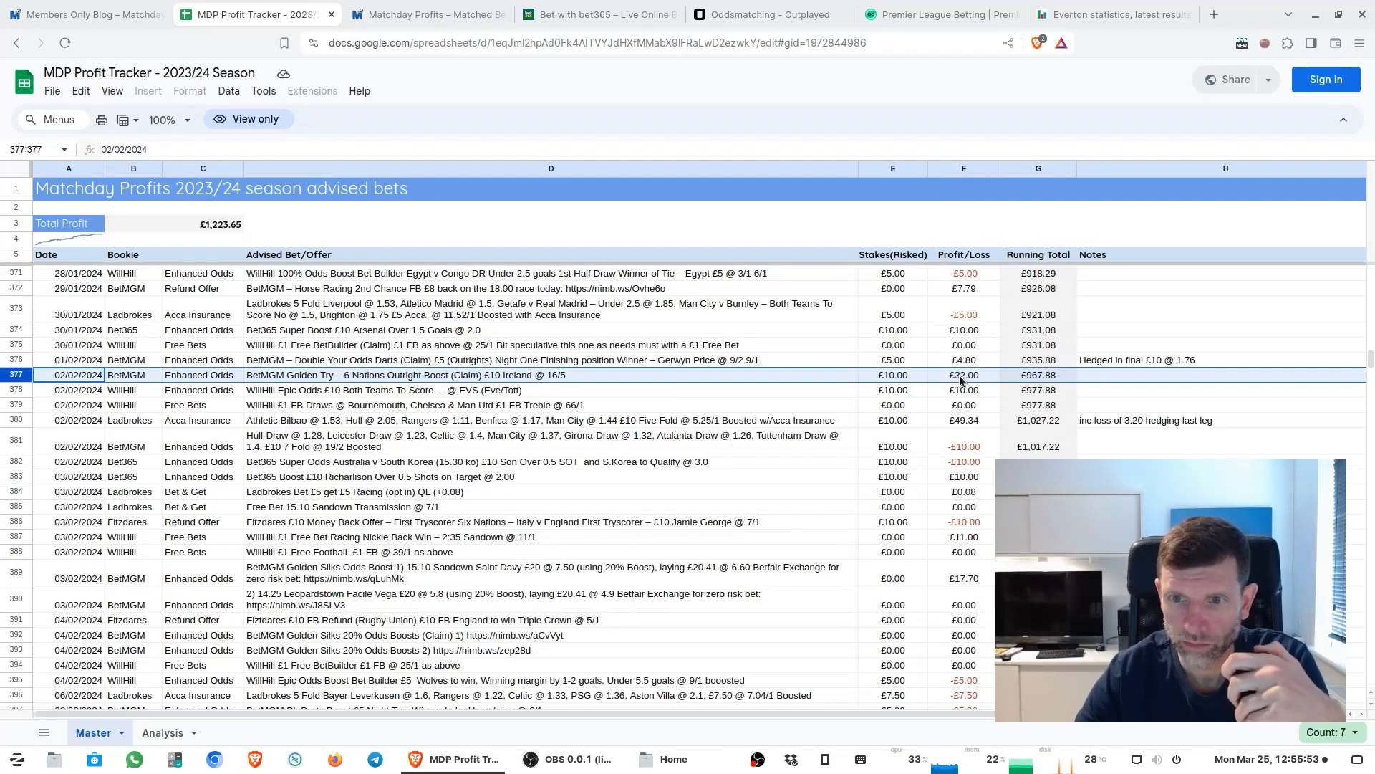
- Scroll down to the final entry, the 24/03/2024 Betfair refund offer returning £7.67
scroll("down", 3)
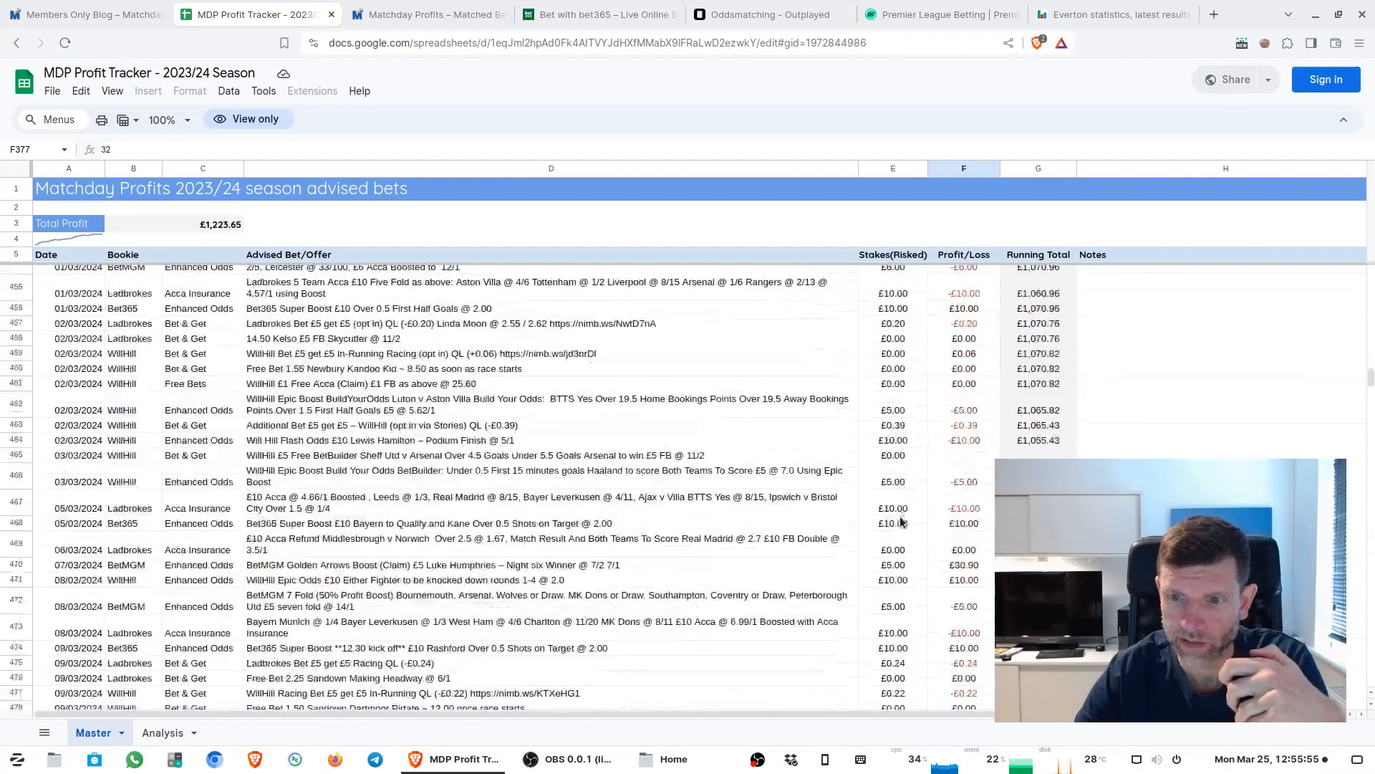
scroll("down", 3)
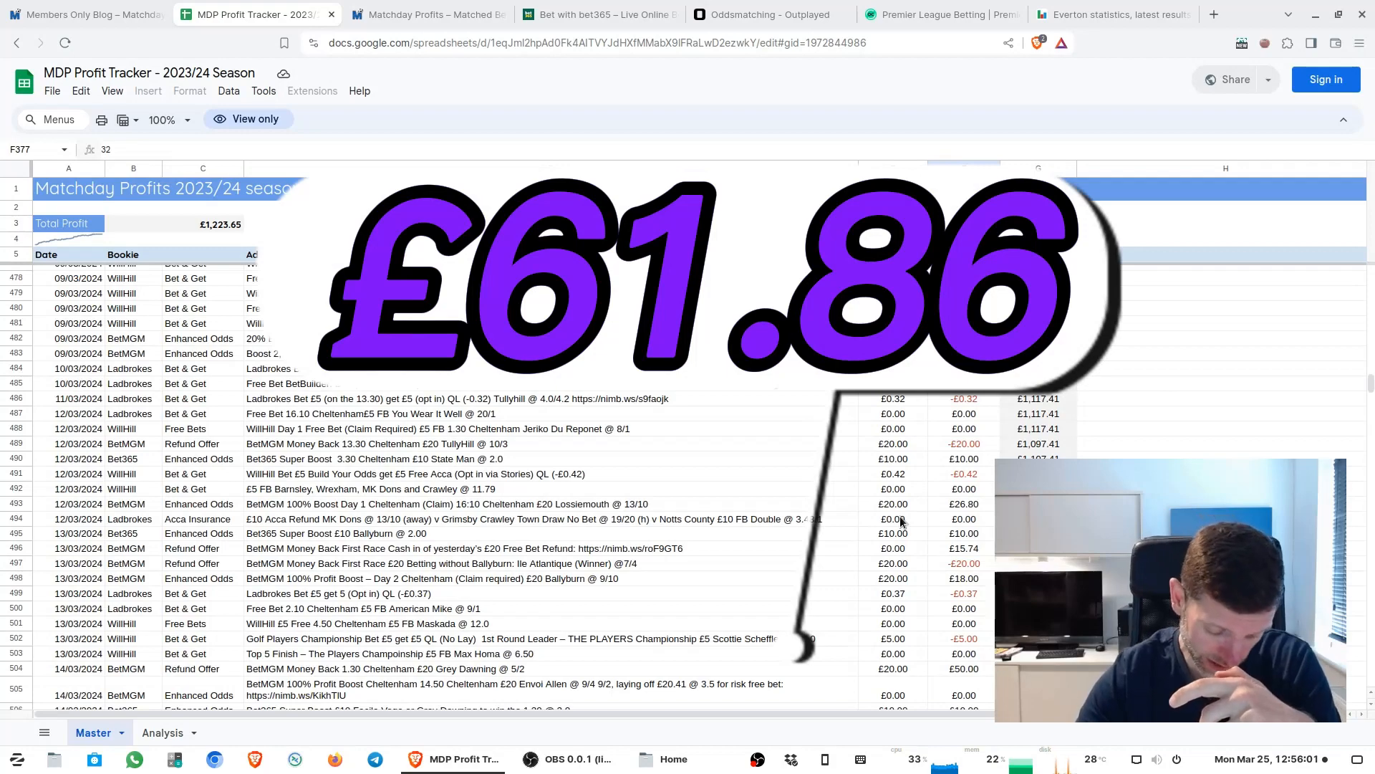
scroll("down", 3)
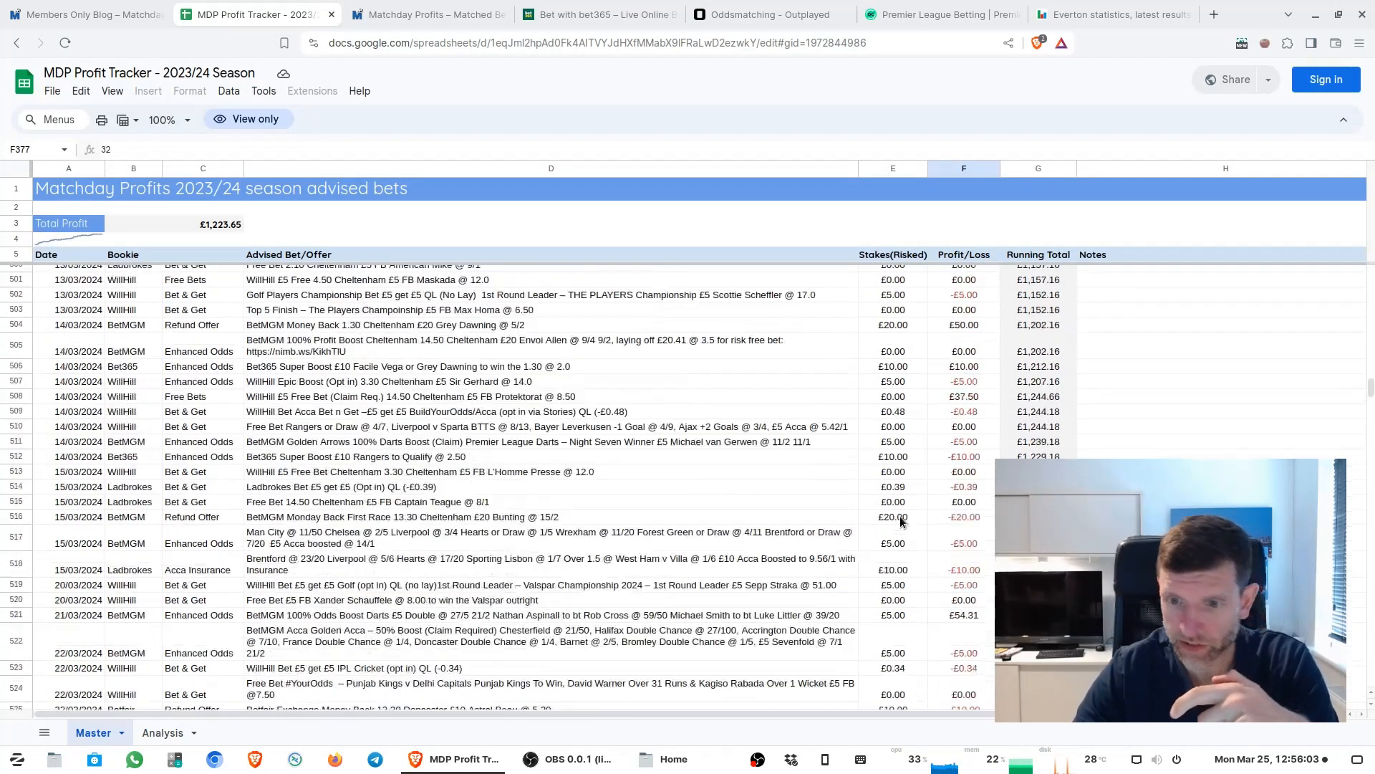
scroll("down", 3)
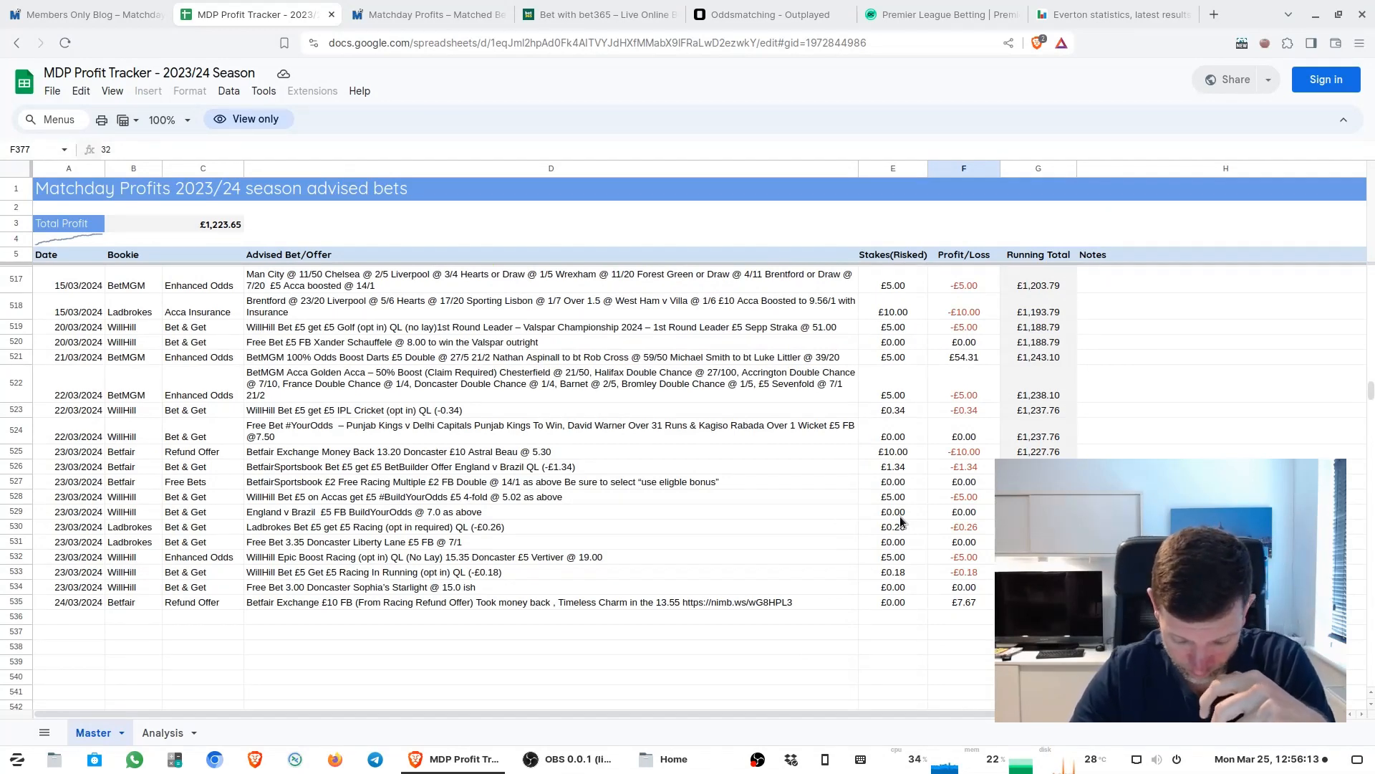
mouse_move(87, 622)
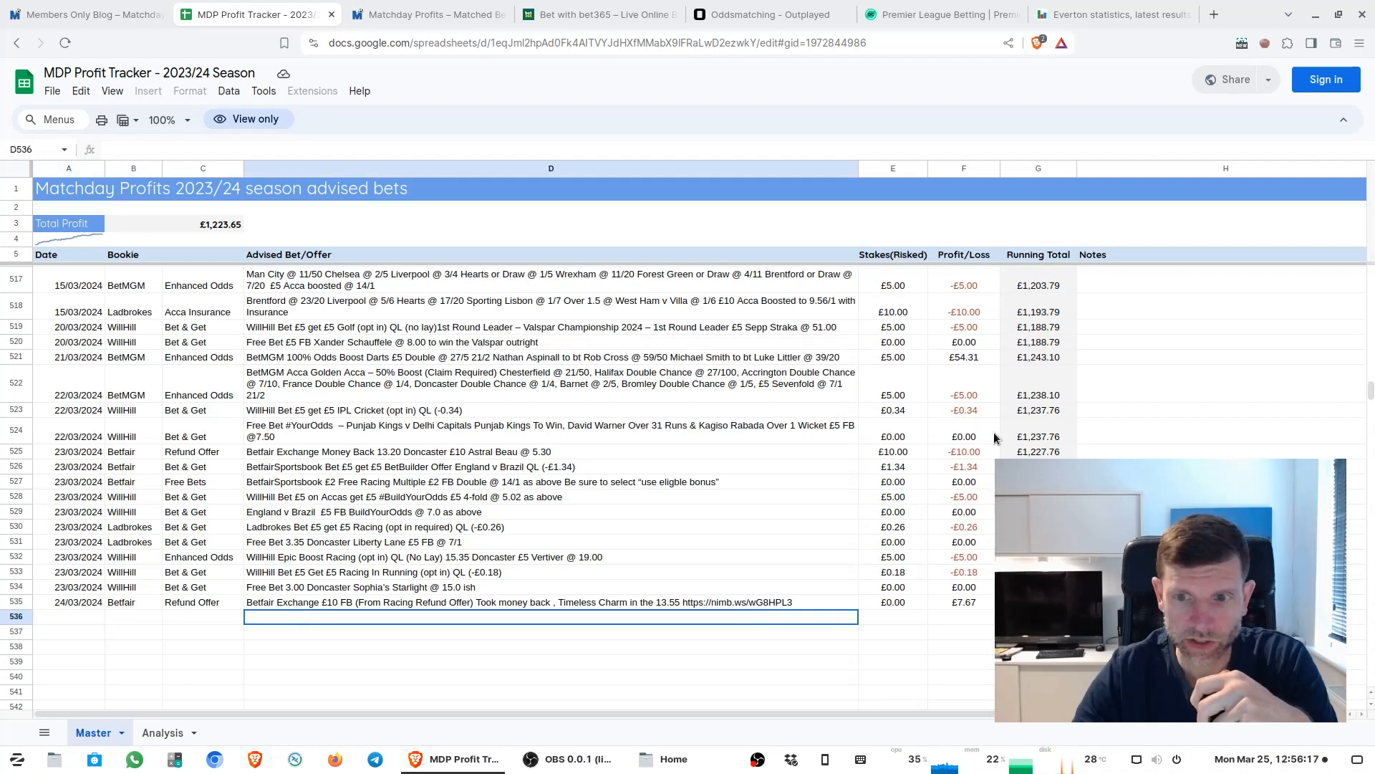
mouse_move(1009, 360)
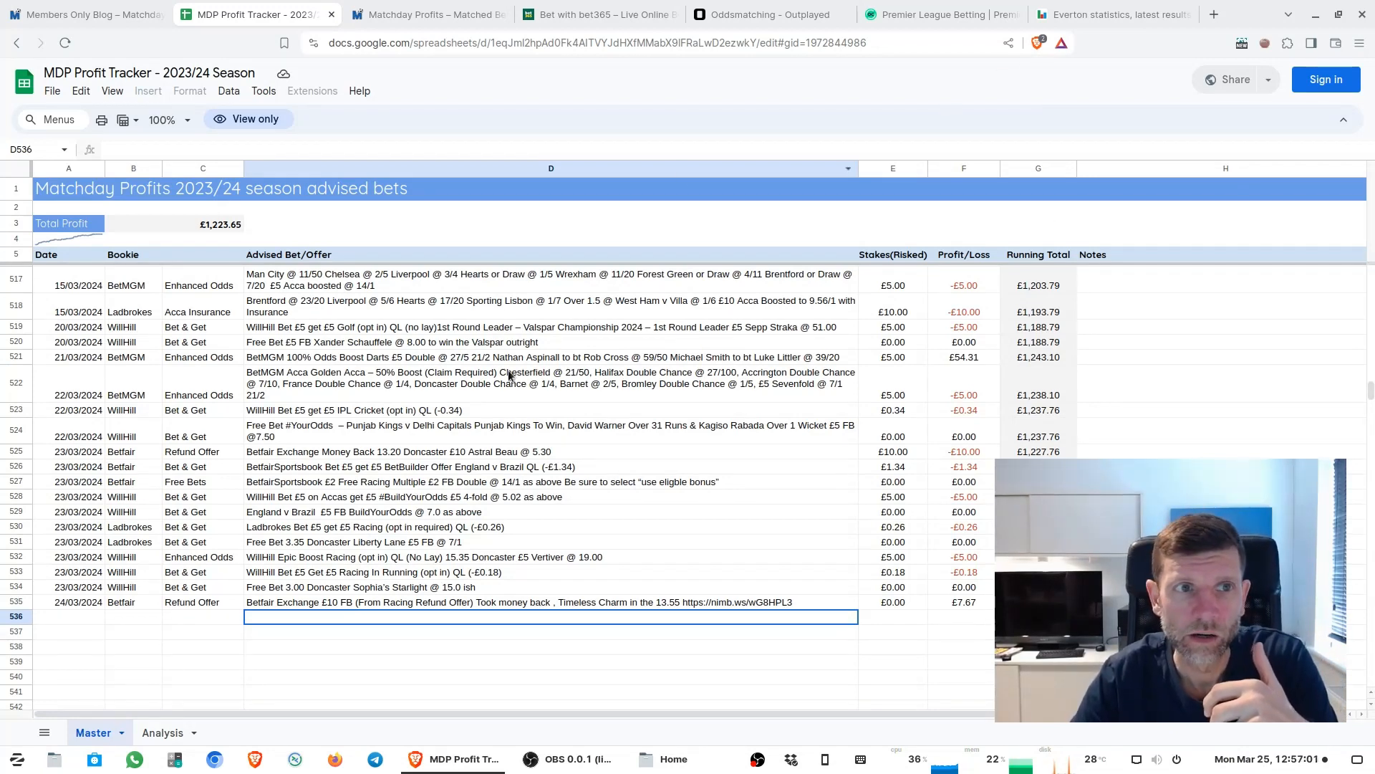
left_click(69, 602)
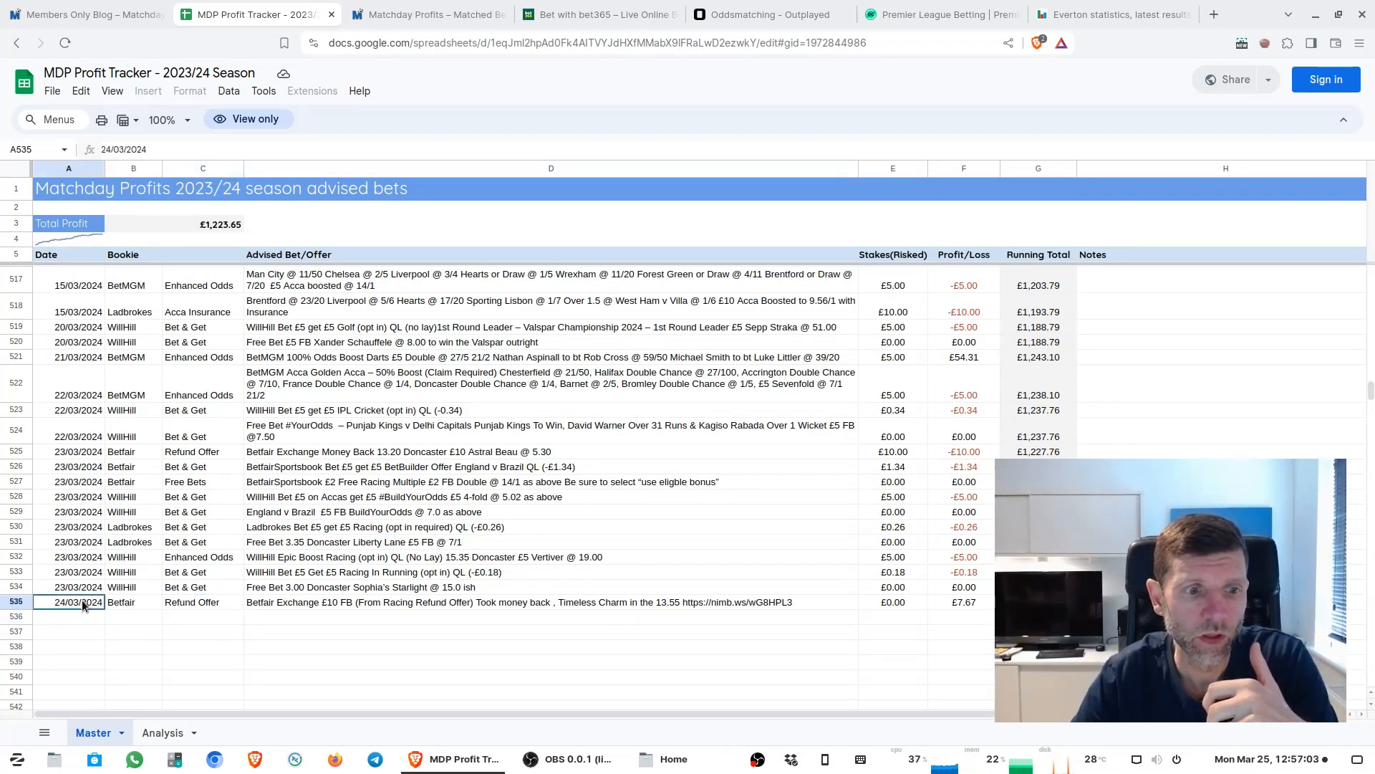
left_click(551, 602)
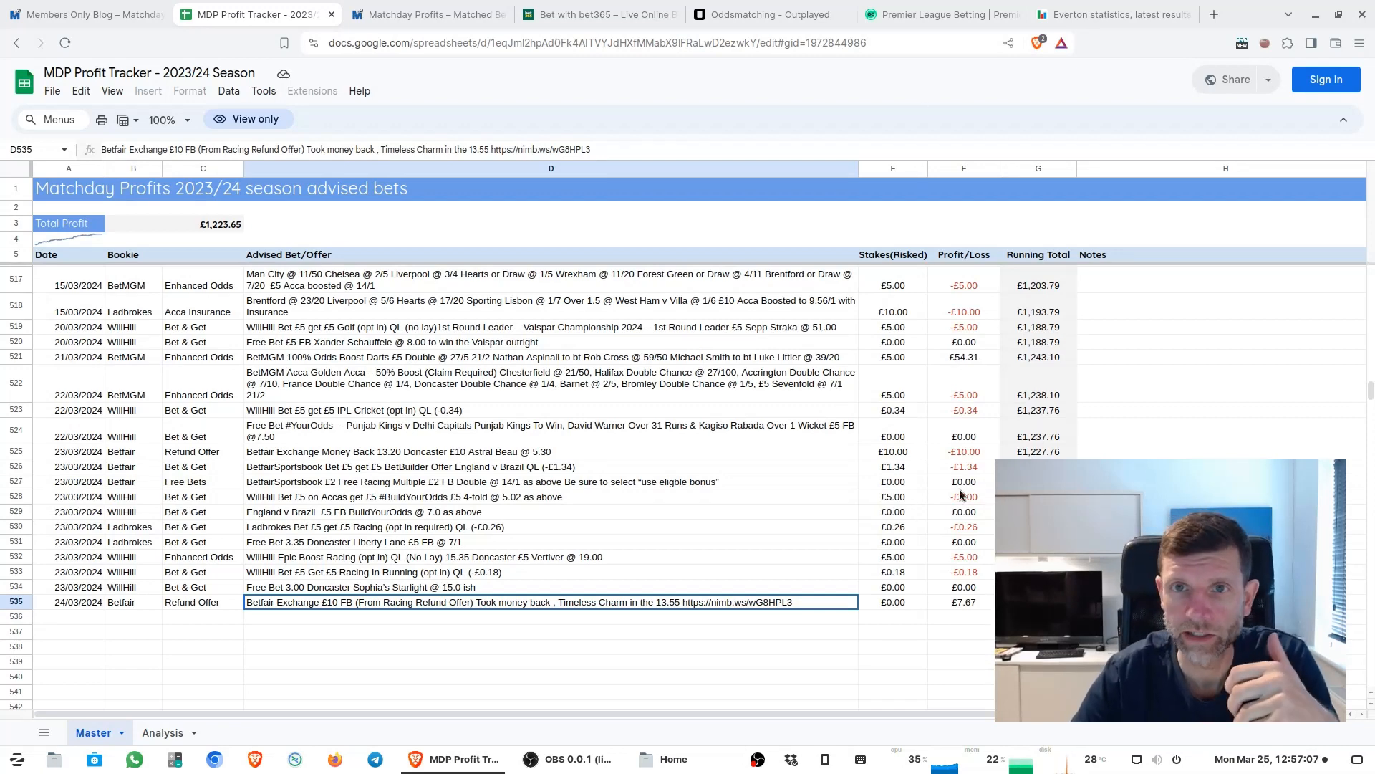
left_click(930, 15)
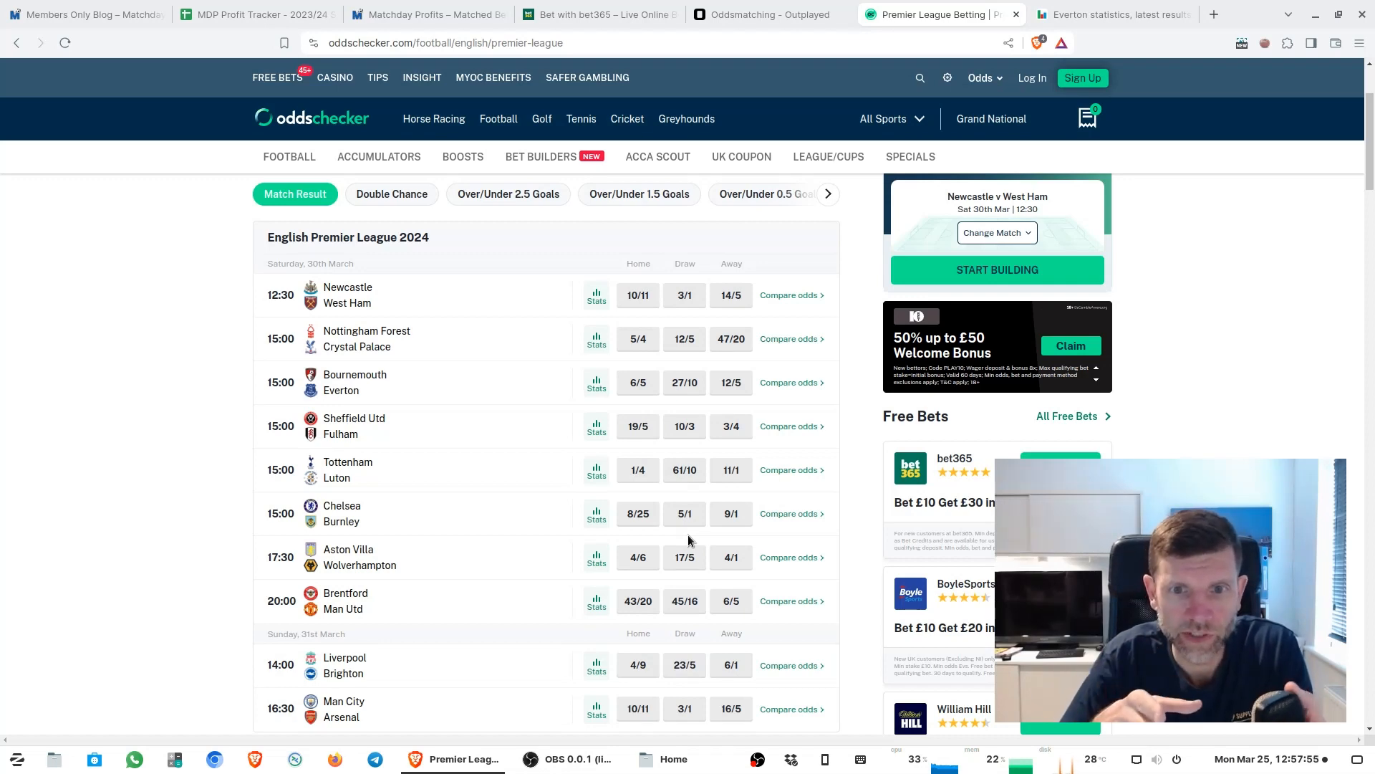
mouse_move(464, 328)
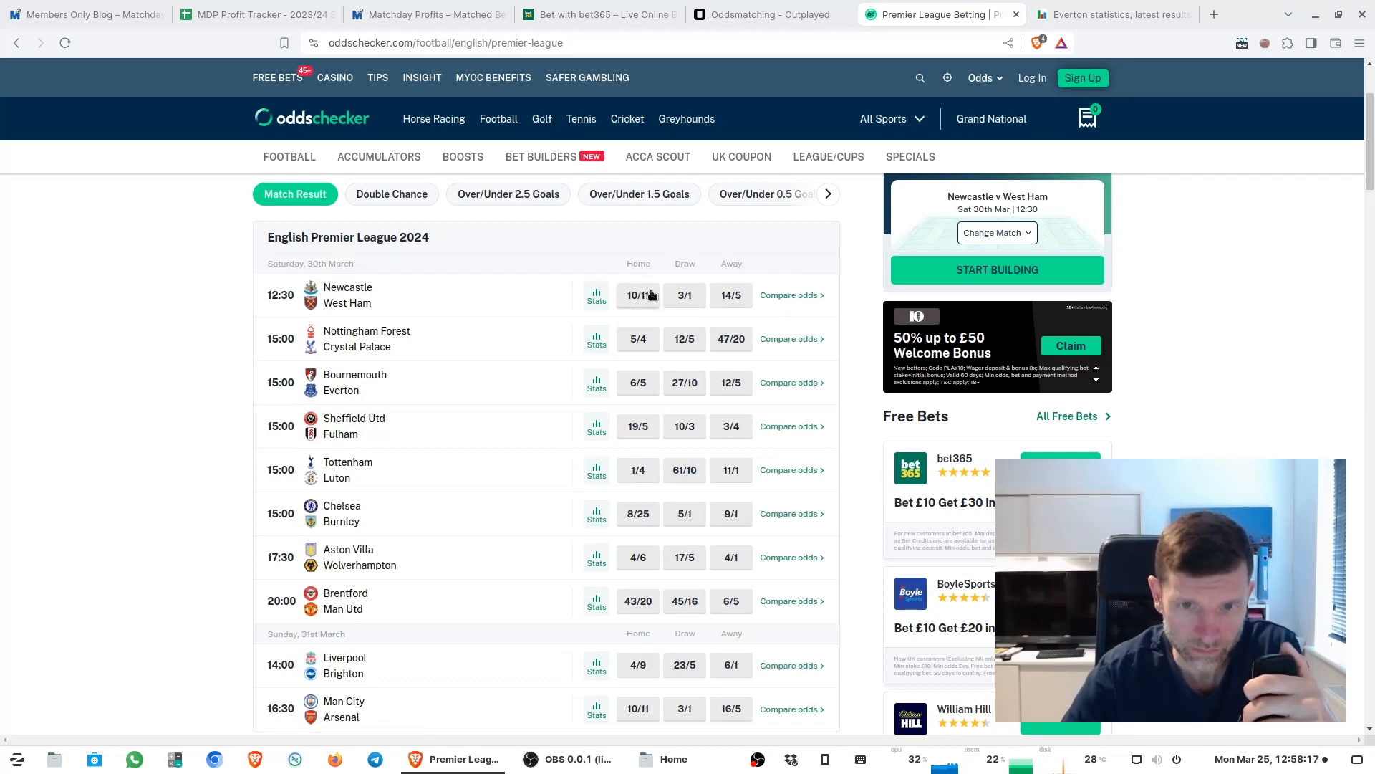
mouse_move(367, 337)
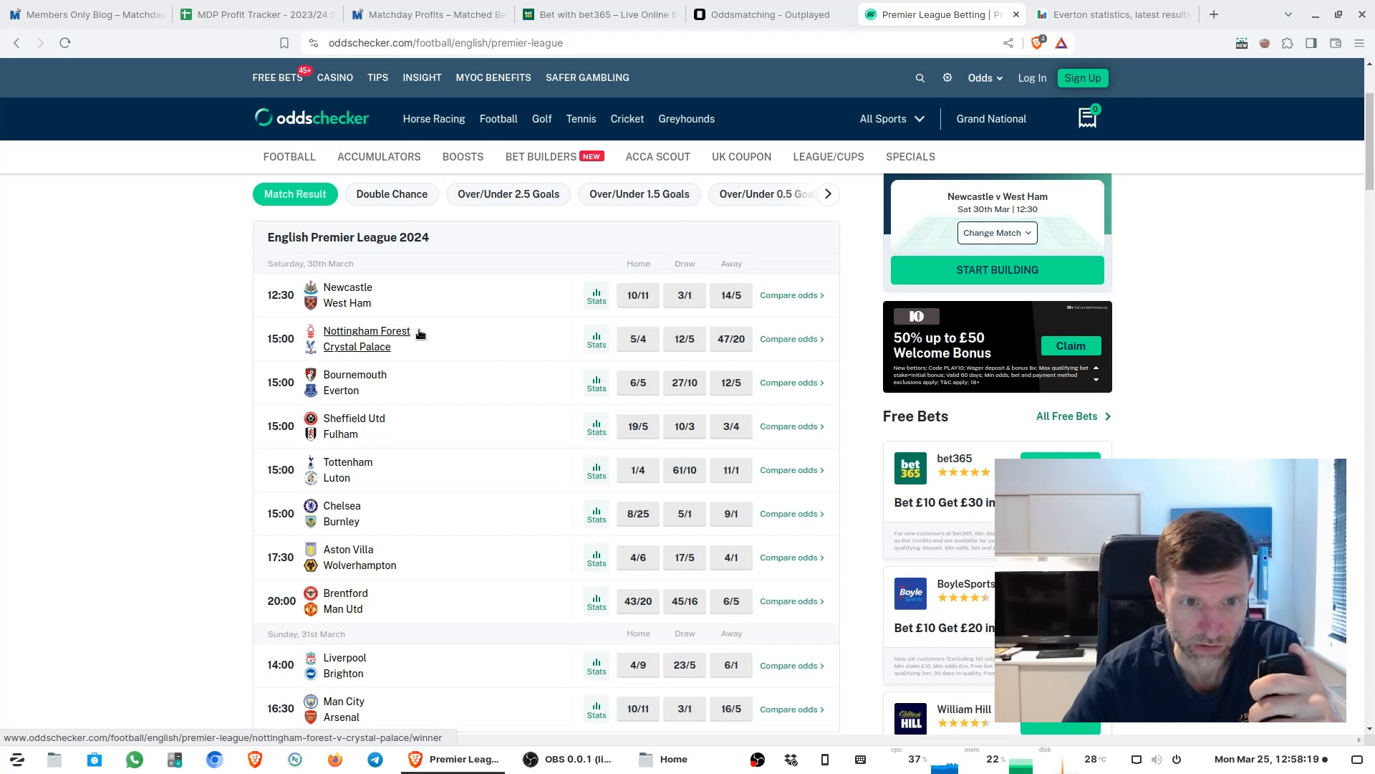
mouse_move(495, 384)
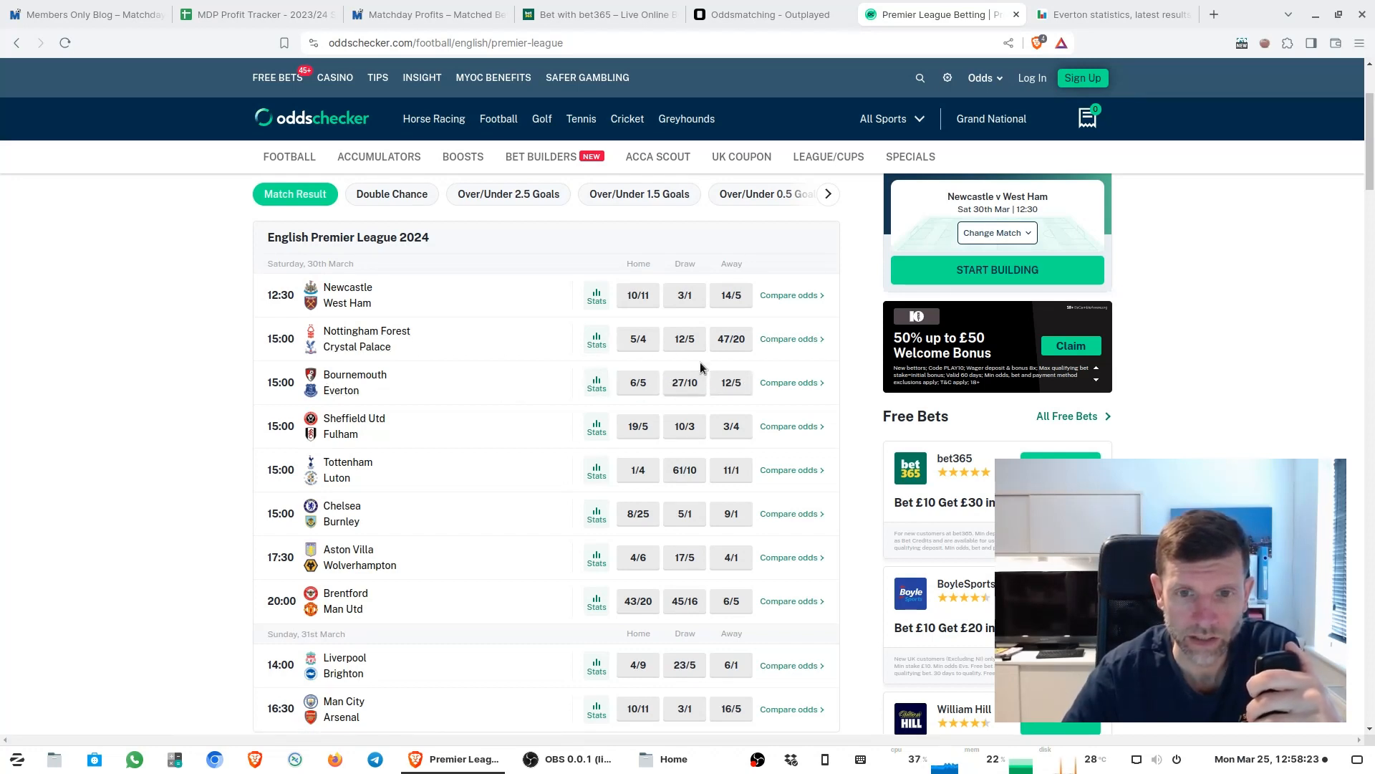
mouse_move(366, 339)
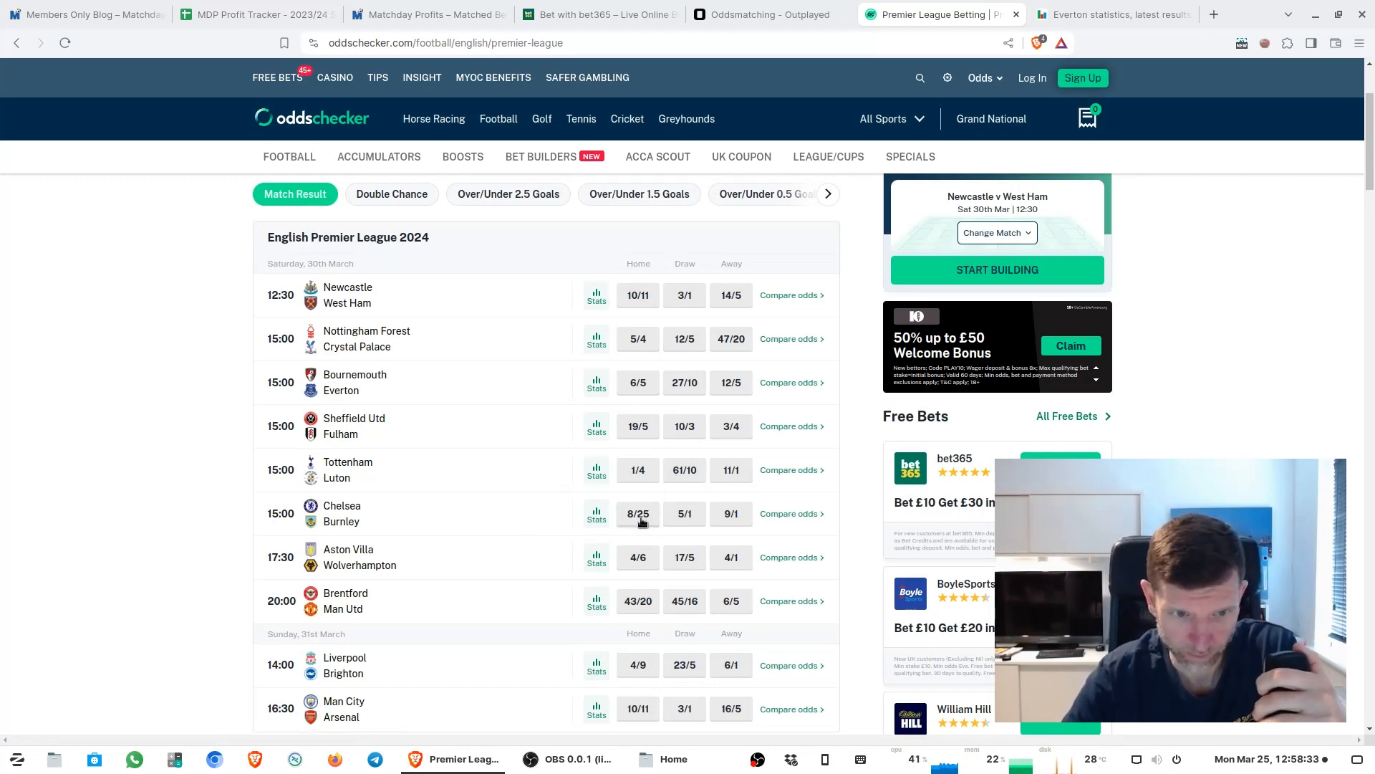
mouse_move(629, 482)
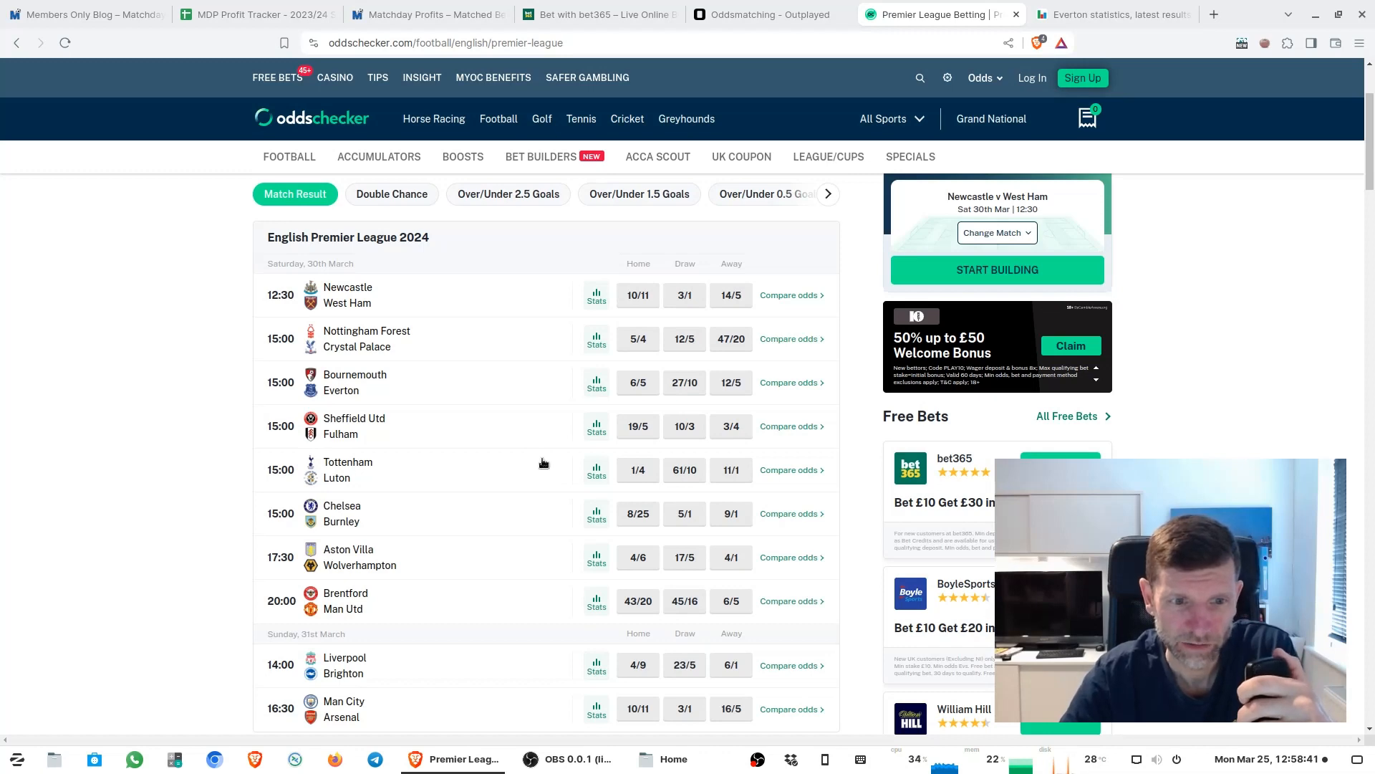
mouse_move(574, 481)
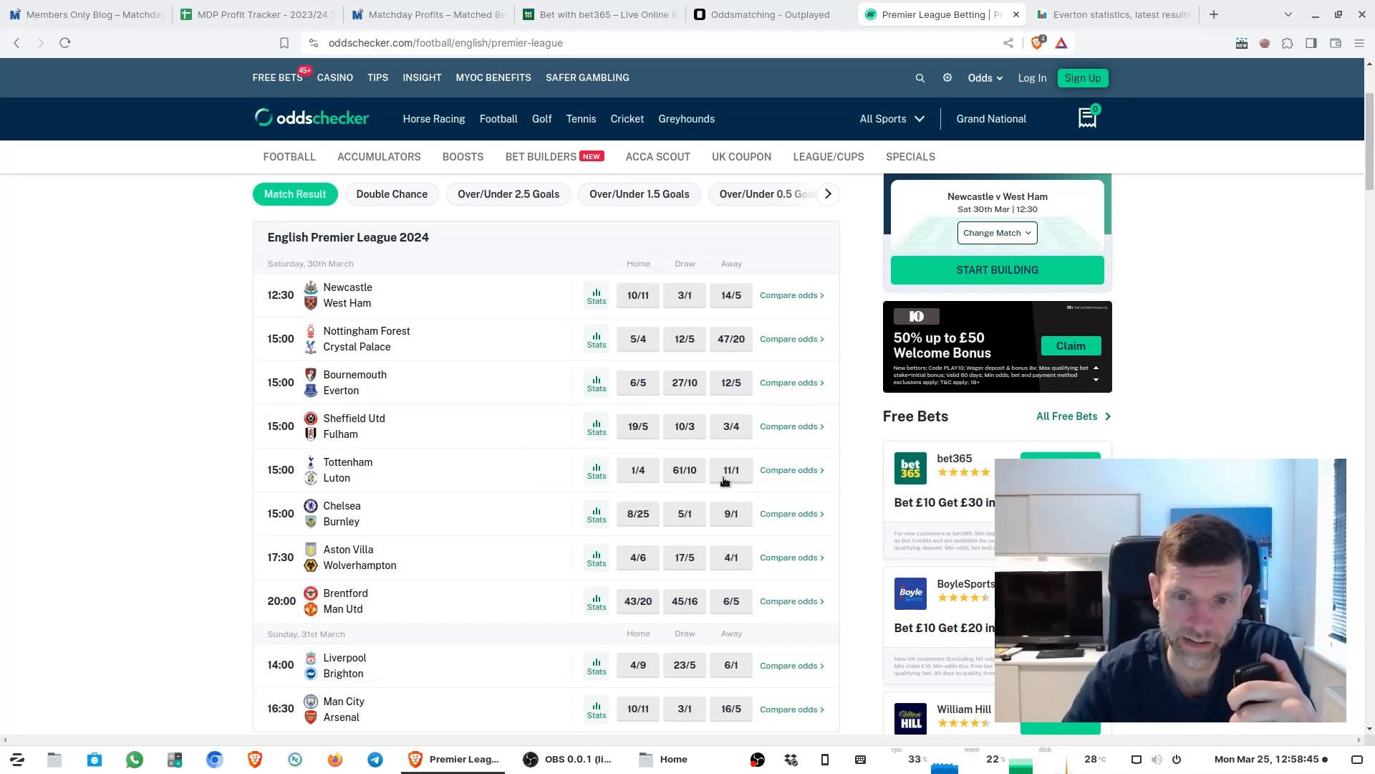
mouse_move(347, 469)
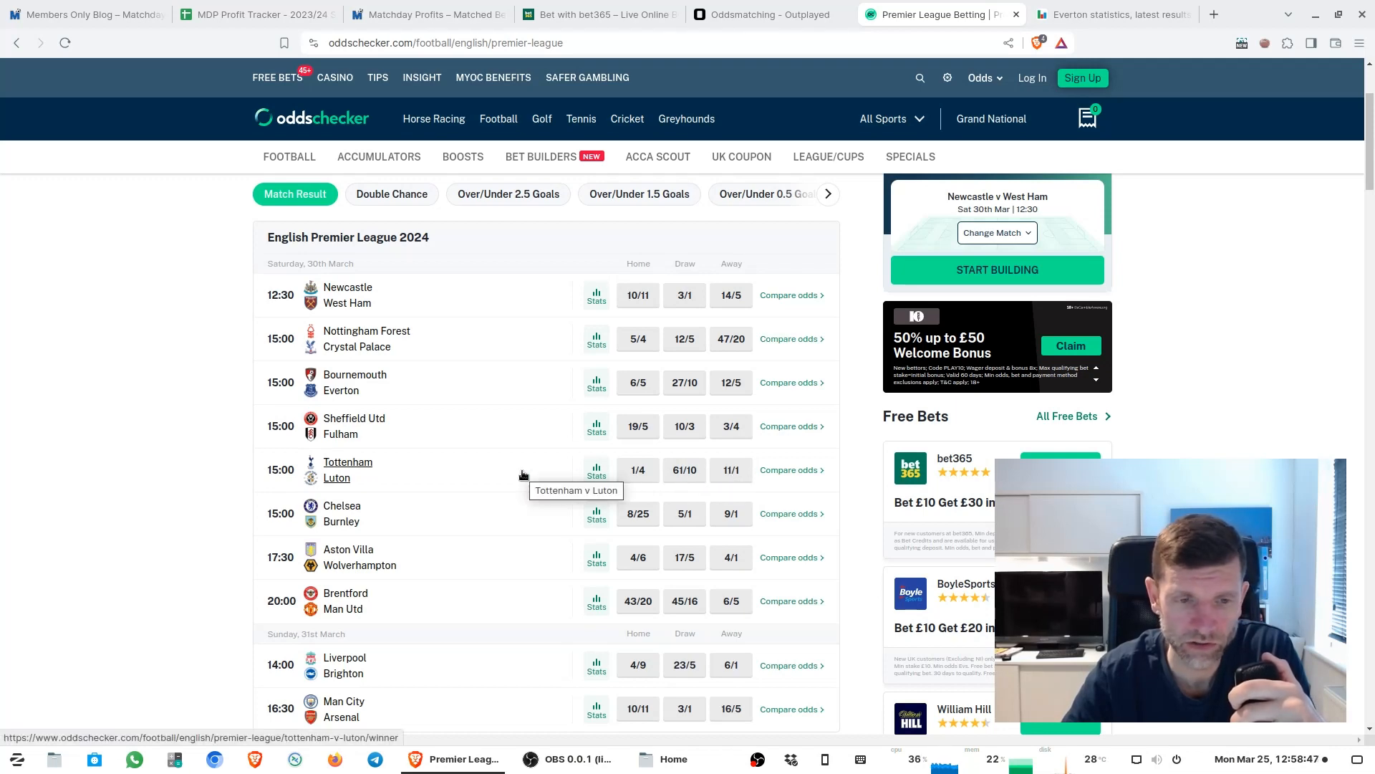
mouse_move(523, 471)
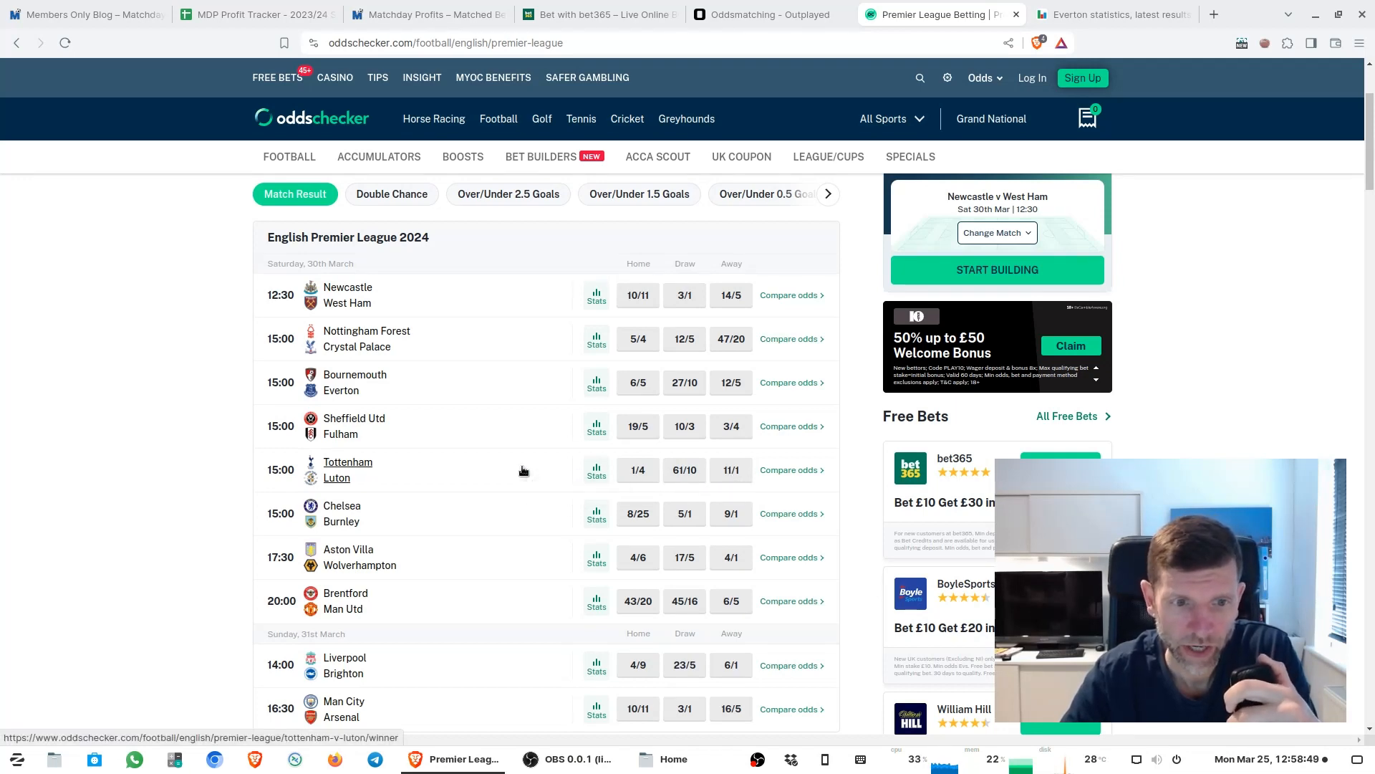
mouse_move(523, 472)
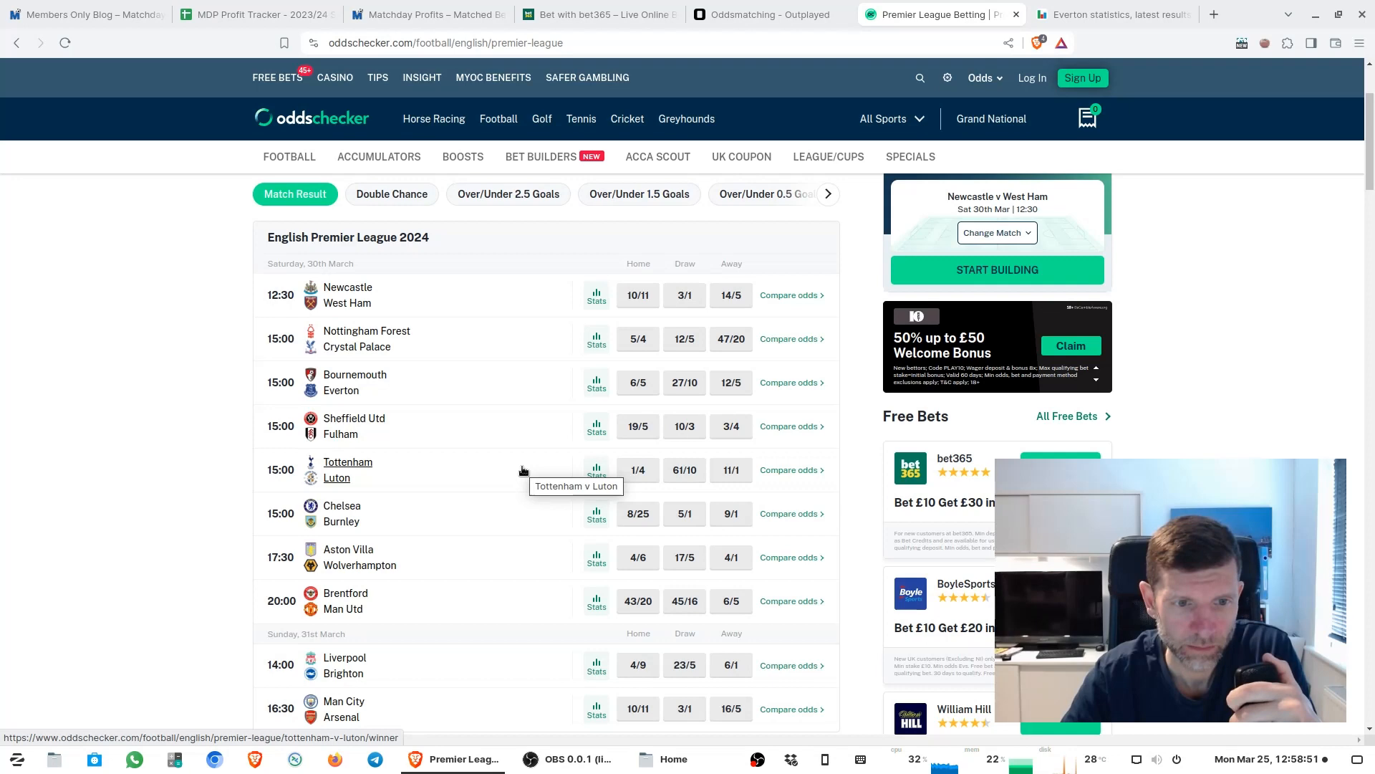
mouse_move(433, 568)
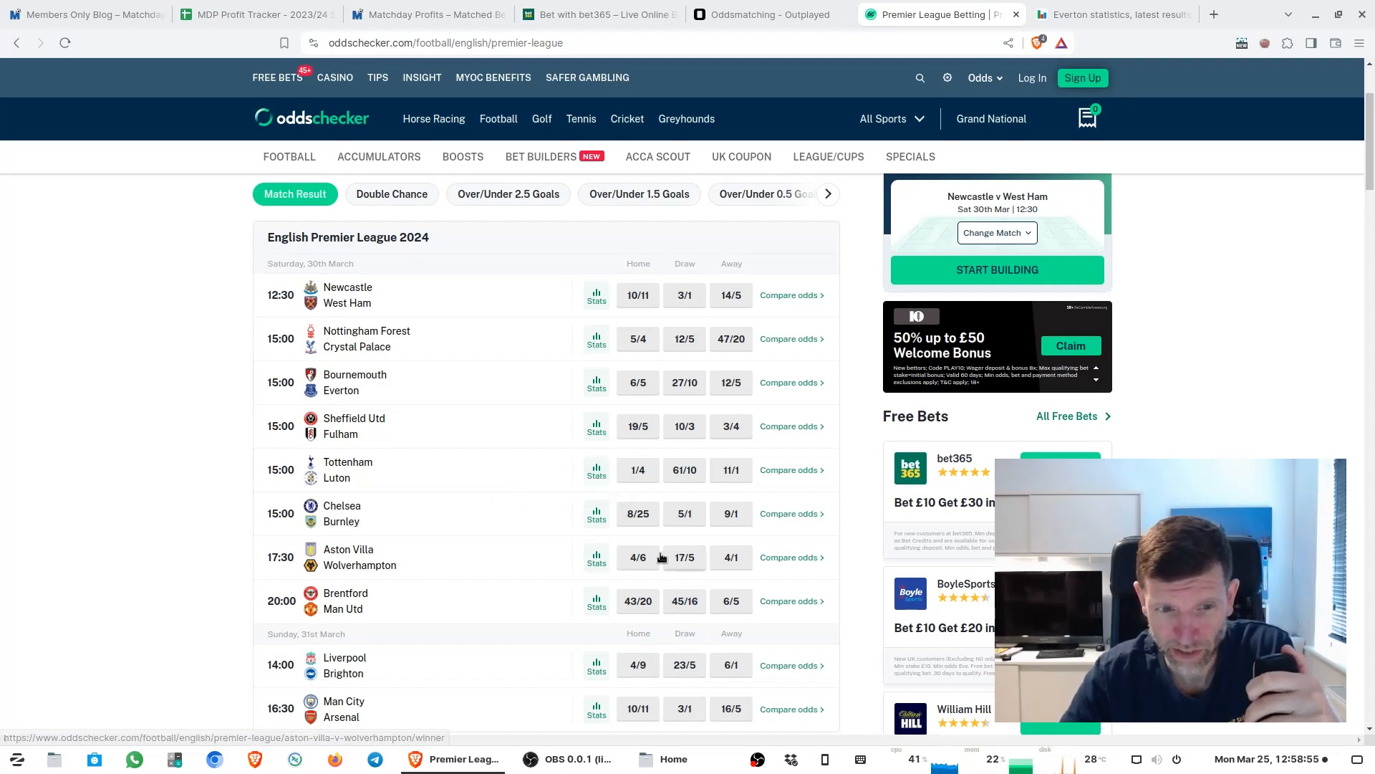
mouse_move(359, 556)
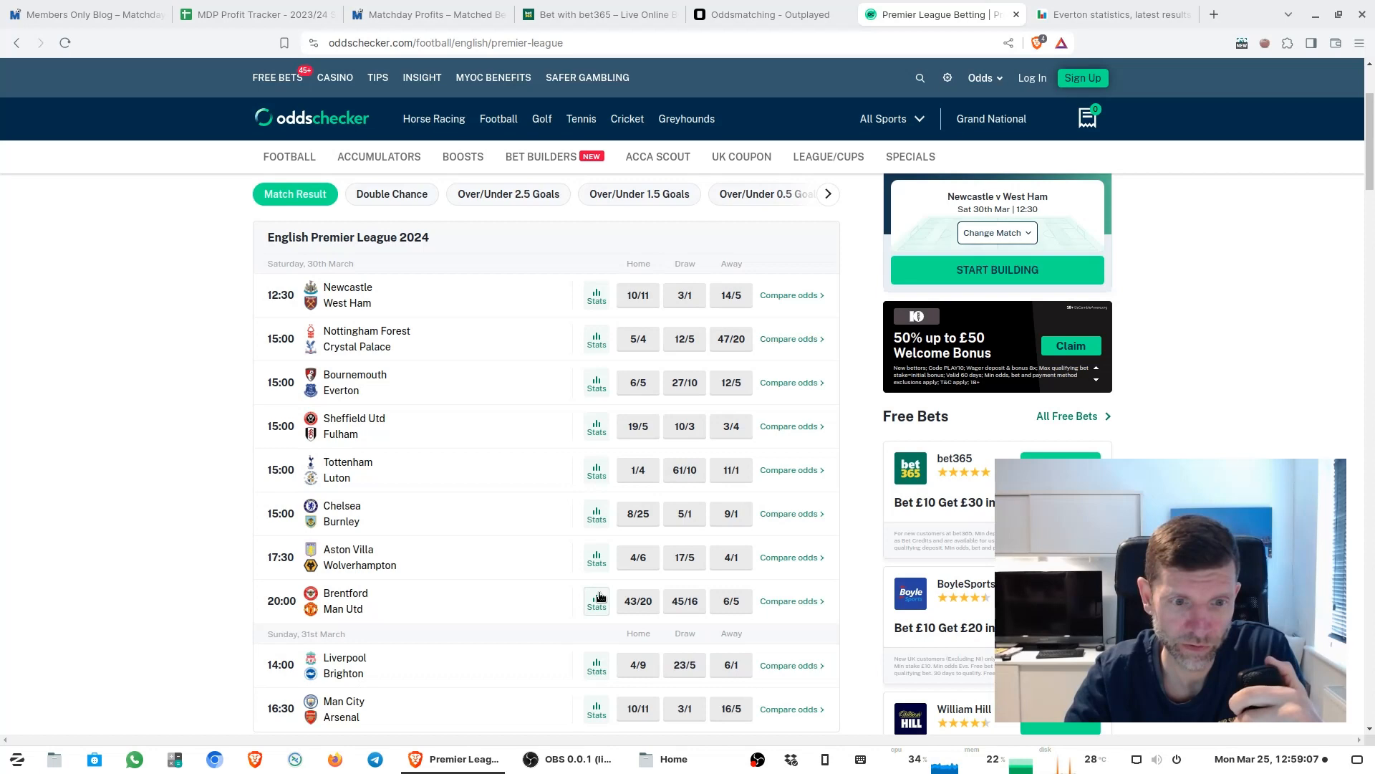
- Scan Premier League odds through Man City v Arsenal, then view Everton's SoccerSTATS page (16th, 25 points)
scroll("down", 3)
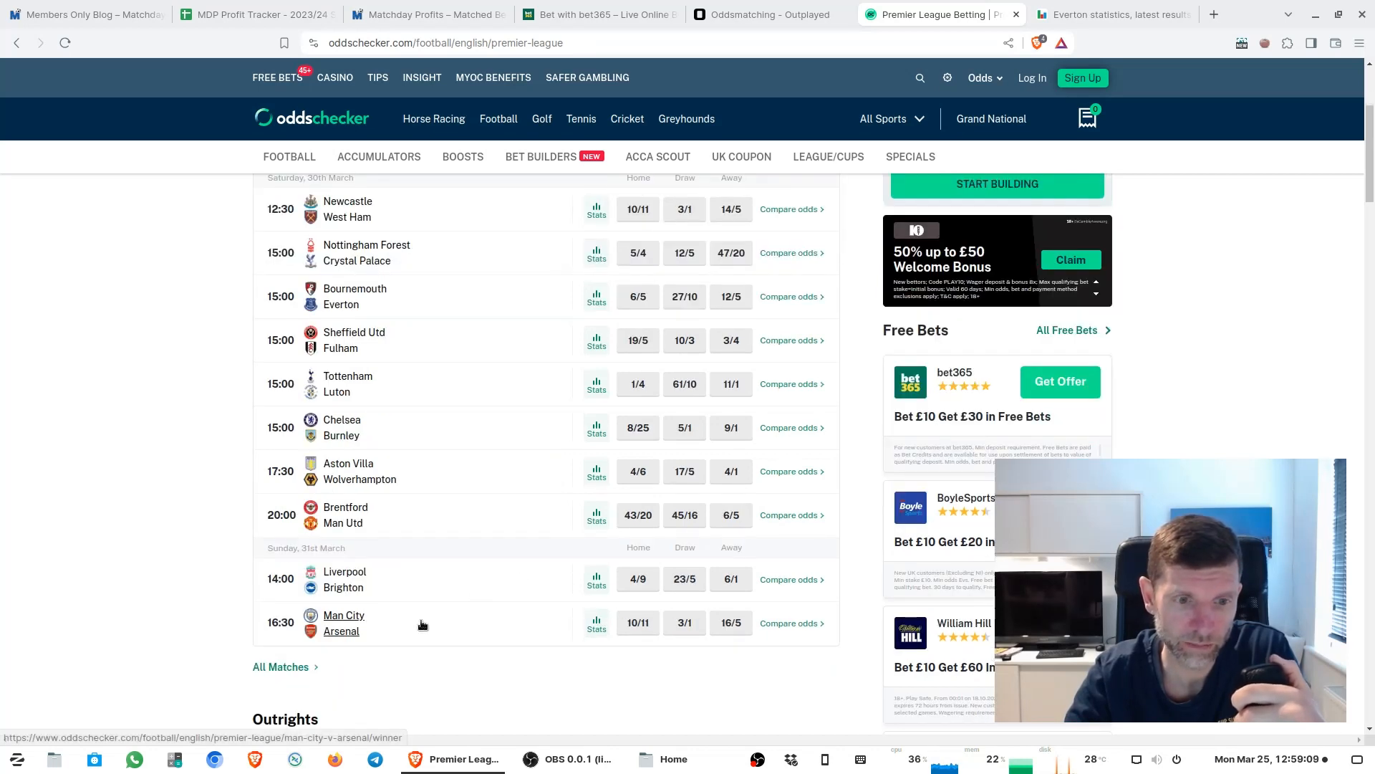
mouse_move(774, 628)
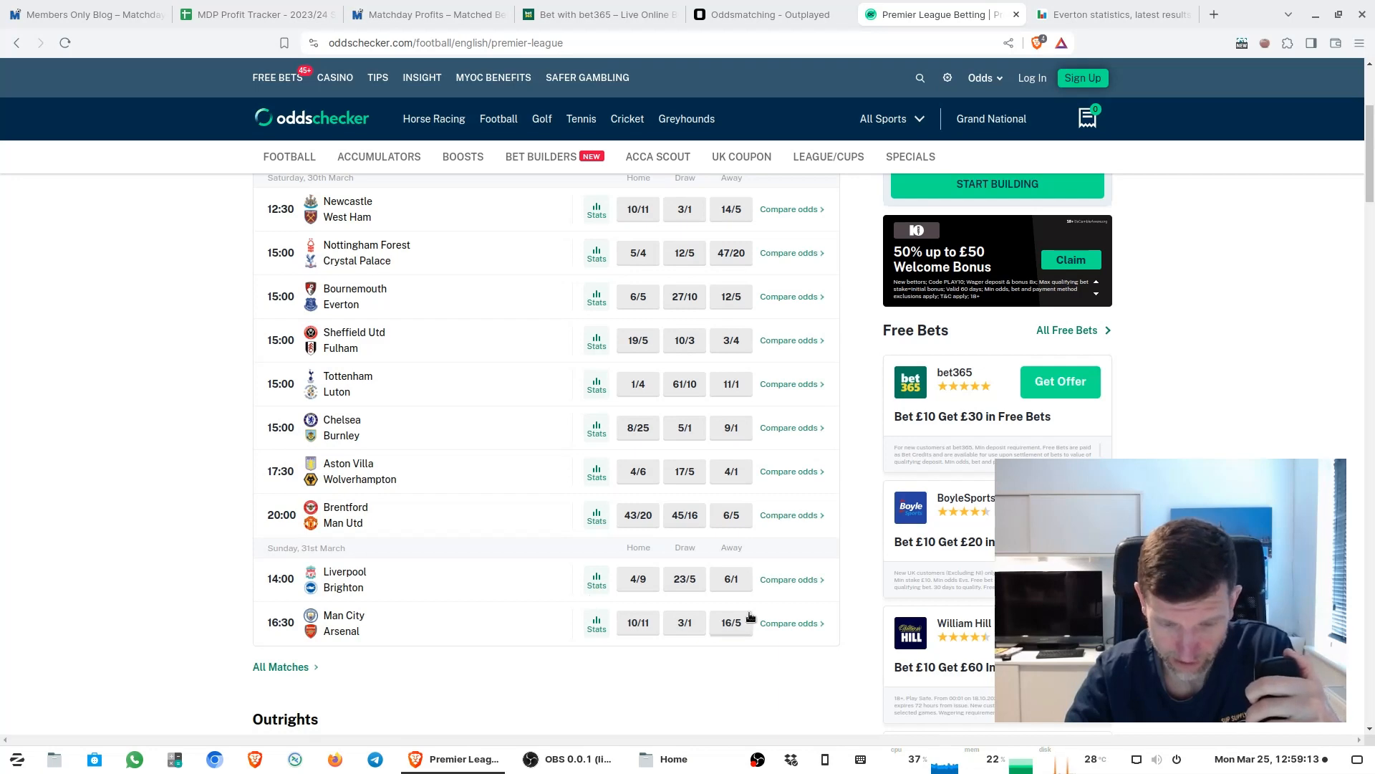
mouse_move(711, 643)
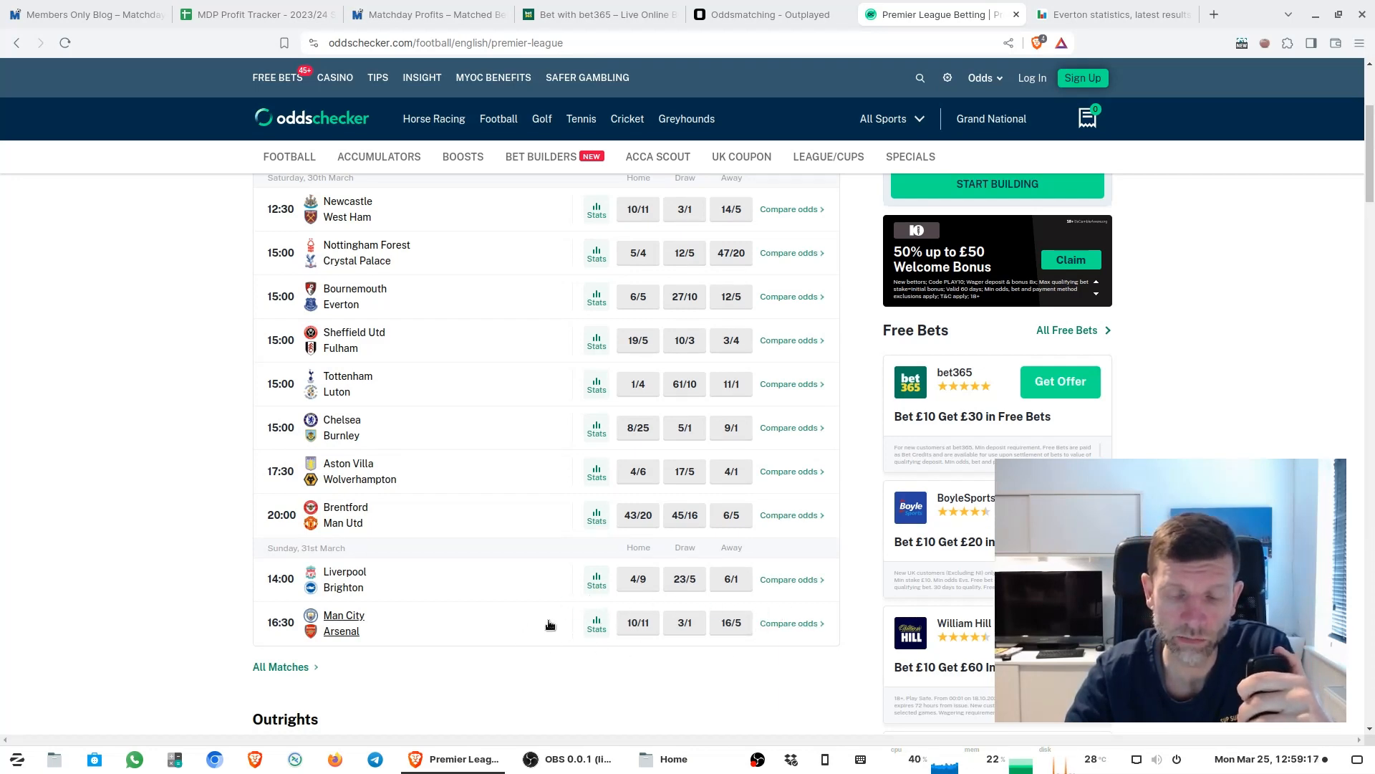
mouse_move(564, 628)
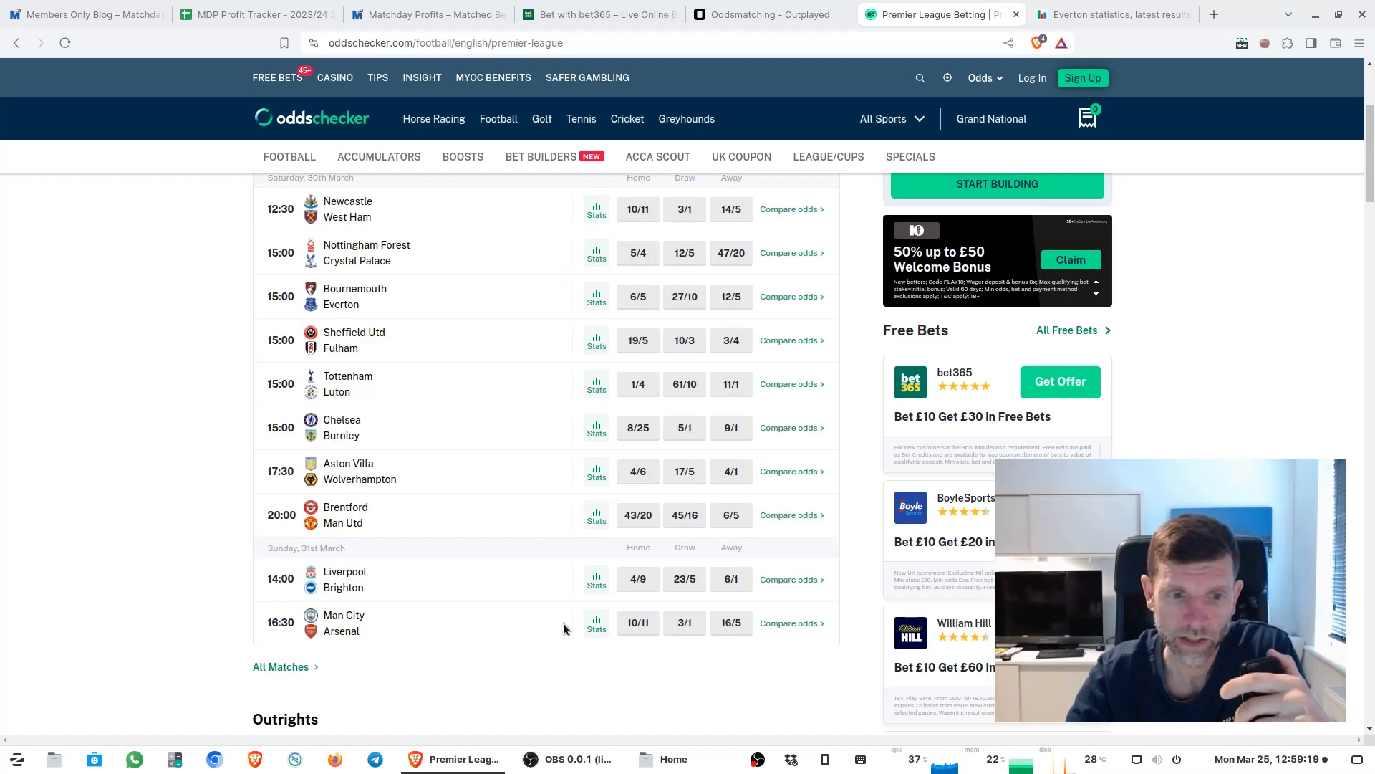
mouse_move(579, 593)
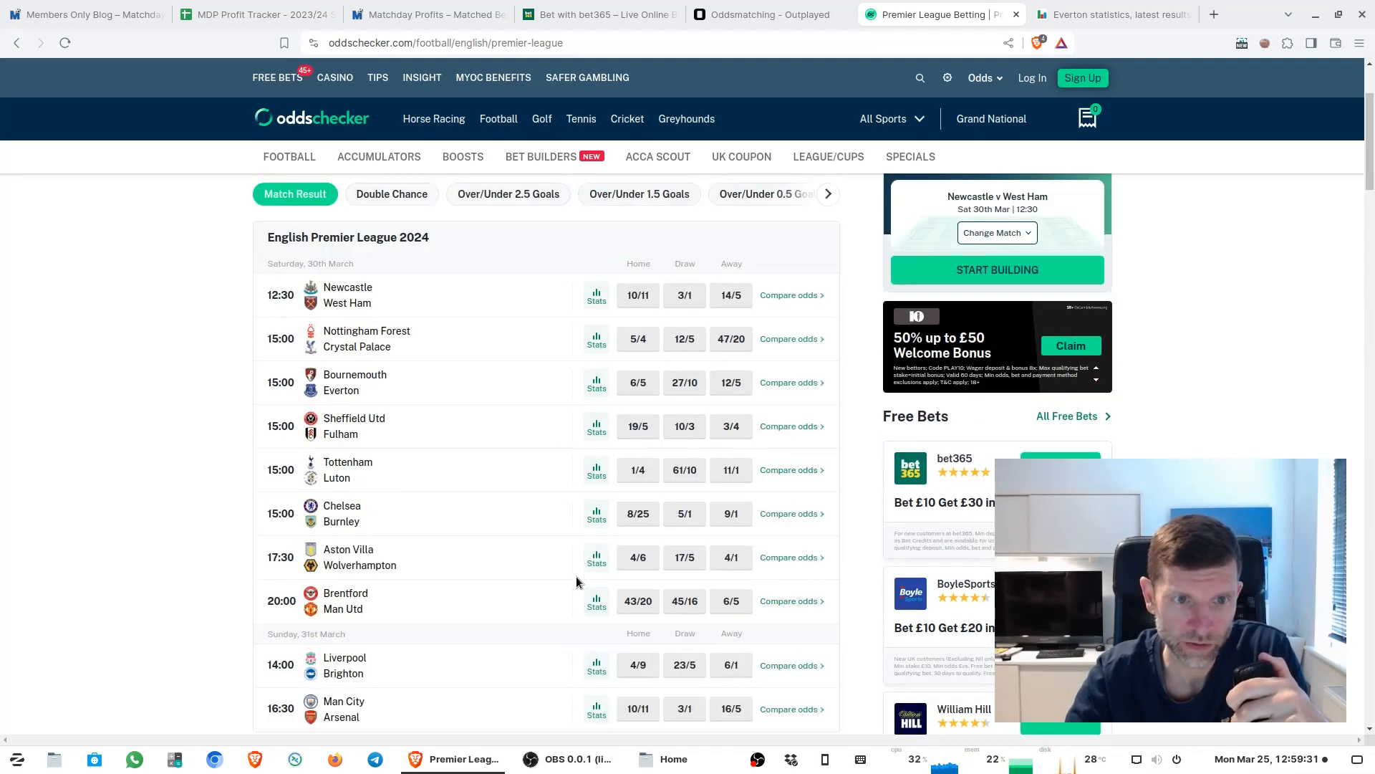
scroll("down", 3)
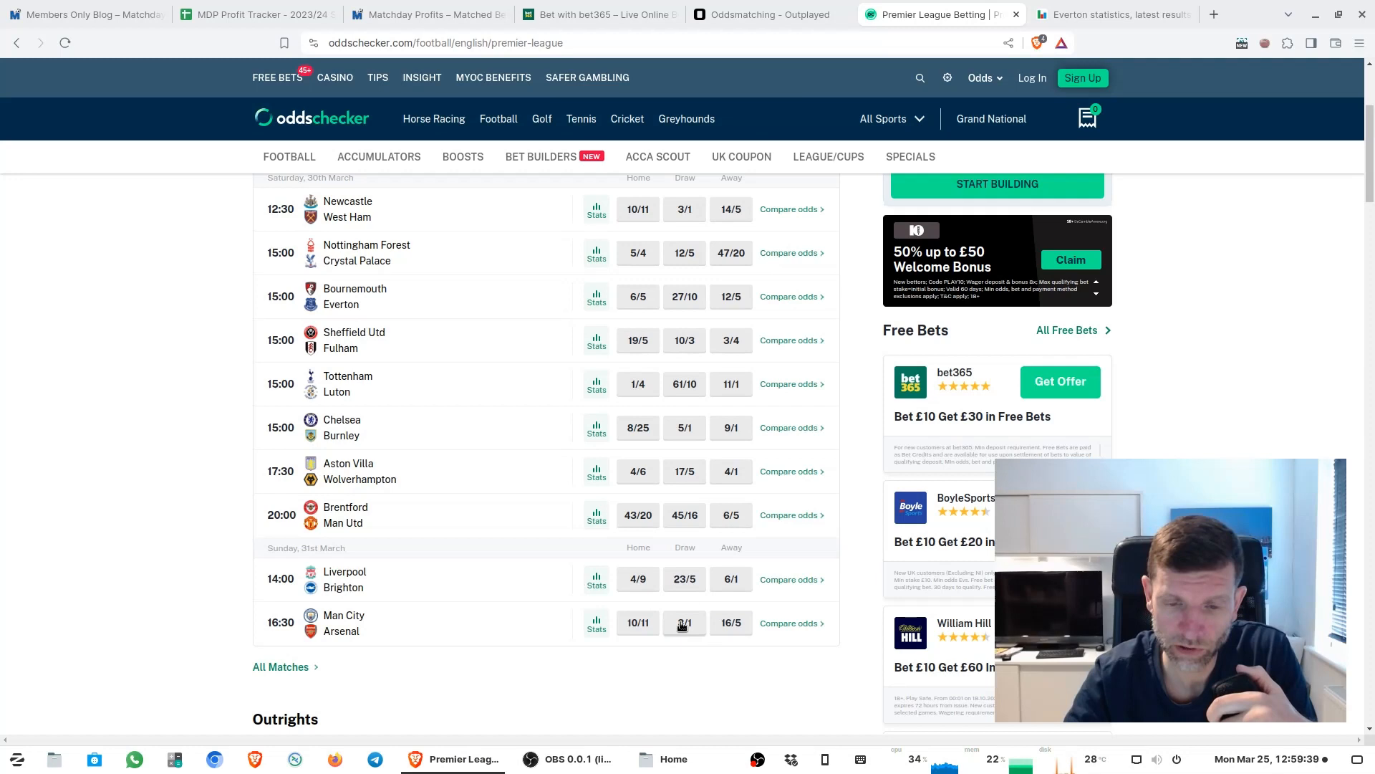
mouse_move(516, 527)
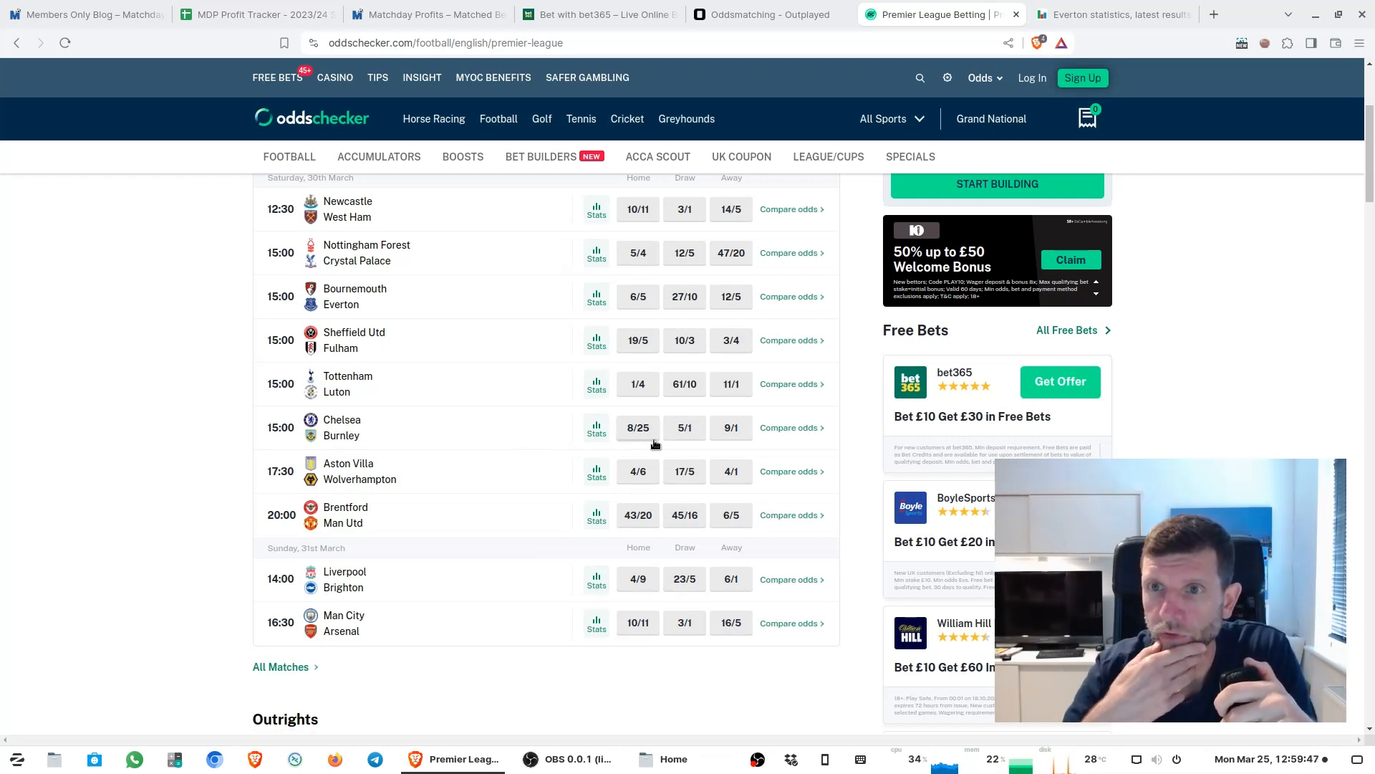
left_click(1109, 14)
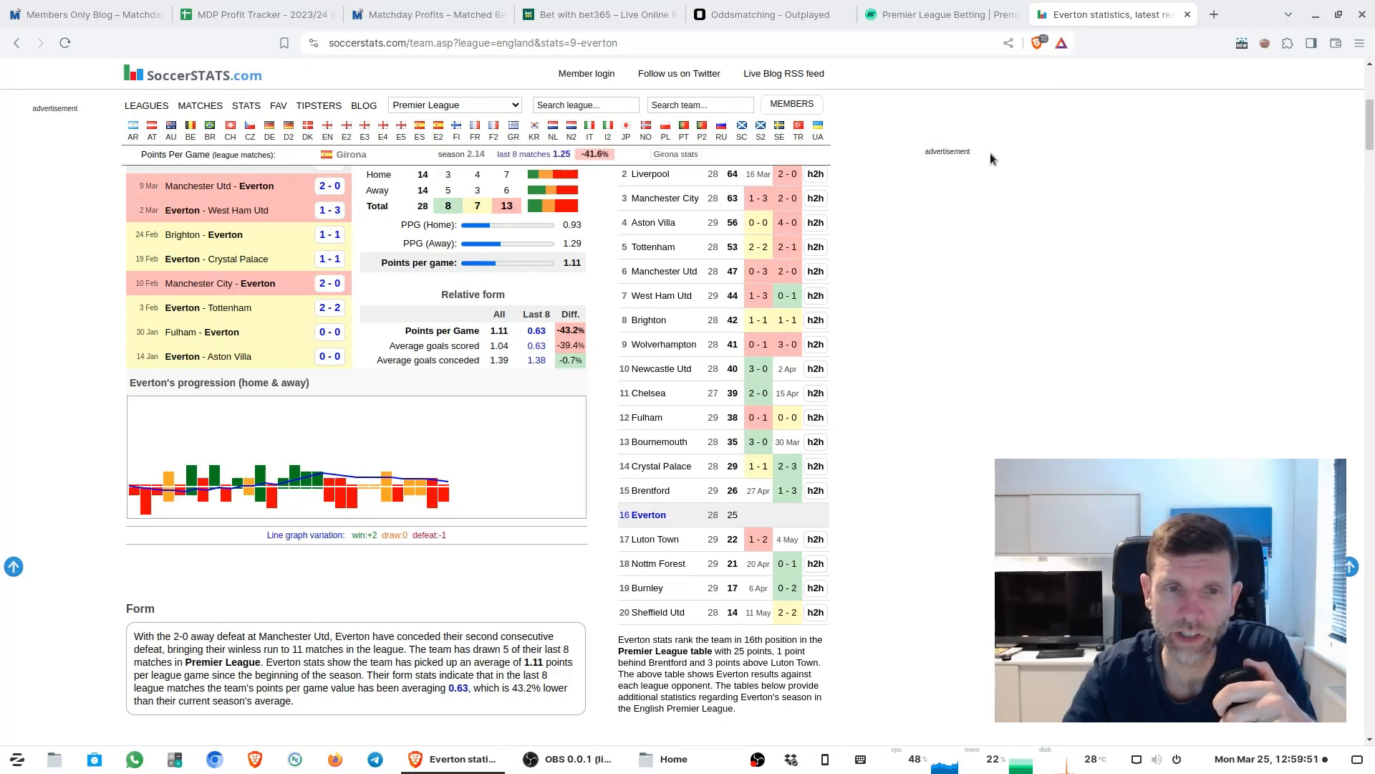
mouse_move(1018, 244)
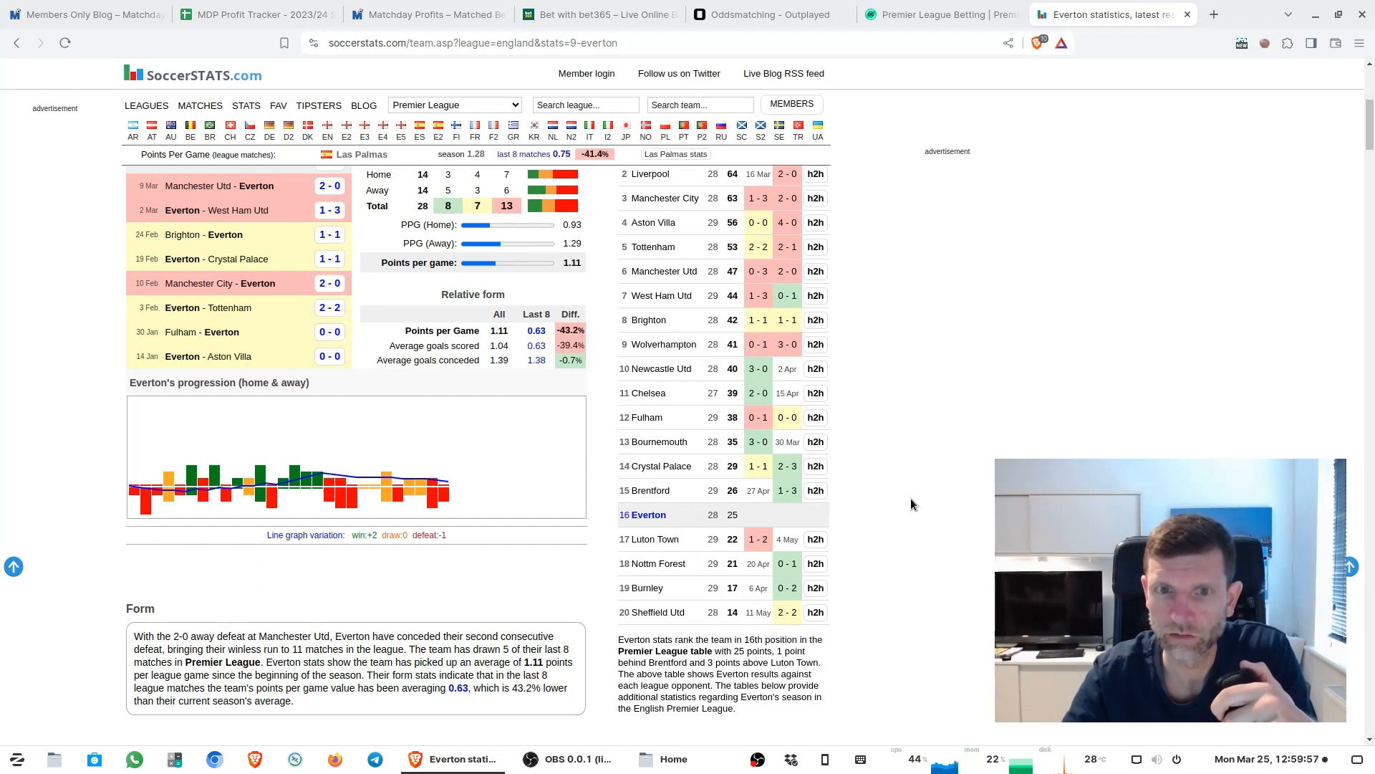
- Compare the Oddschecker odds with Everton's stats, then open Bournemouth's page from Everton's results
left_click(938, 14)
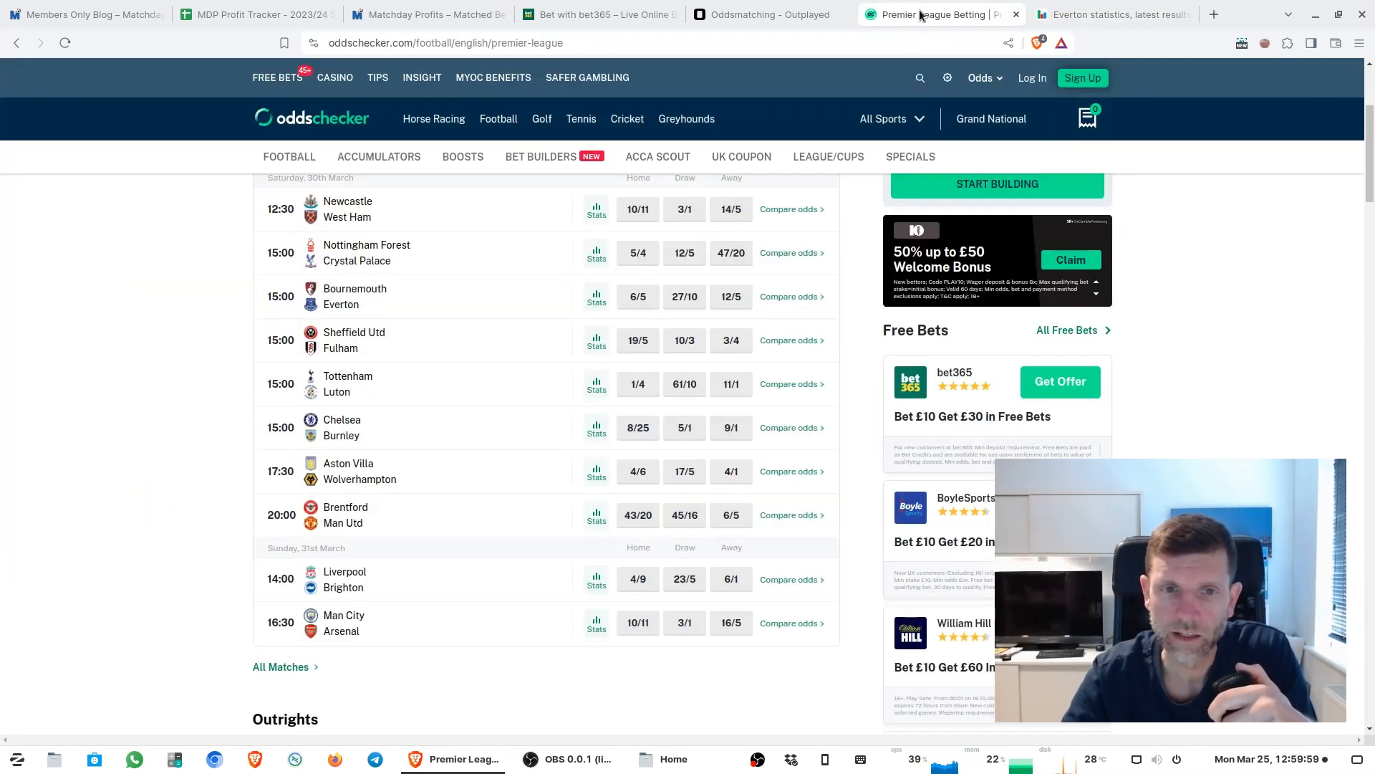
mouse_move(354, 296)
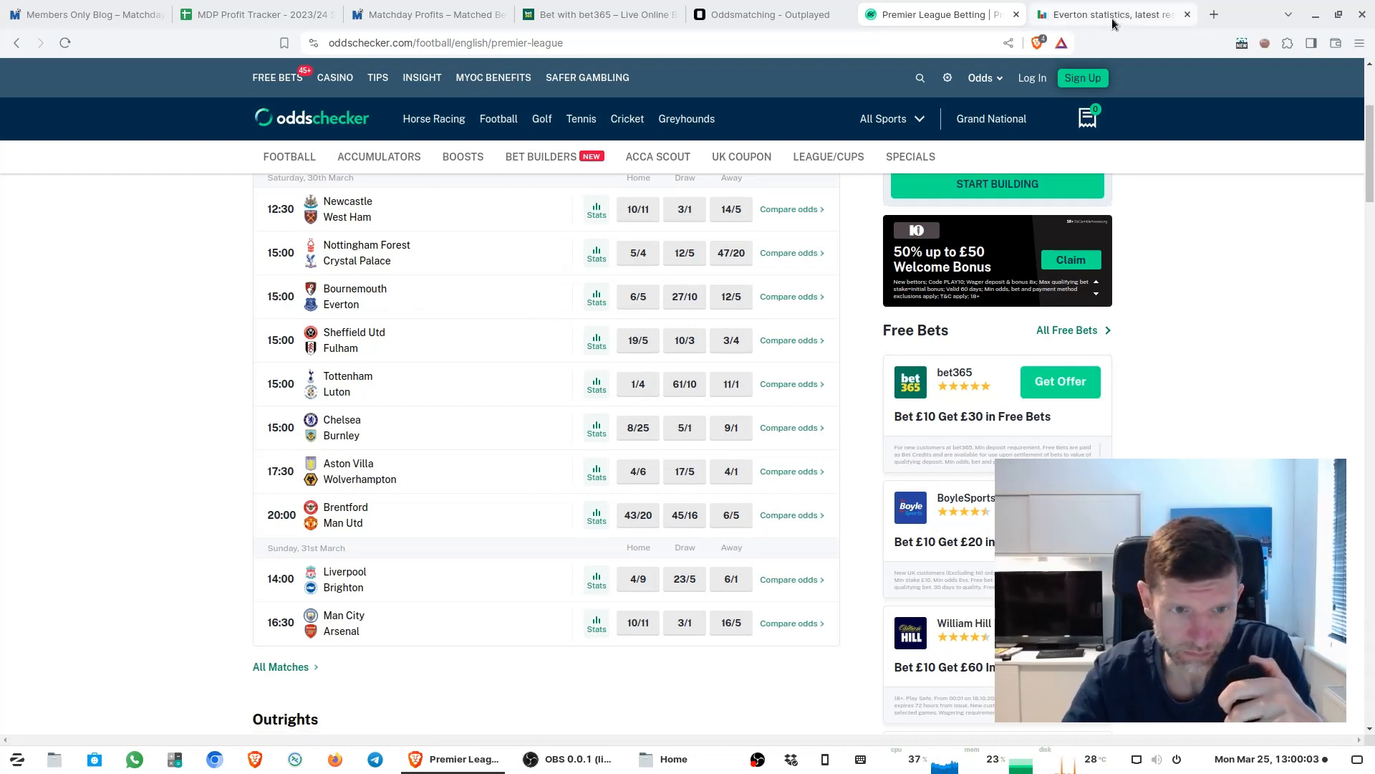
left_click(1110, 14)
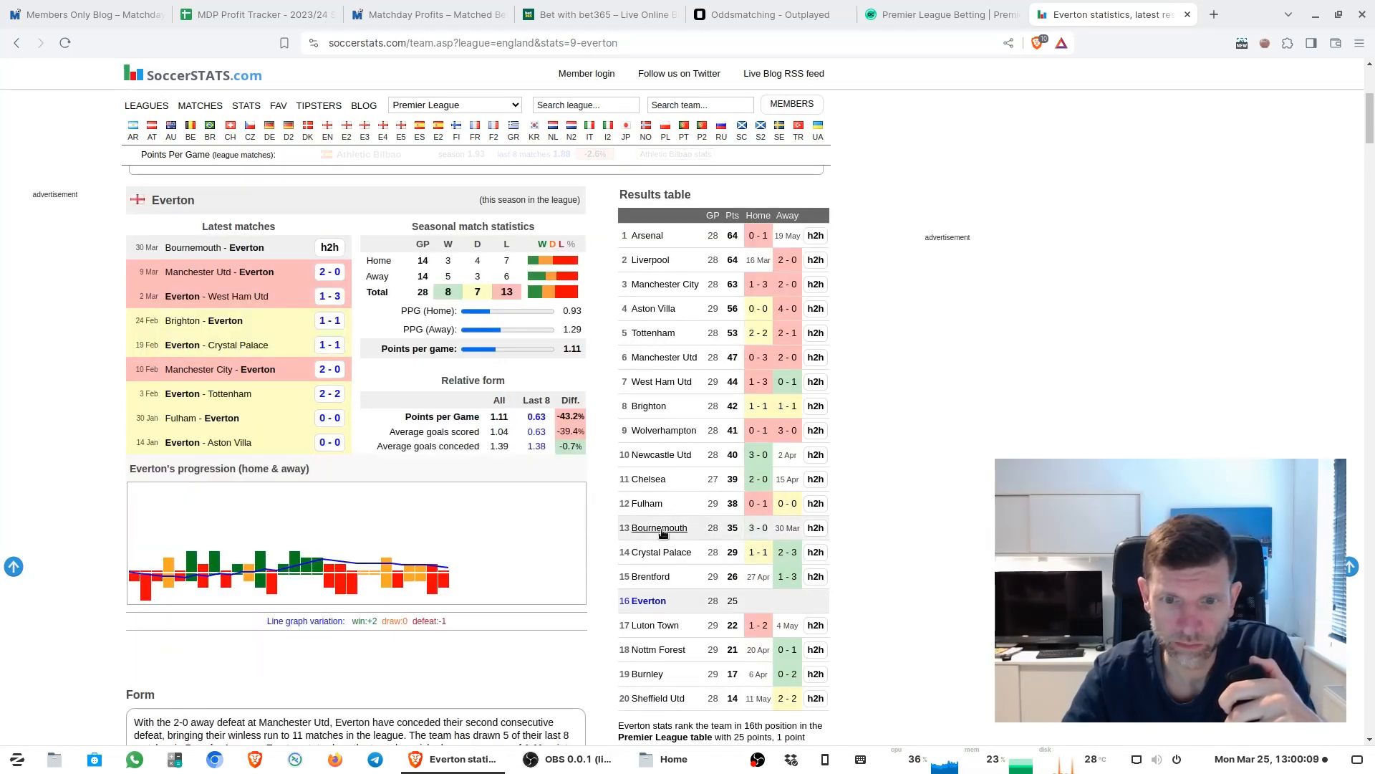
left_click(659, 528)
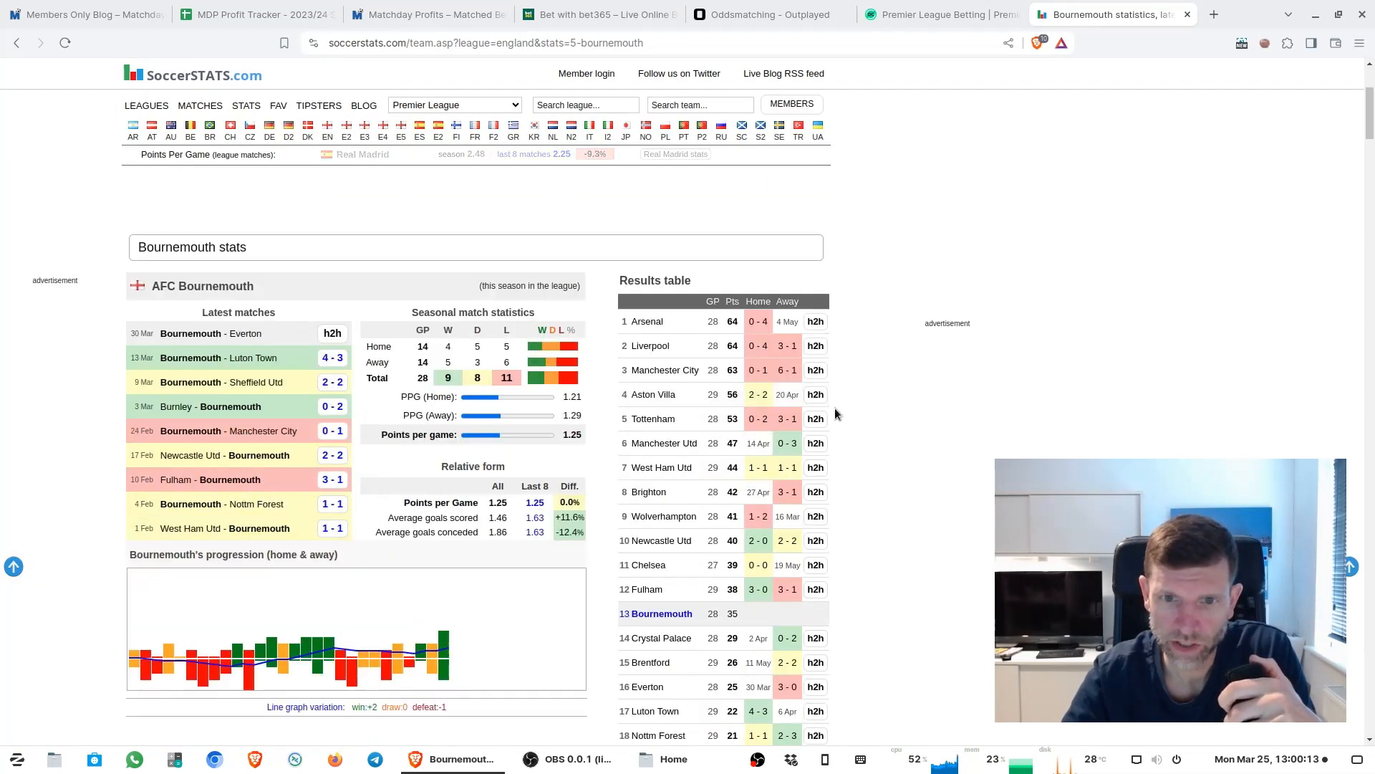
- Scroll through Bournemouth's recent results and form on their SoccerSTATS page
scroll("down", 3)
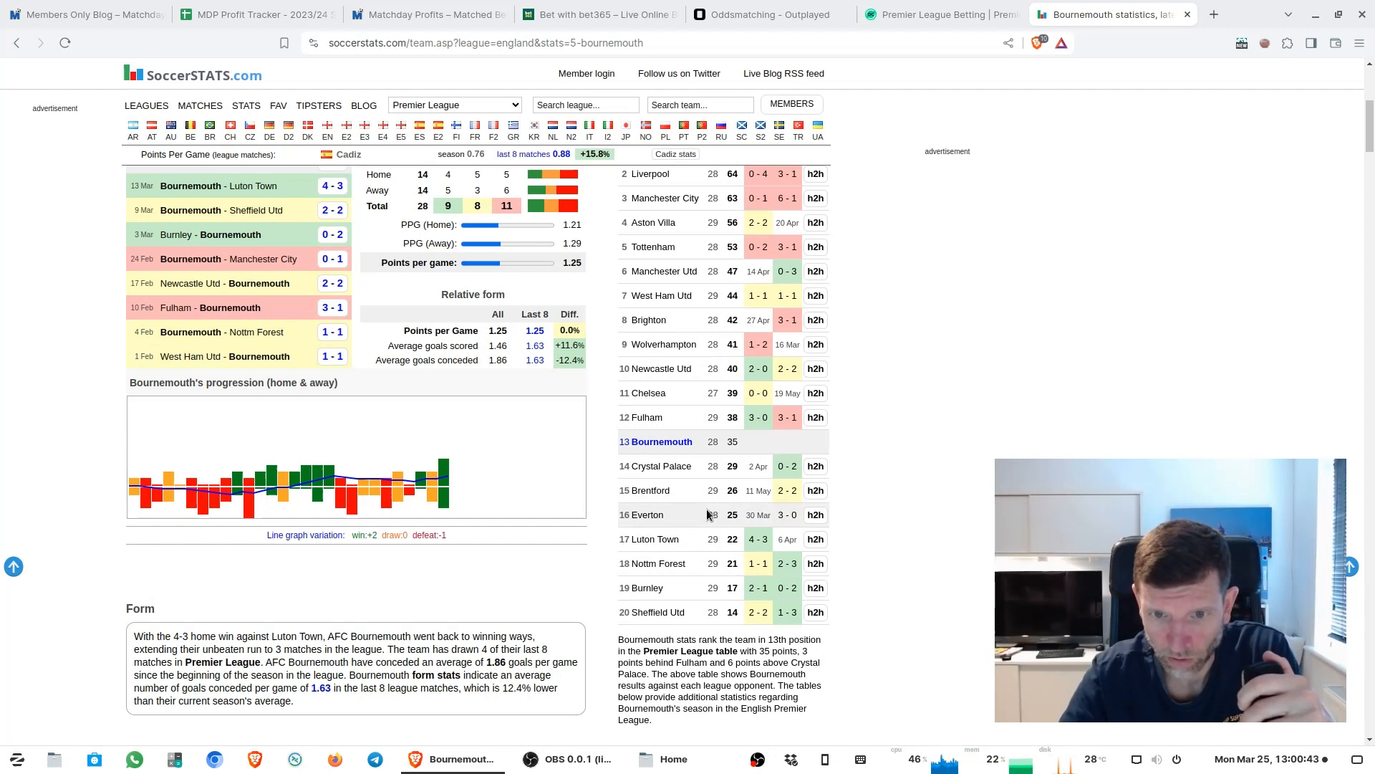
mouse_move(659, 466)
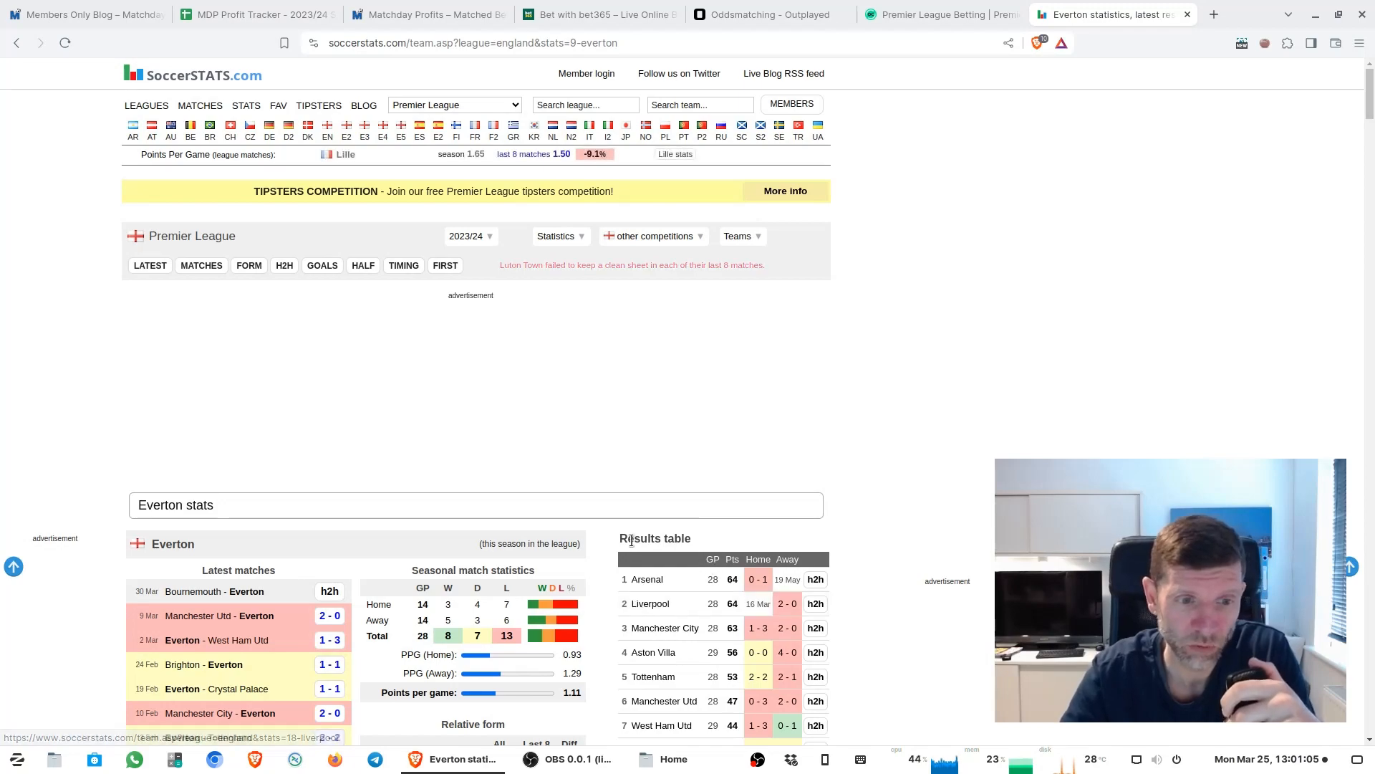
scroll("down", 3)
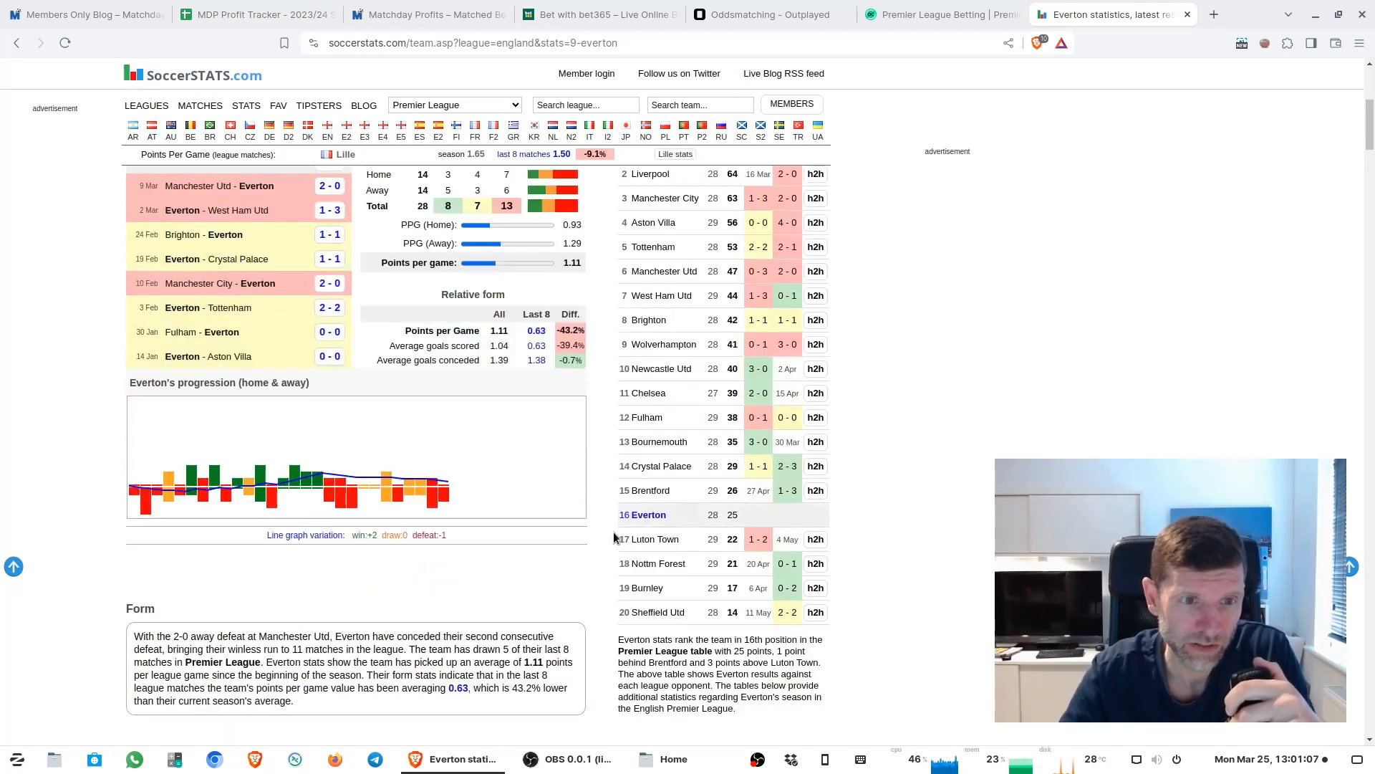
scroll("down", 3)
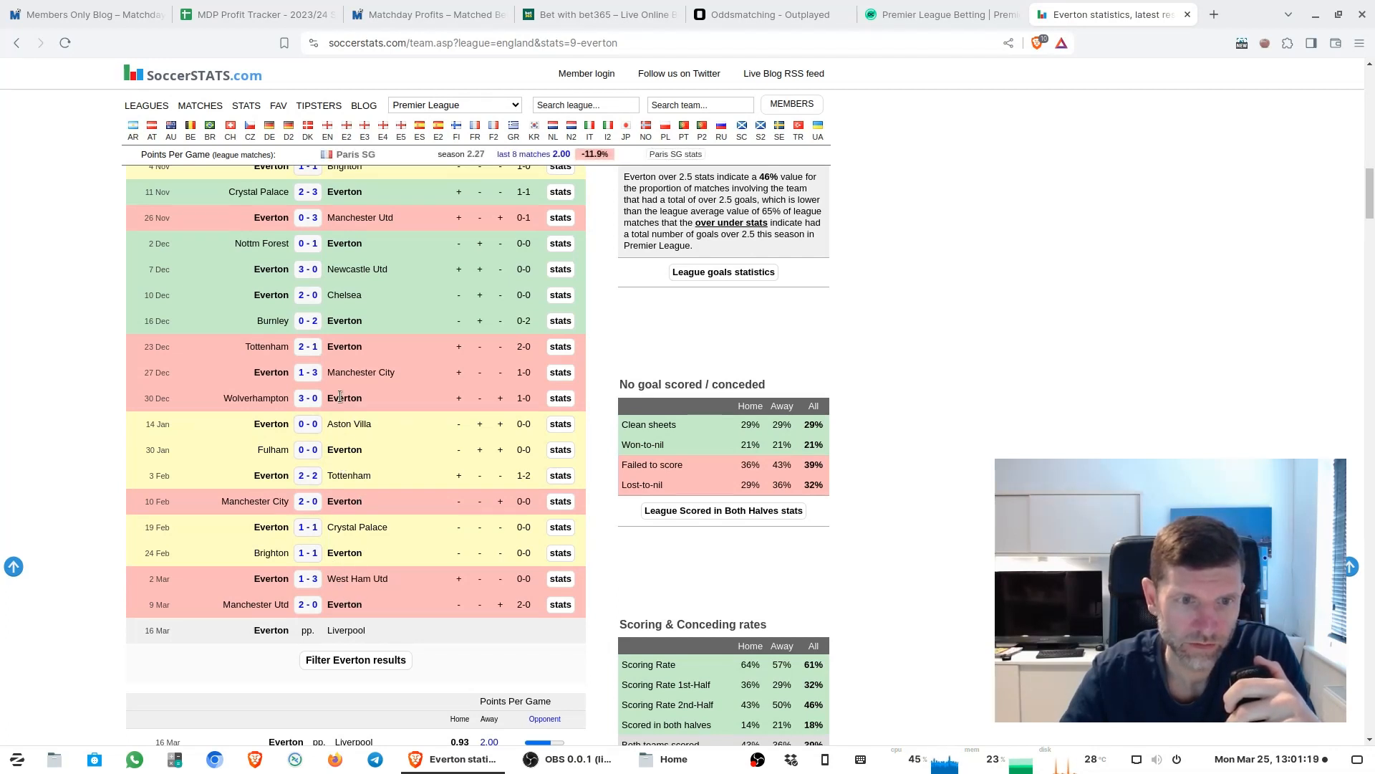
mouse_move(347, 516)
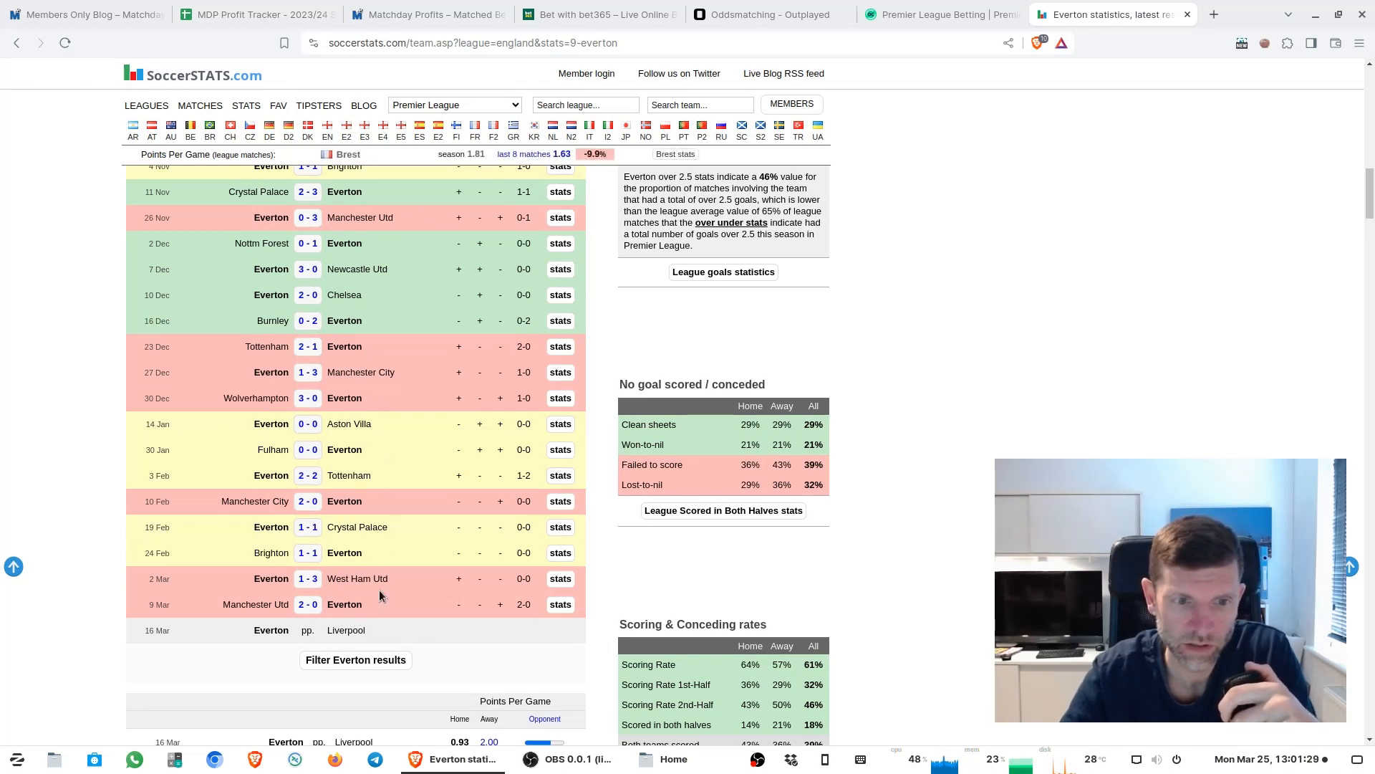
mouse_move(406, 586)
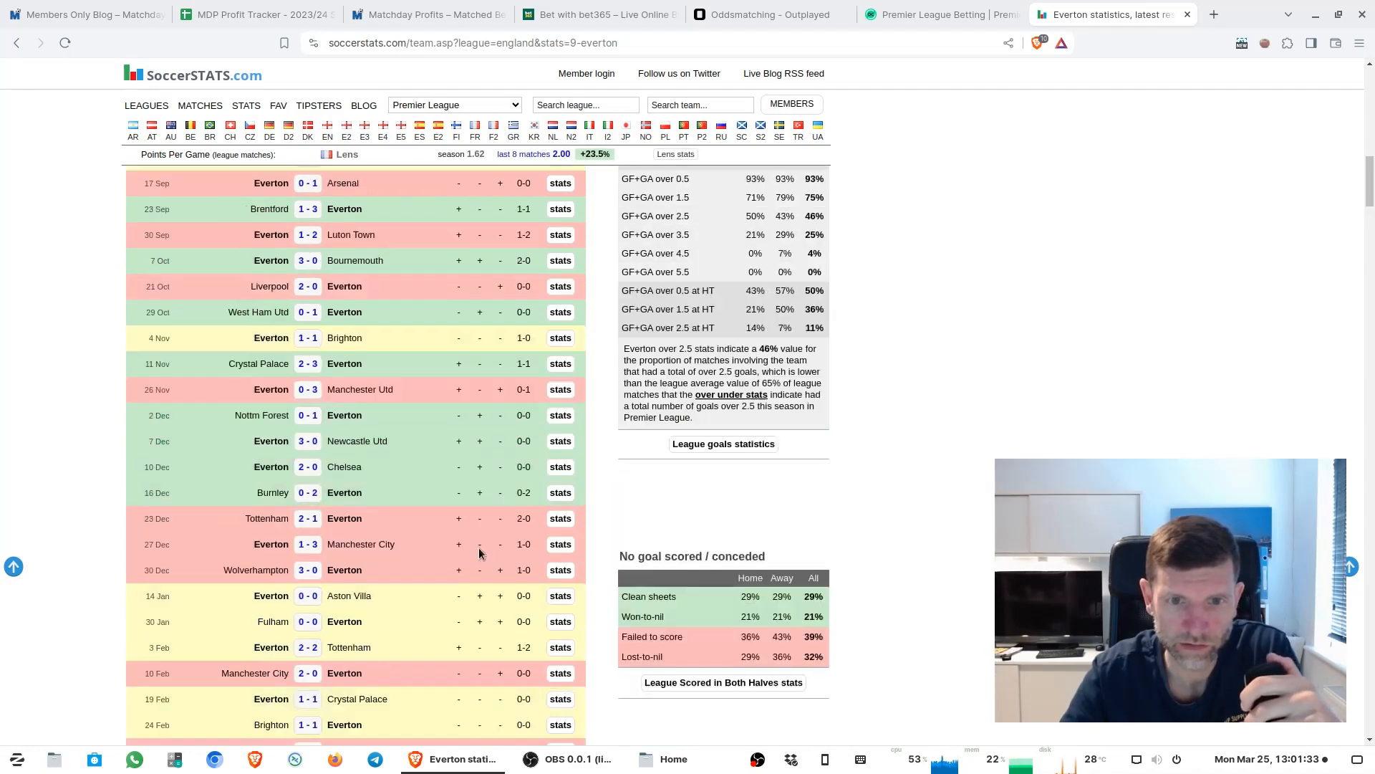
scroll("down", 3)
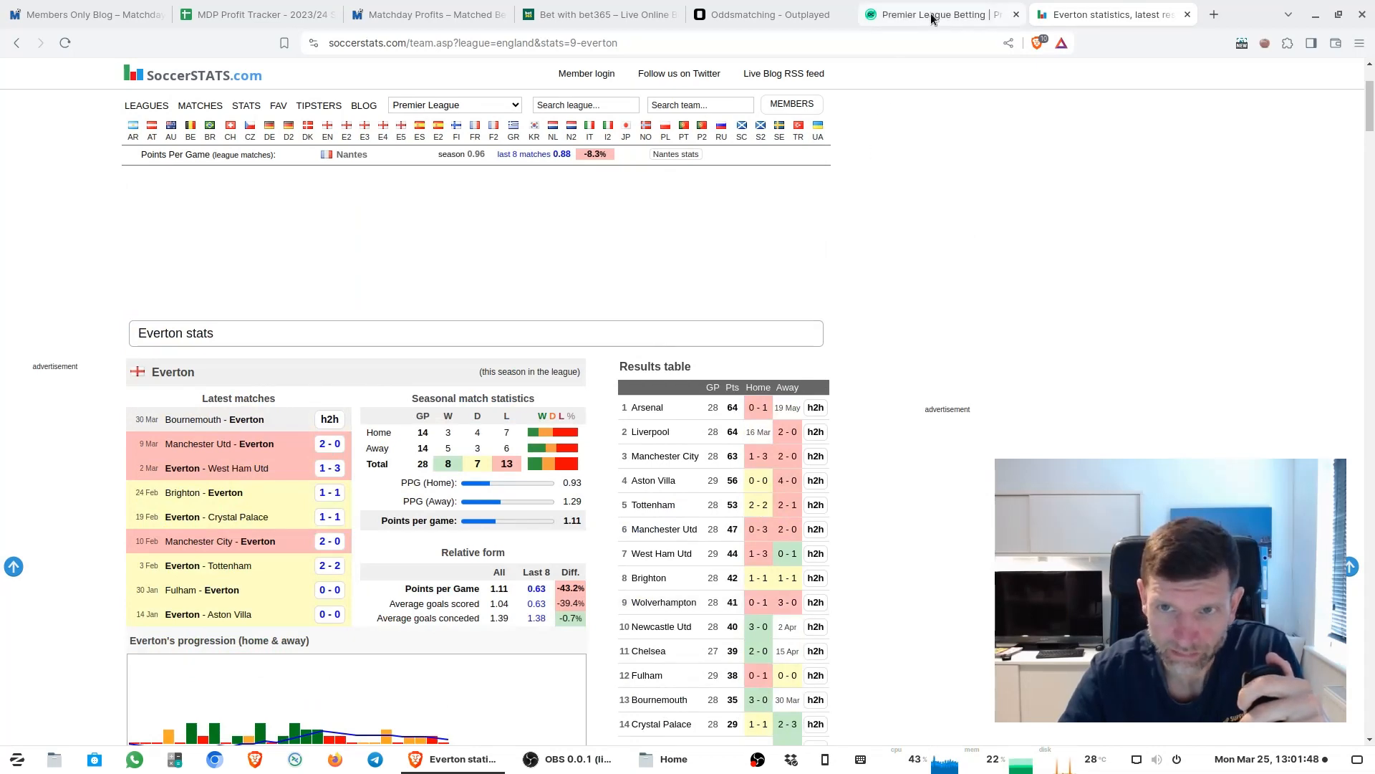
- Open the Aston Villa v Wolverhampton fixture, then view Aston Villa's stats (4th, 56 points)
left_click(934, 15)
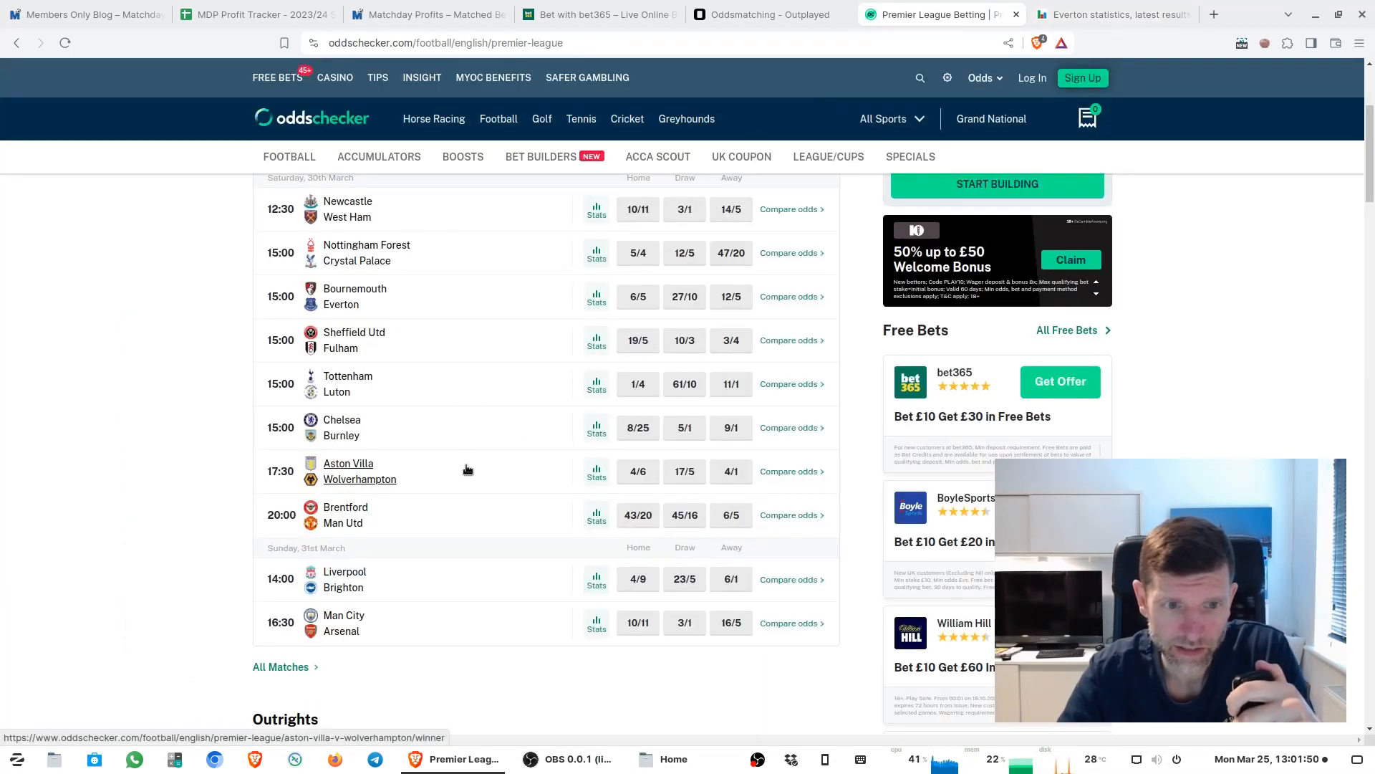
left_click(359, 479)
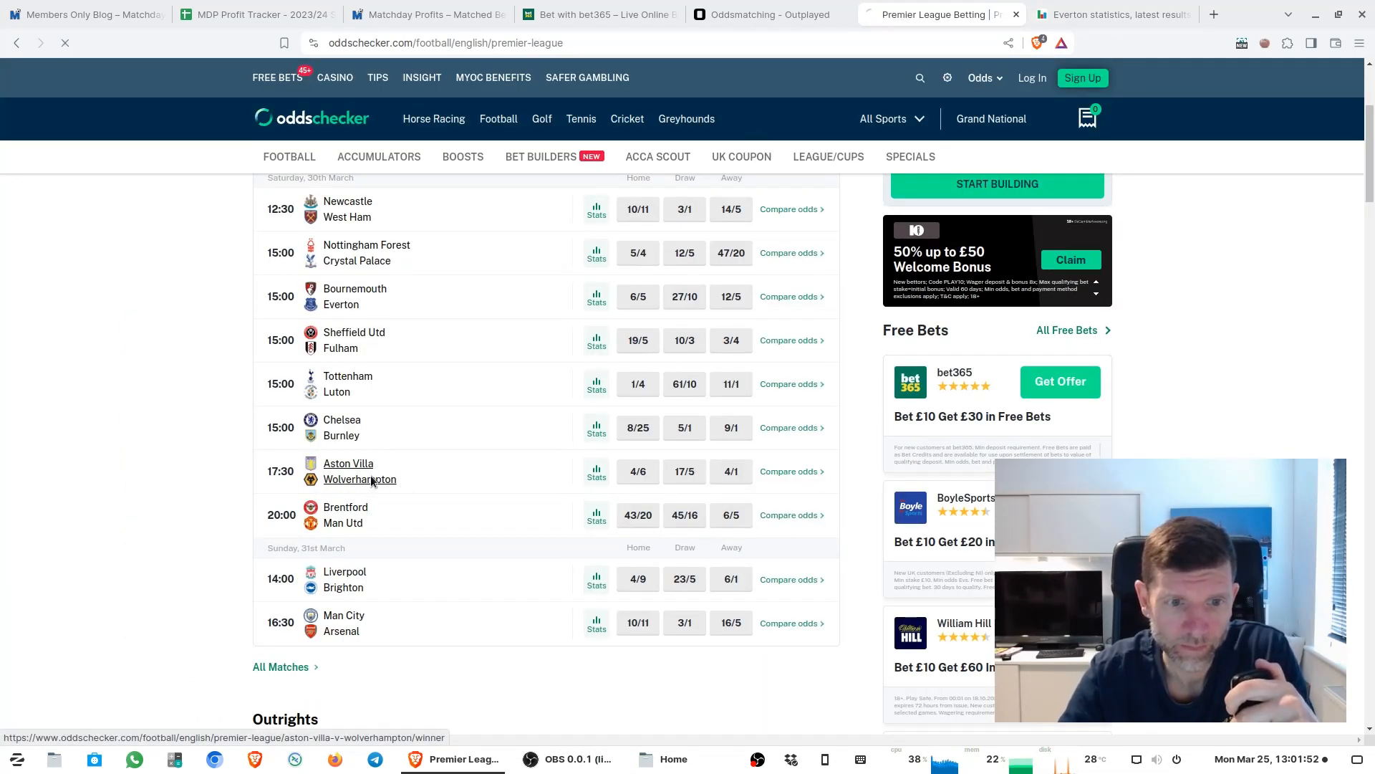
left_click(1114, 14)
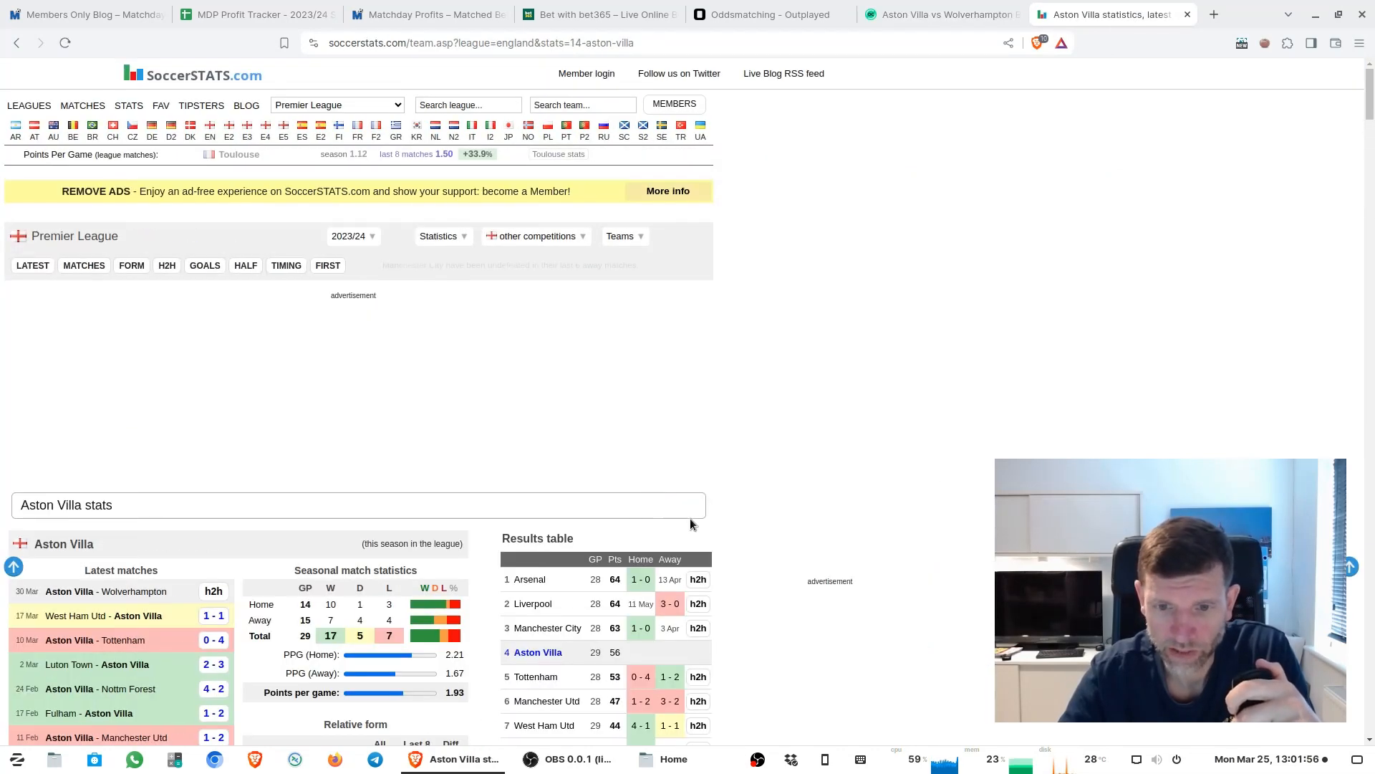
scroll("down", 3)
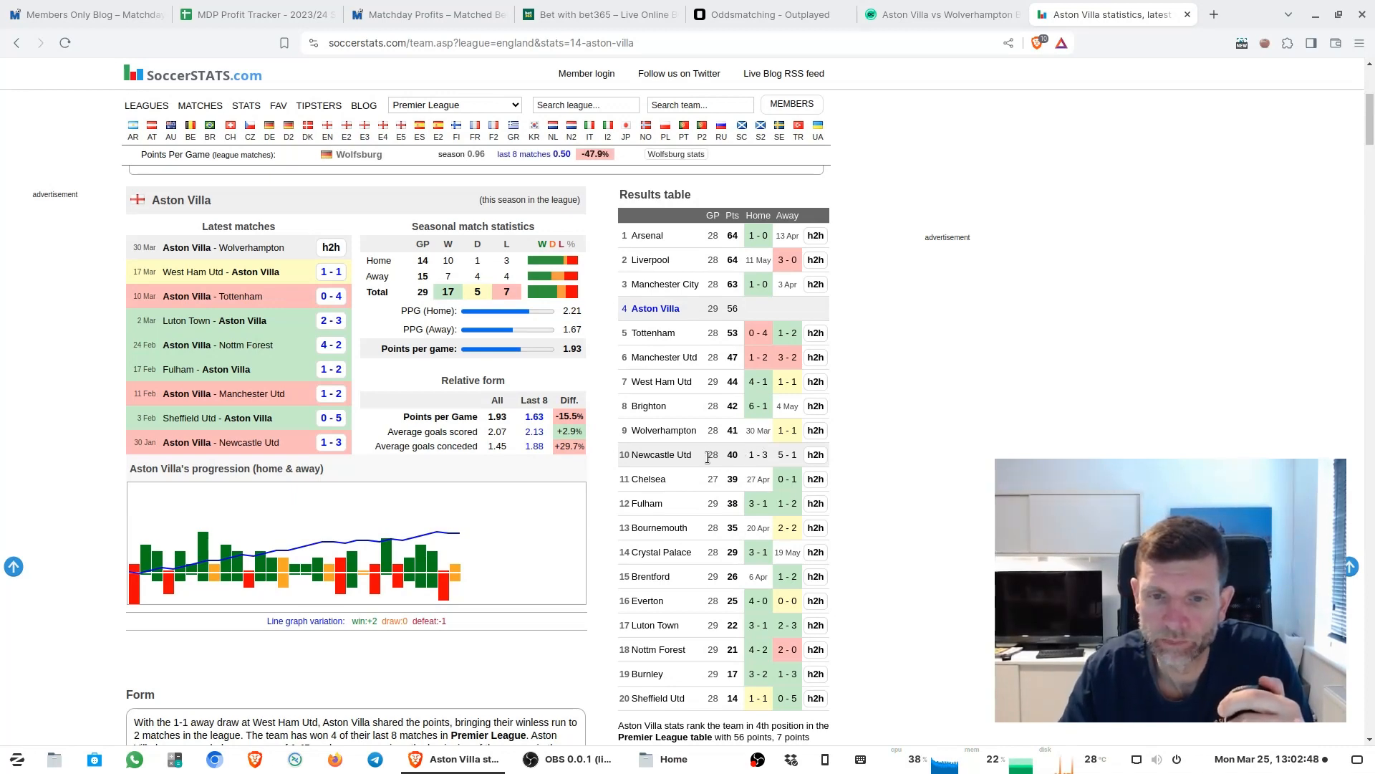
- Return to Oddschecker's Premier League odds, showing Man City v Arsenal at 10/11, 3/1, 16/5
left_click(938, 15)
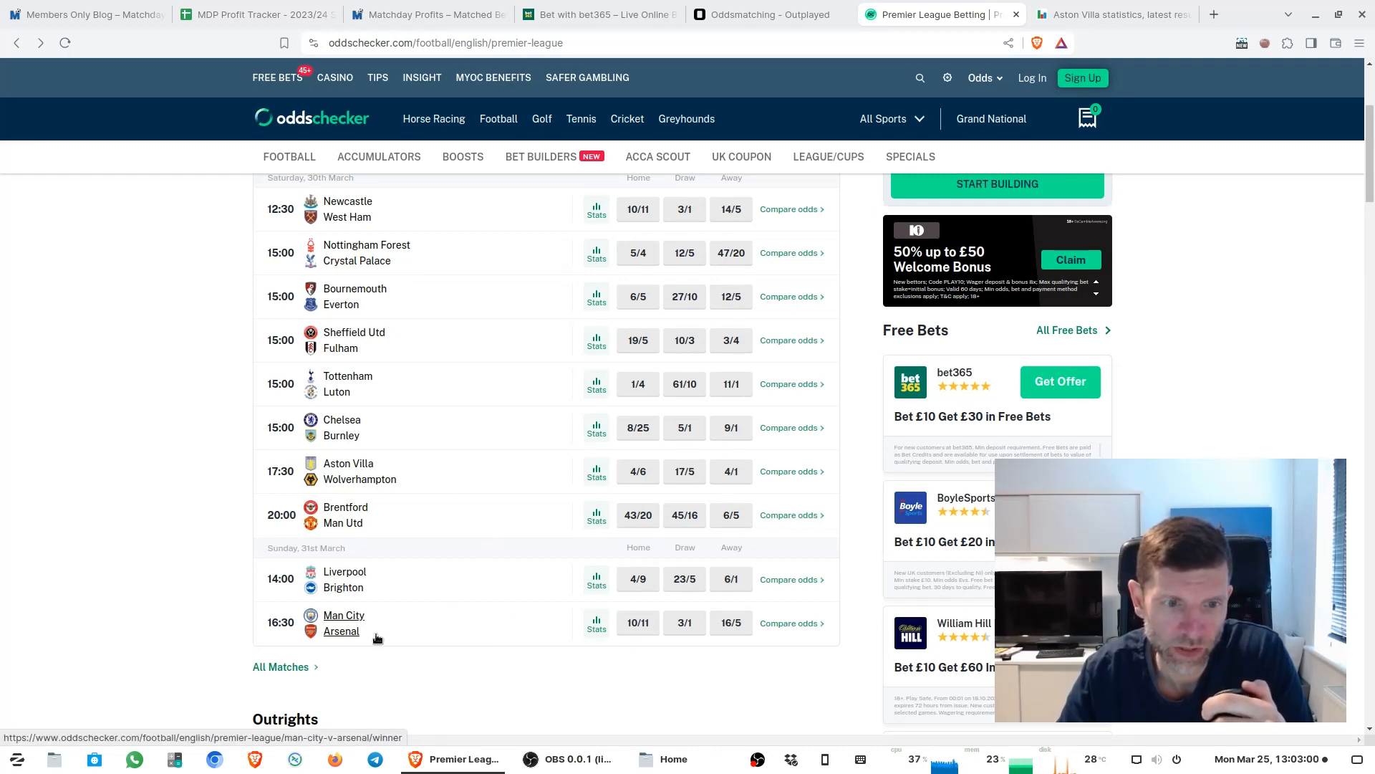
mouse_move(355, 296)
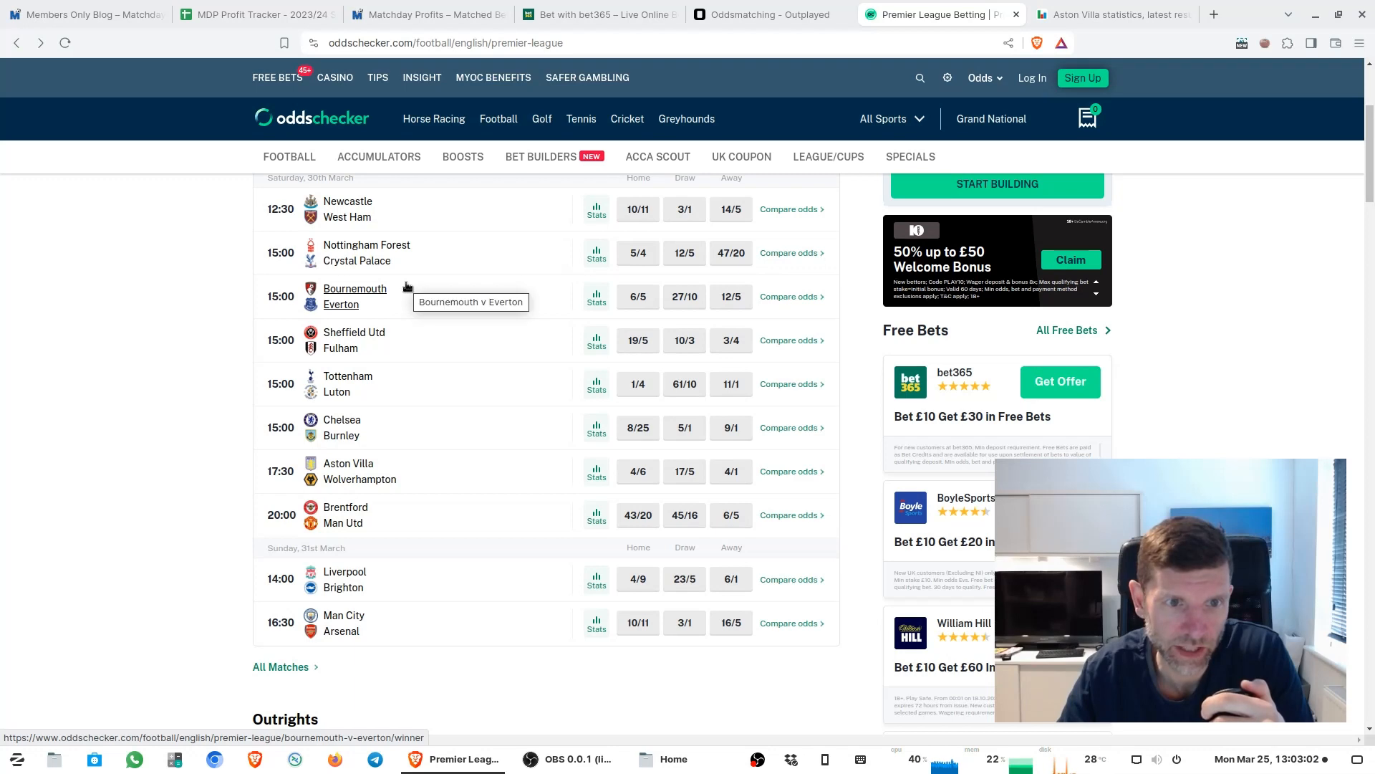